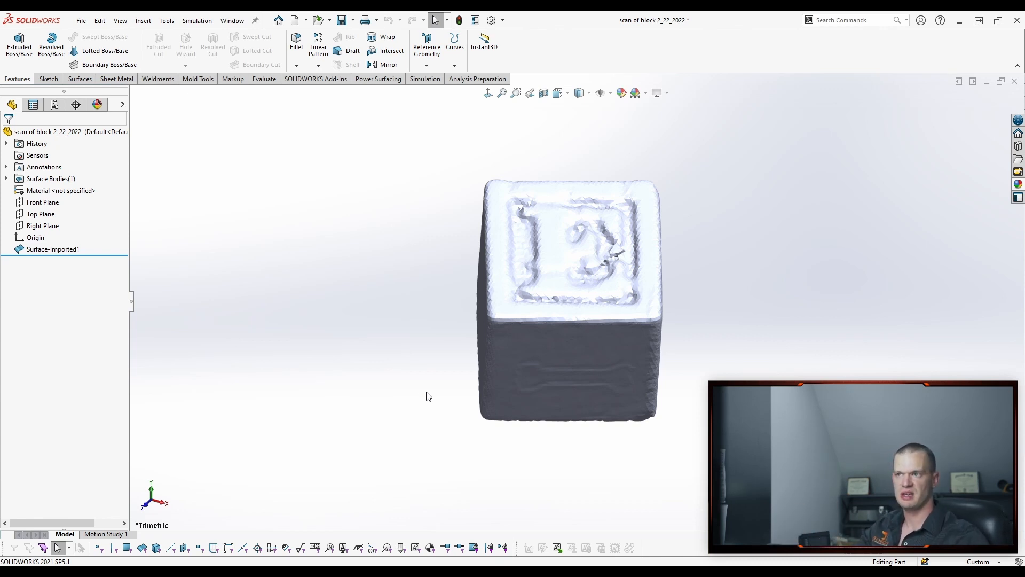
mouse_move(737, 193)
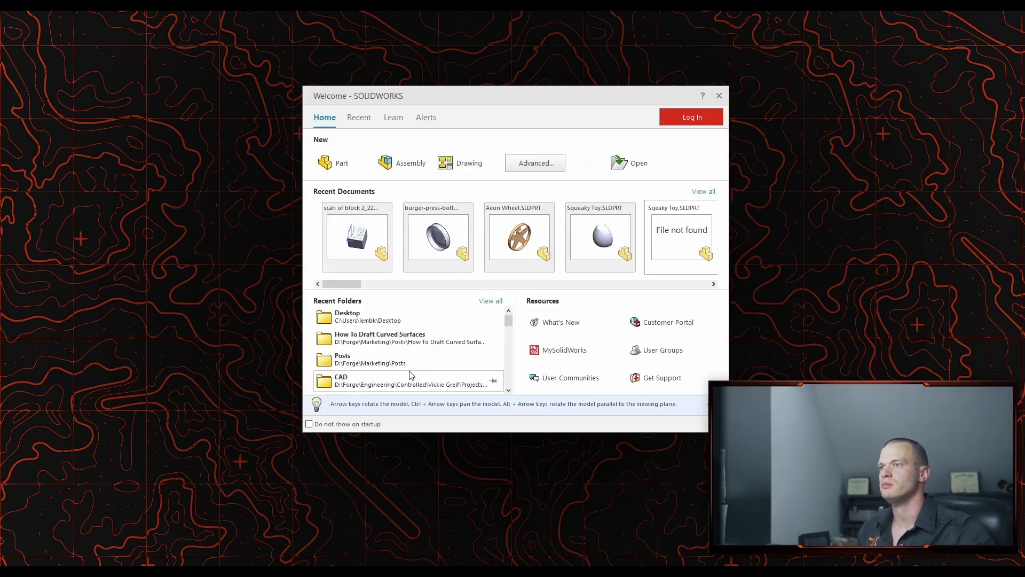
Reopen the recent block scan part and maximize the SOLIDWORKS window.
double_click(357, 237)
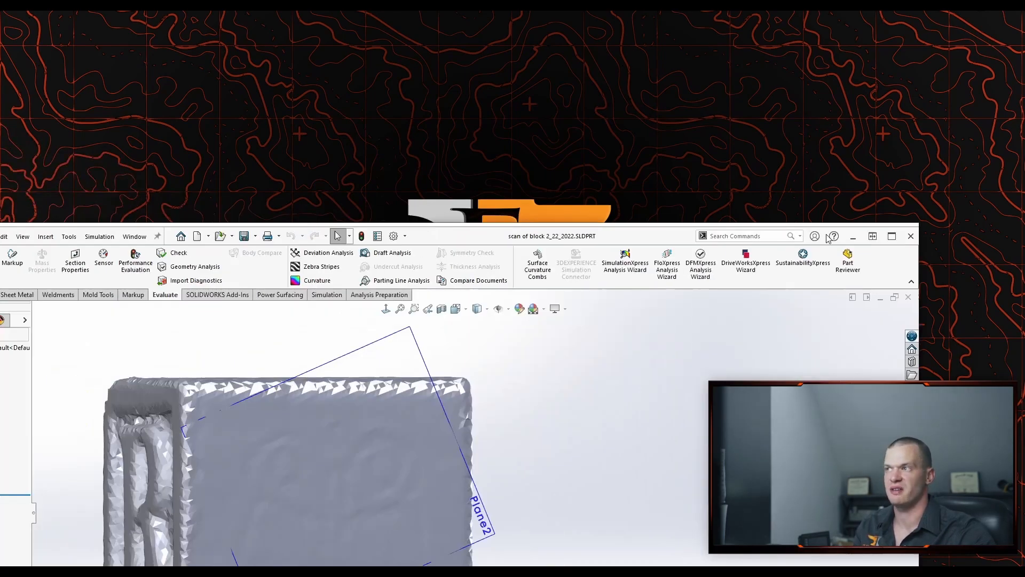
left_click(891, 236)
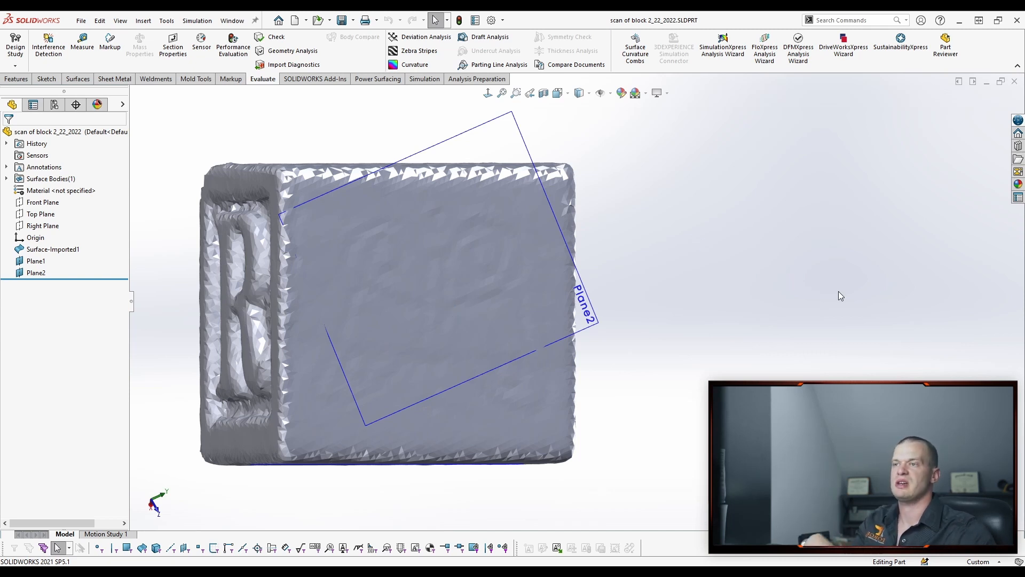
mouse_move(764, 268)
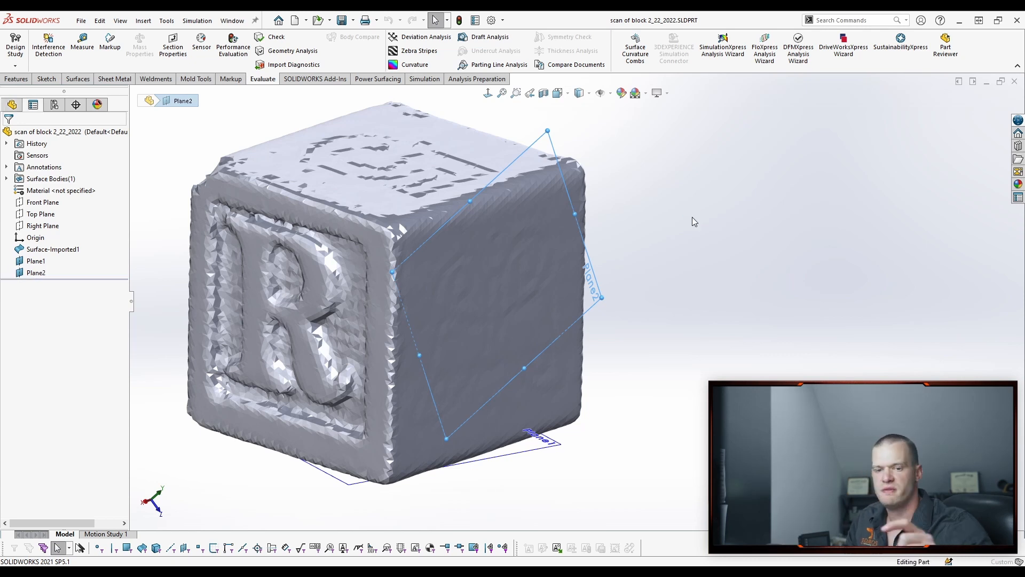
Browse into the 3.5inch mold forged carbon part folder in File Explorer.
double_click(35, 272)
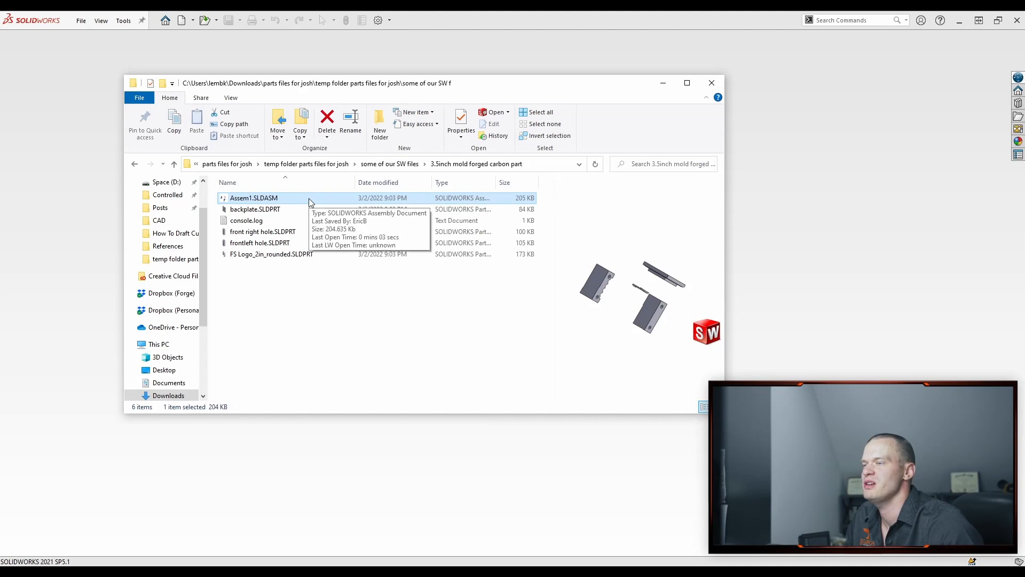
Load Assem1.SLDASM from the carbon part folder into SOLIDWORKS.
double_click(252, 197)
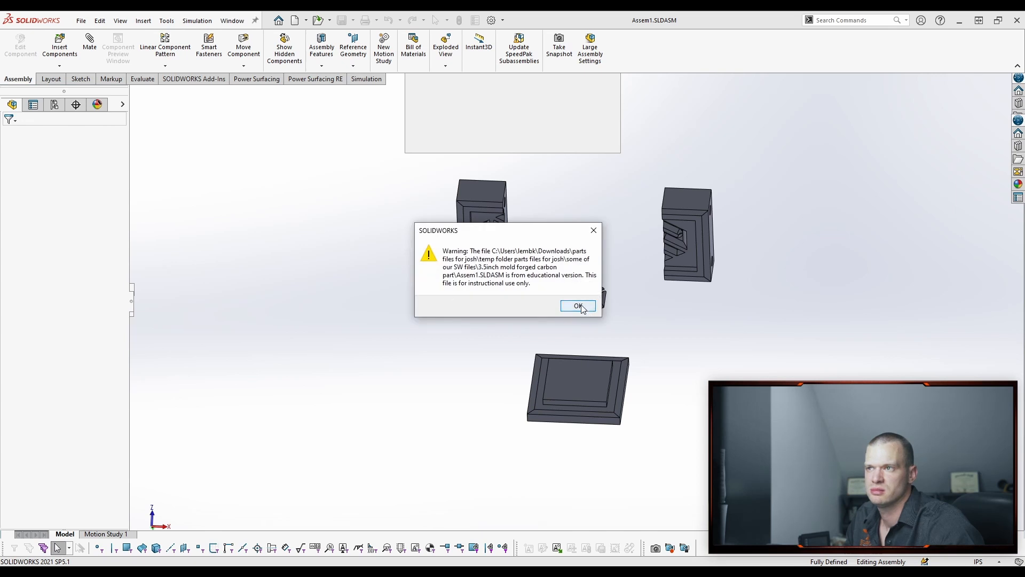
Accept the educational-version warning to reveal the Assem1 mold assembly.
left_click(578, 306)
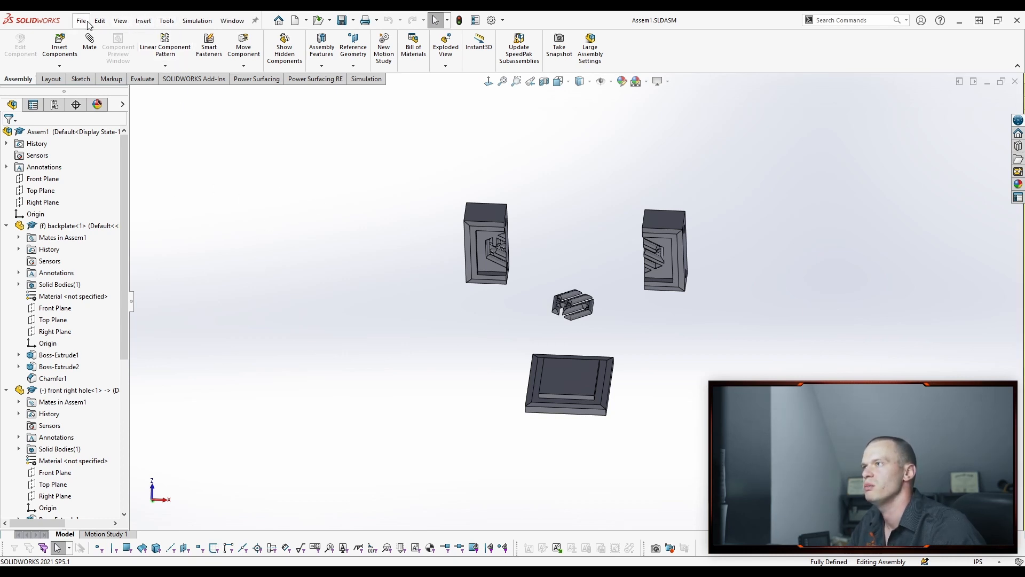
Start Pack and Go for Assem1 and choose saving the package to a zip file.
left_click(82, 20)
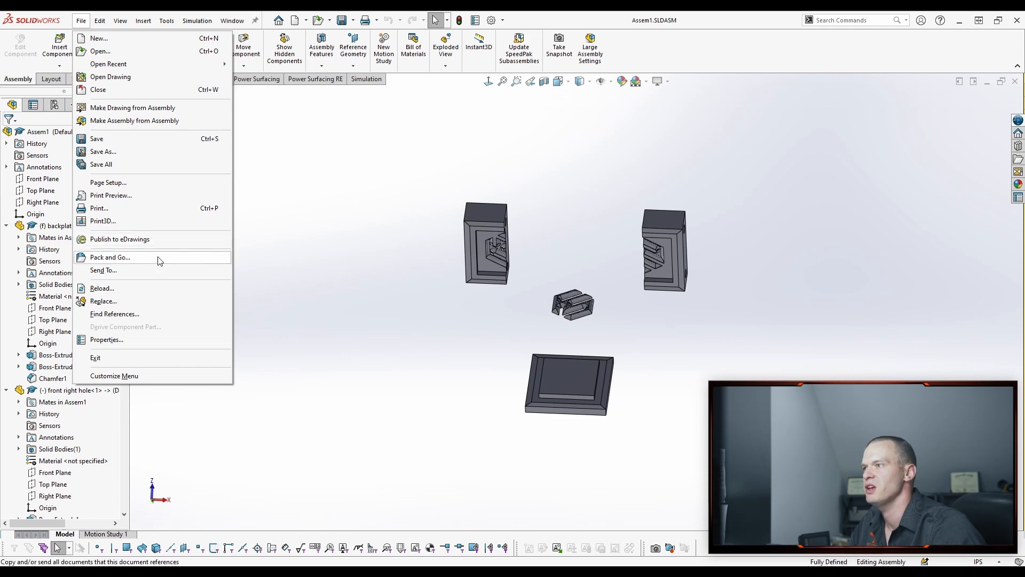
left_click(110, 257)
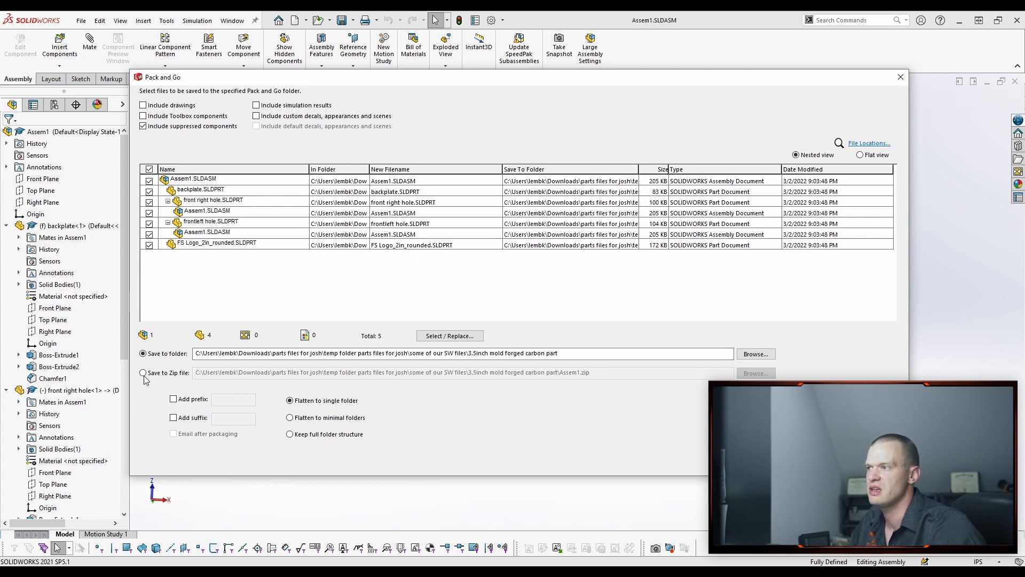
left_click(143, 372)
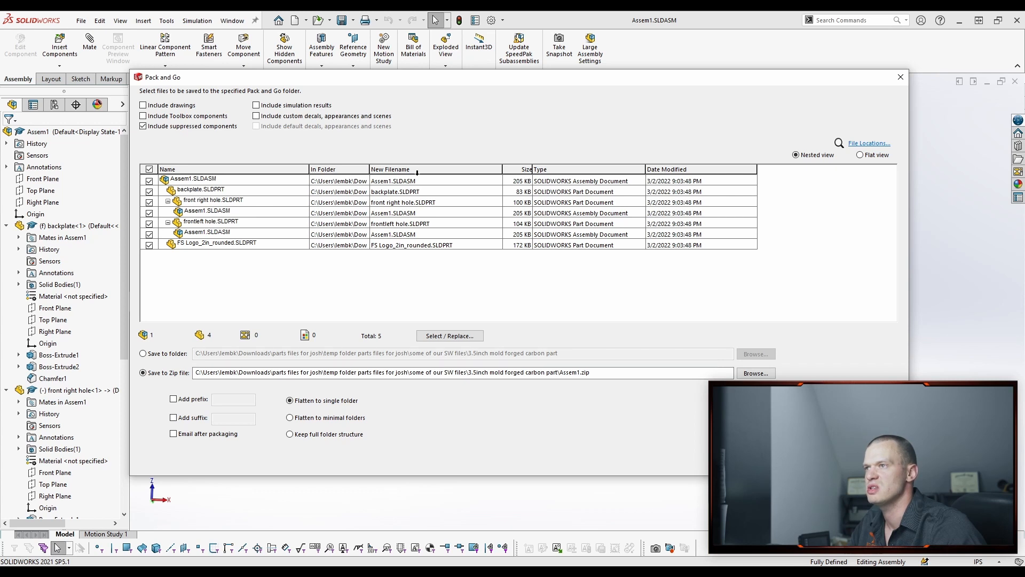
mouse_move(628, 216)
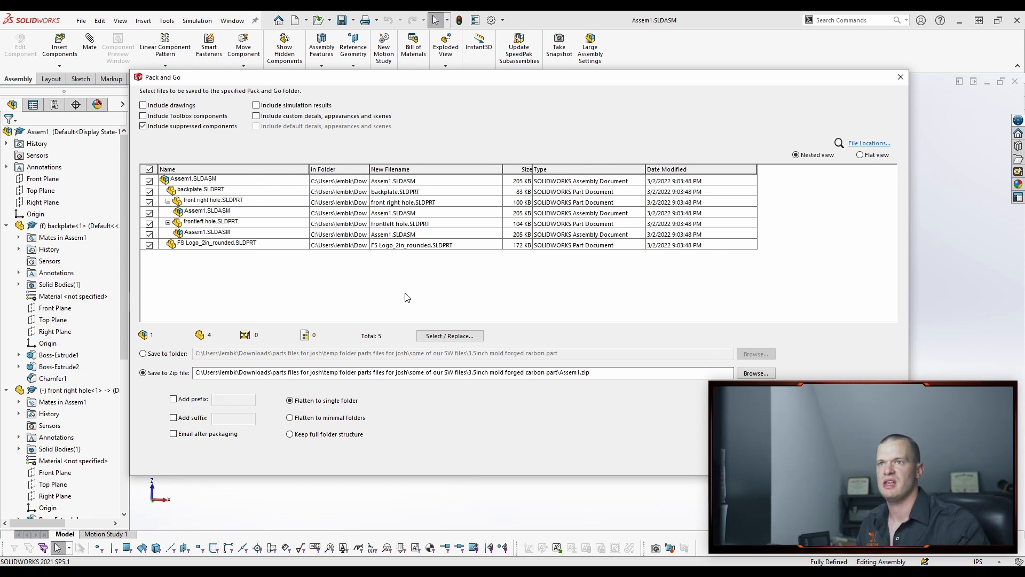
mouse_move(565, 285)
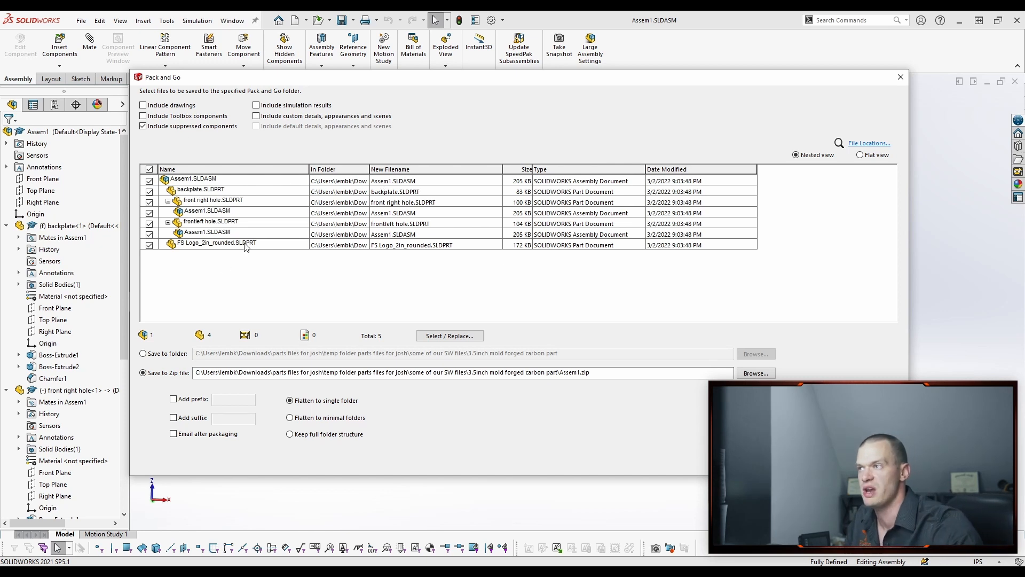
mouse_move(294, 288)
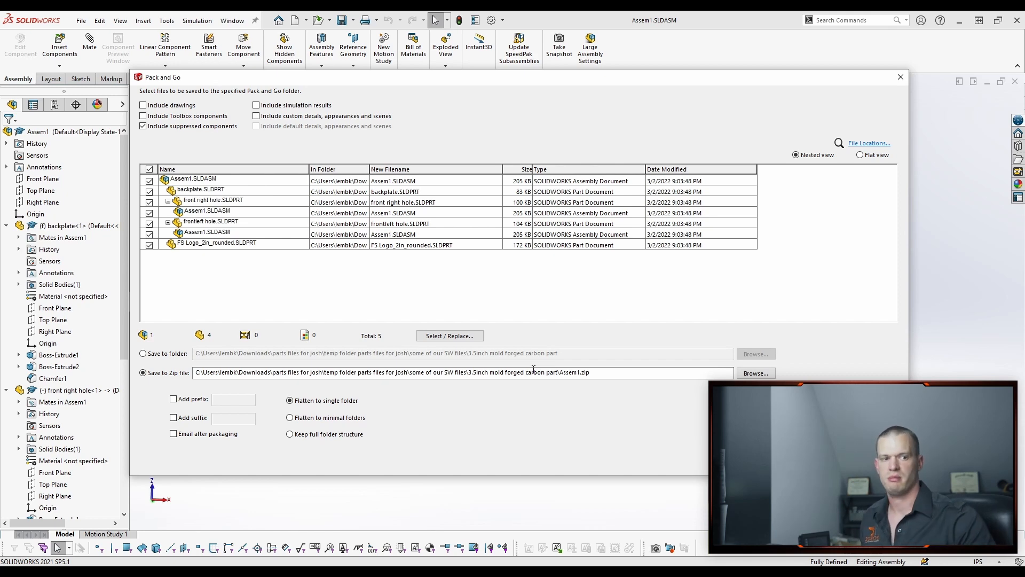
Close Pack and Go, glance through the Insert commands, and return to the File commands.
left_click(900, 77)
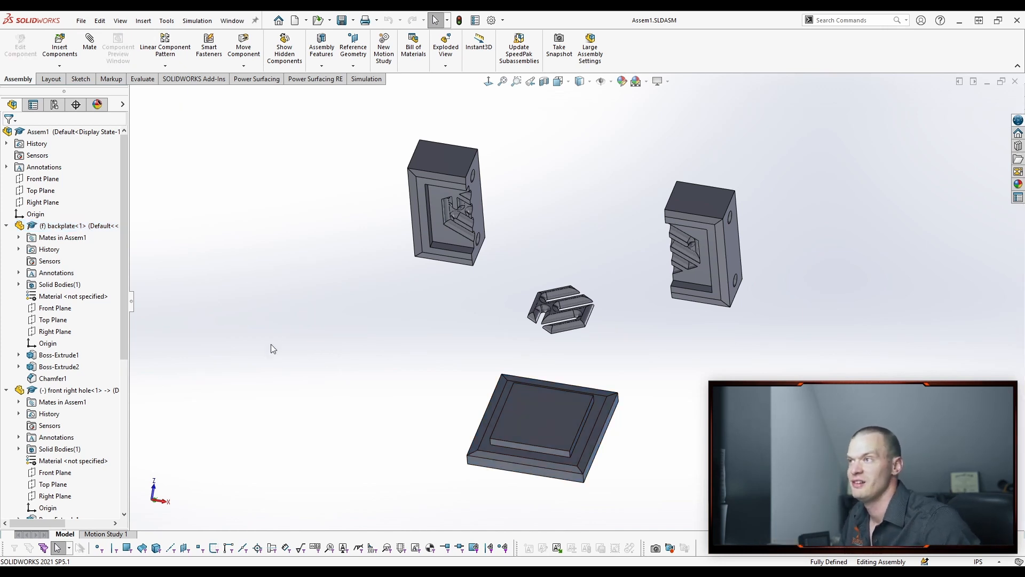
mouse_move(278, 336)
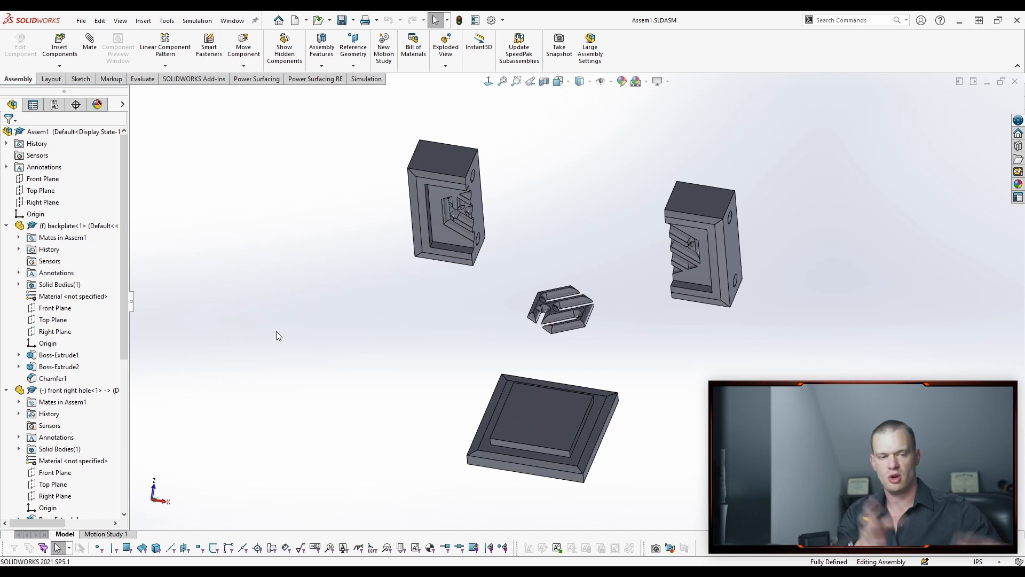
mouse_move(151, 104)
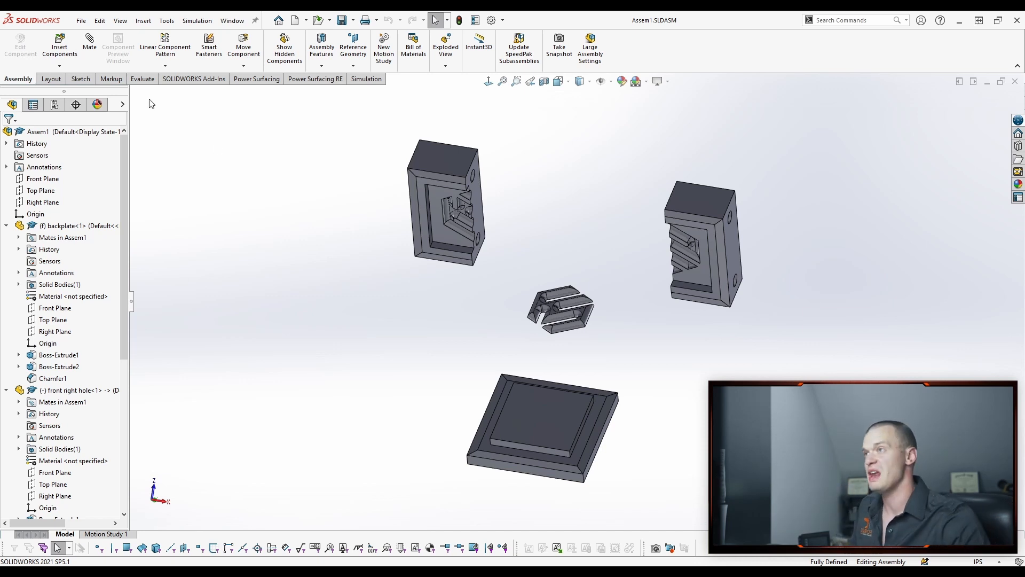
left_click(143, 20)
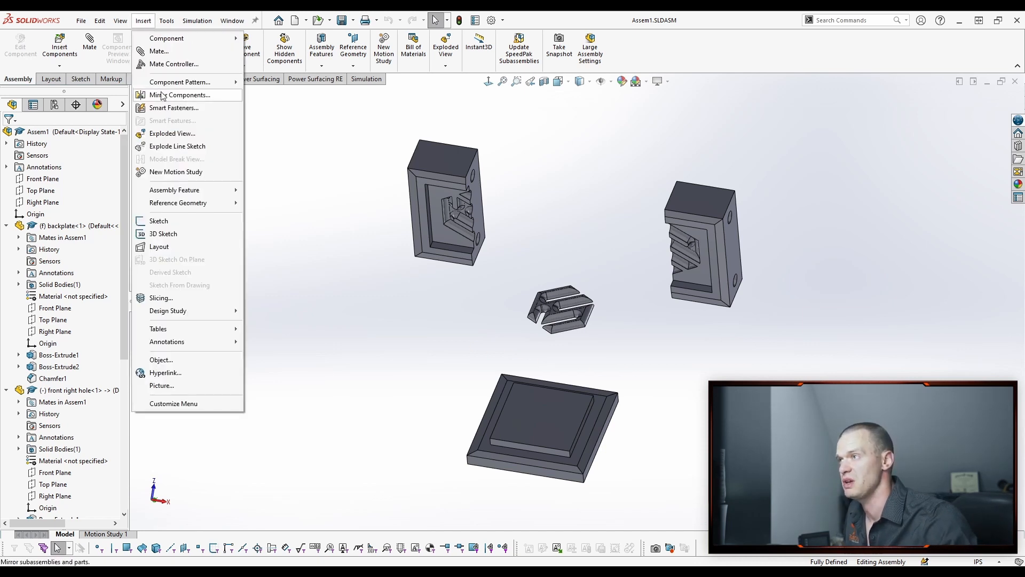
left_click(80, 20)
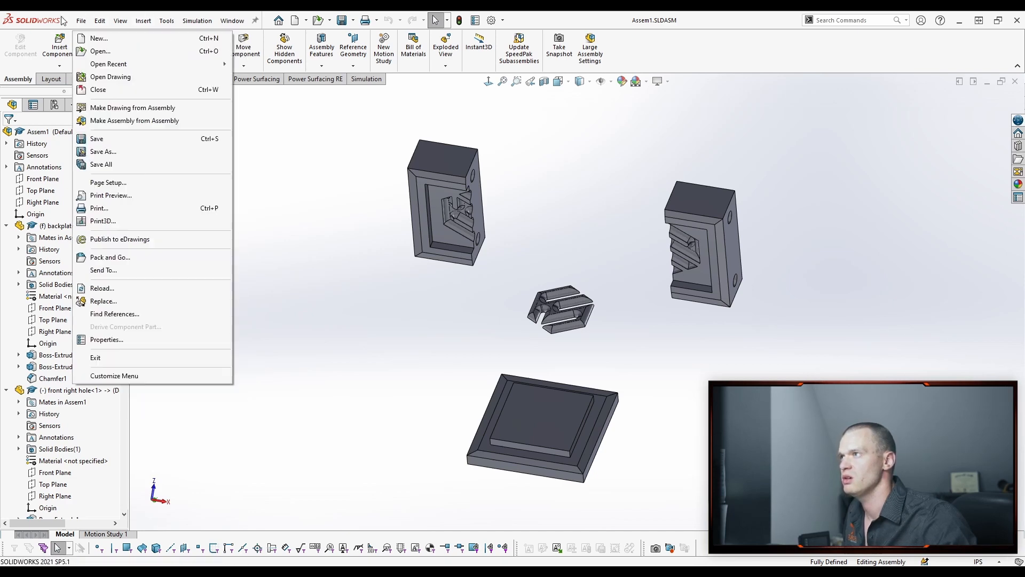
mouse_move(110, 258)
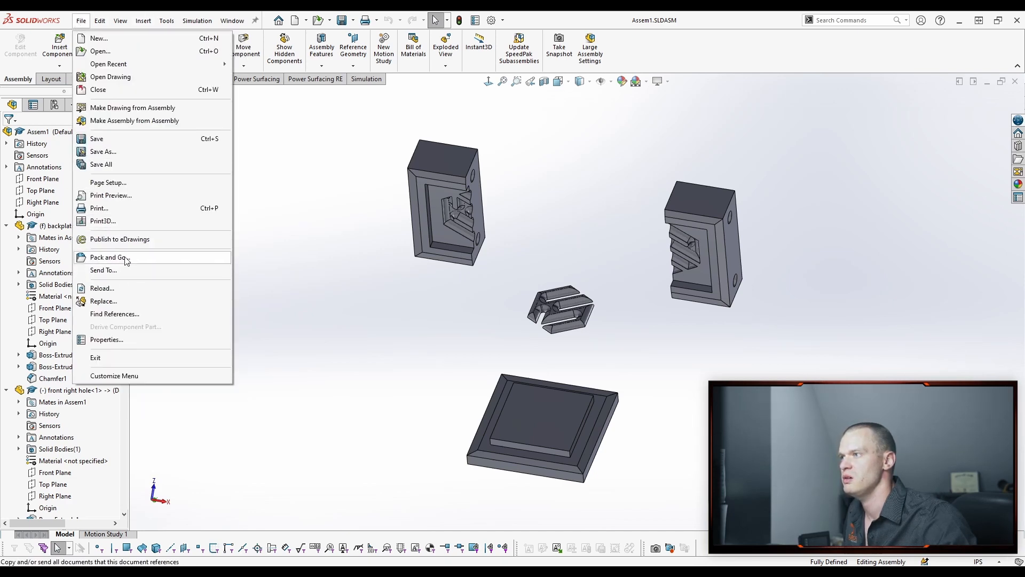
Package Assem1 to a zip with a -01 suffix added to every file name.
left_click(110, 258)
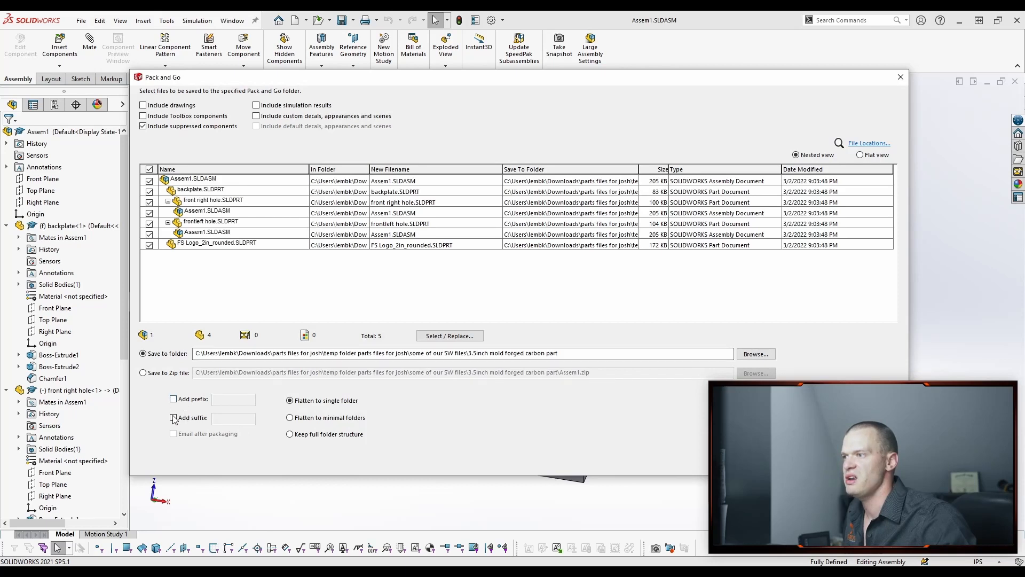
left_click(173, 417)
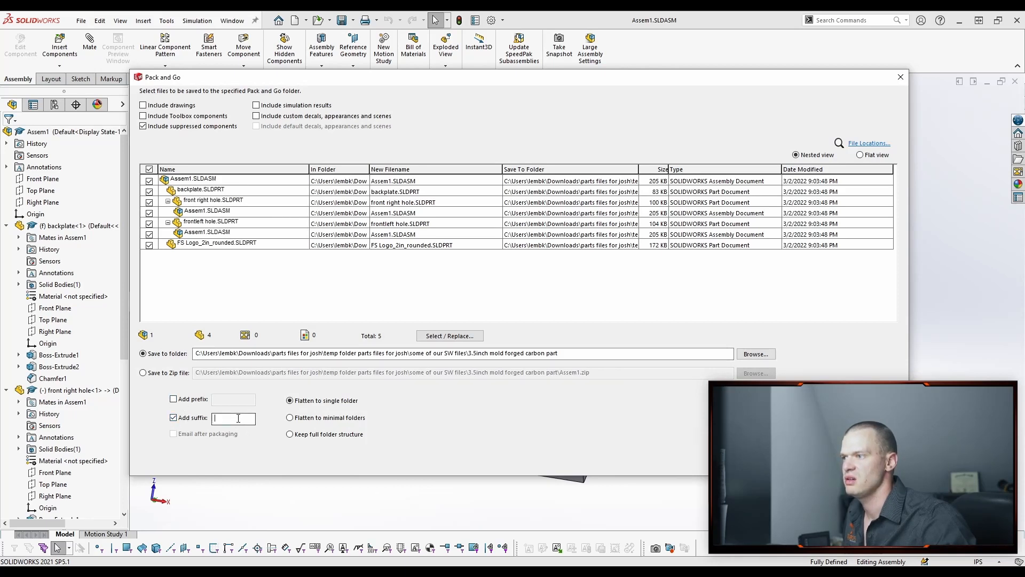
type("-01")
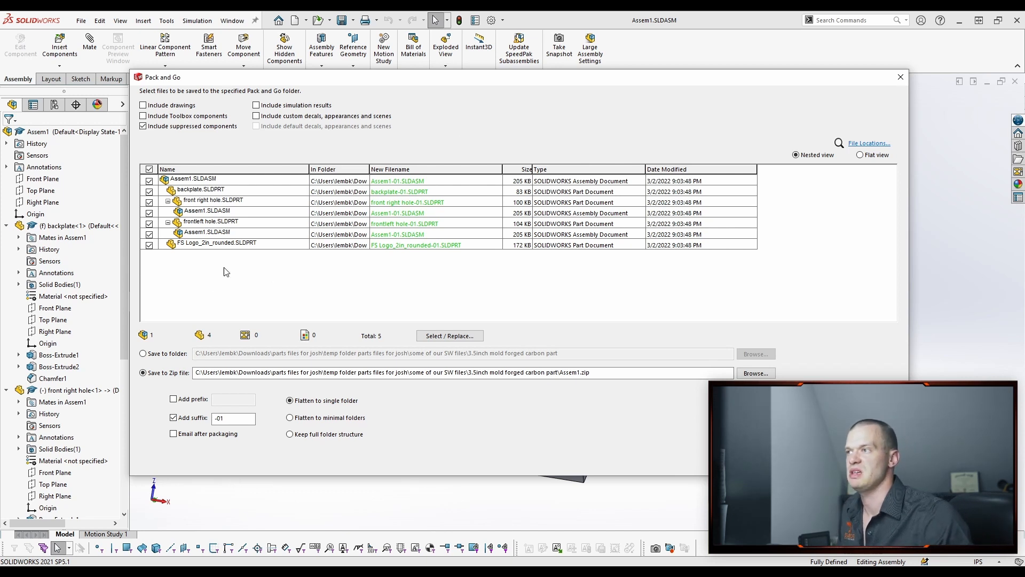
left_click(900, 77)
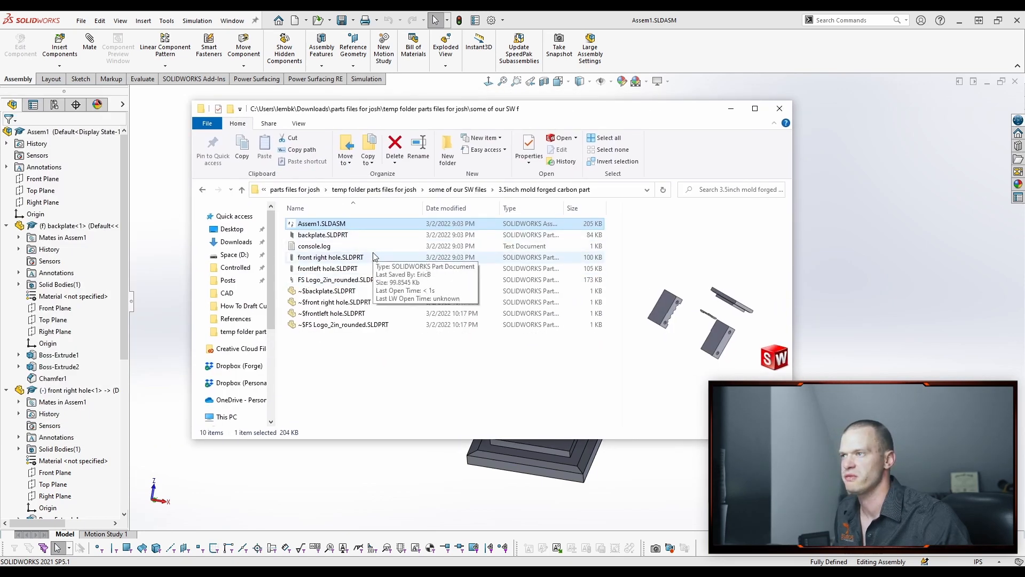
Browse File Explorer to the P00-032 Conveyer and Scale project's CAD folder.
left_click(779, 109)
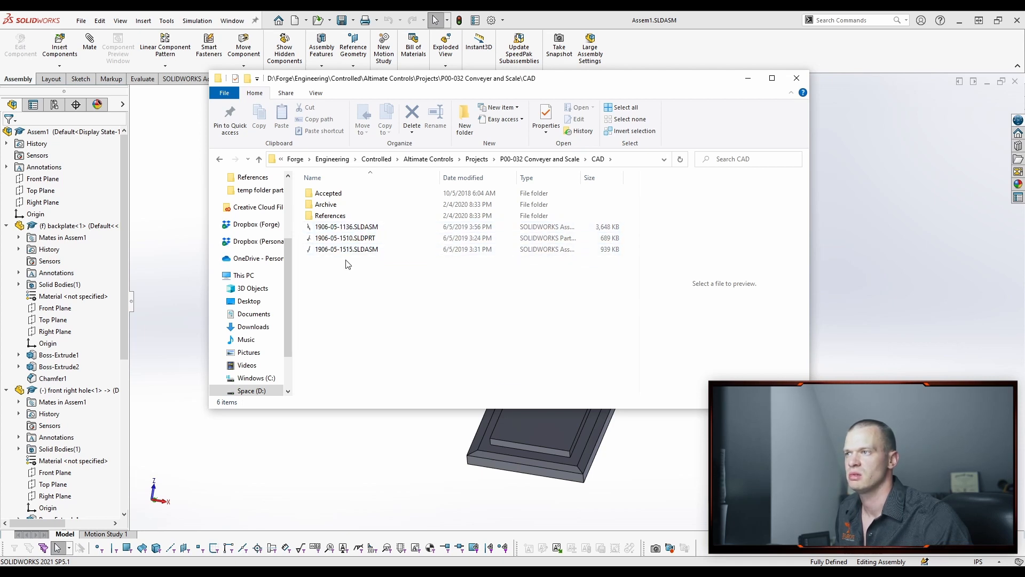
mouse_move(346, 275)
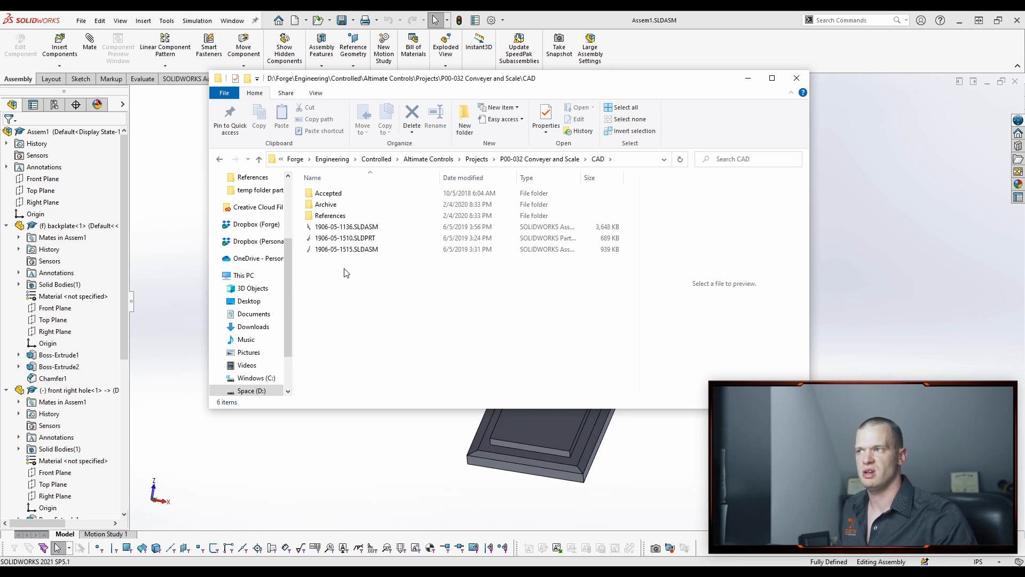
left_click(346, 249)
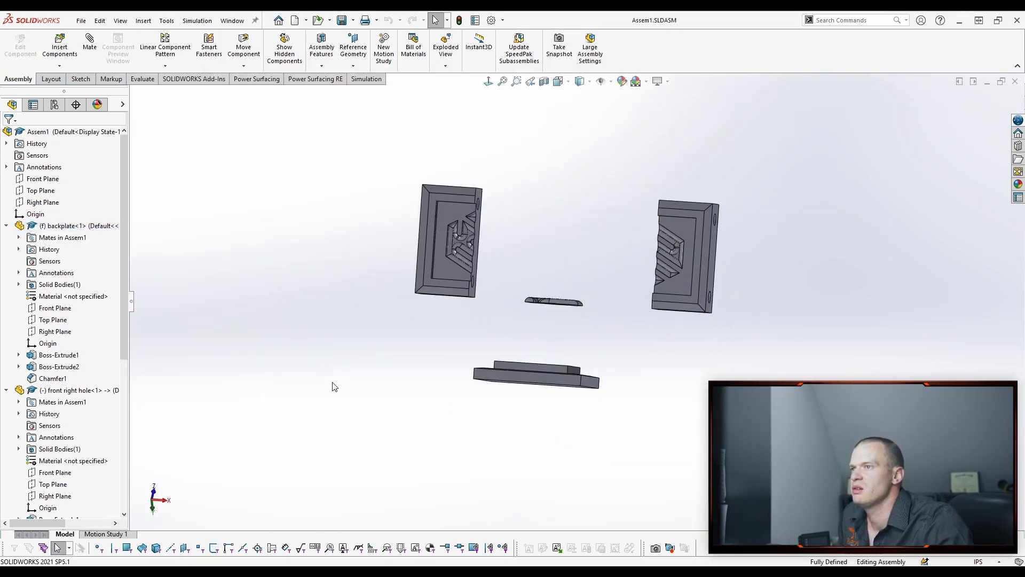
Show Assem1's configuration list with Default active and Display State-1.
left_click(33, 104)
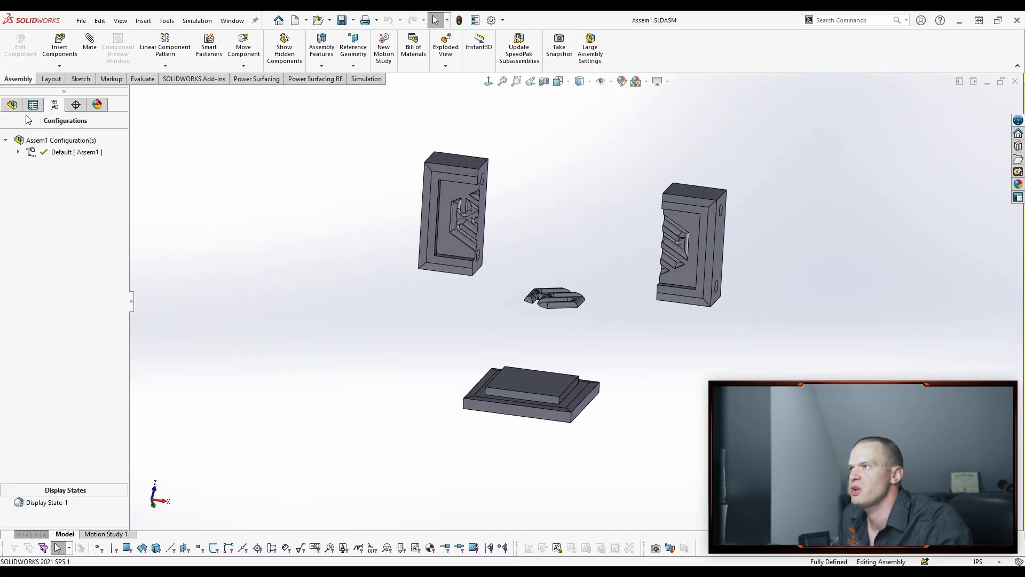
mouse_move(467, 300)
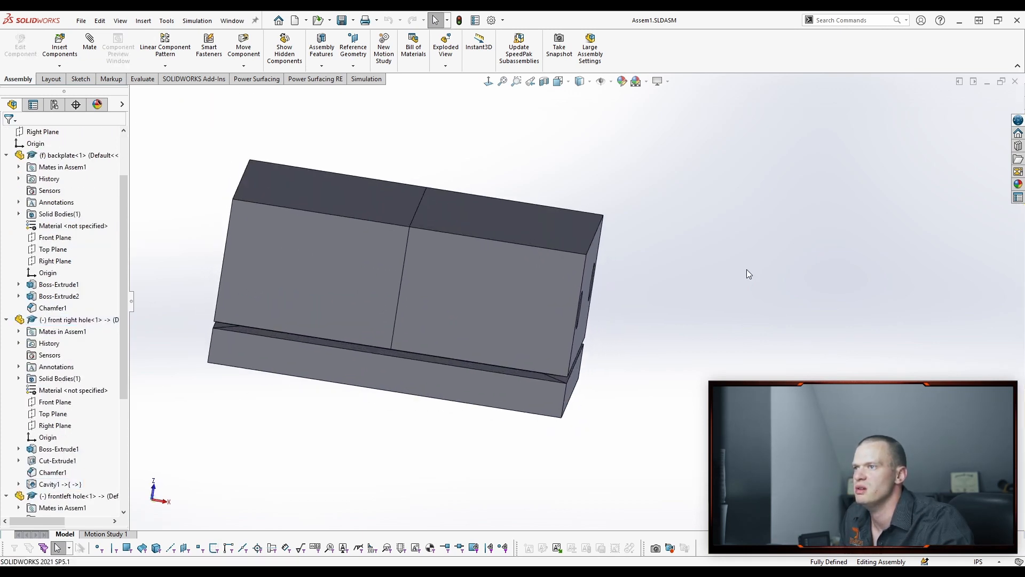
mouse_move(614, 152)
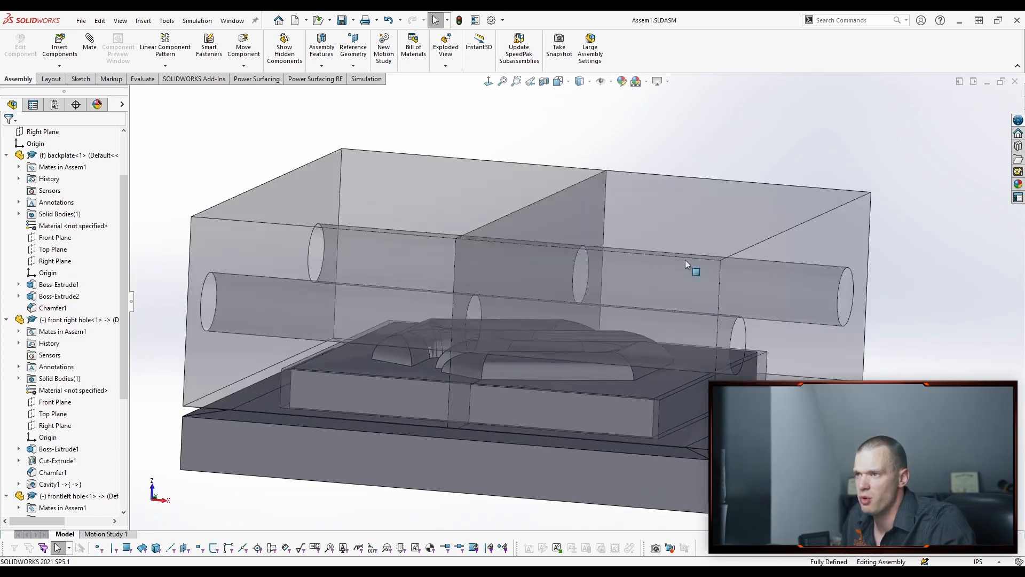
left_click(59, 191)
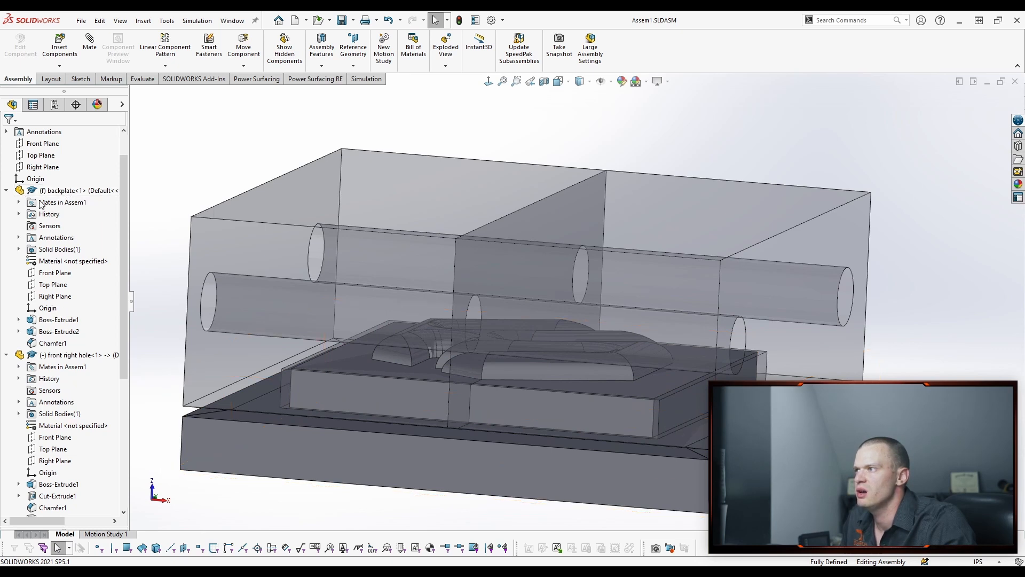
left_click(53, 191)
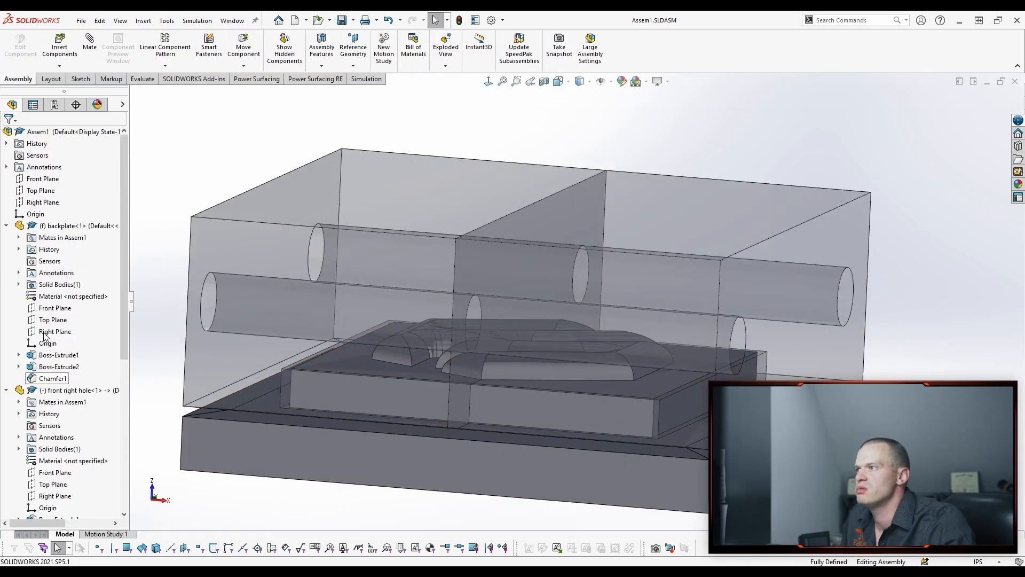
left_click(58, 319)
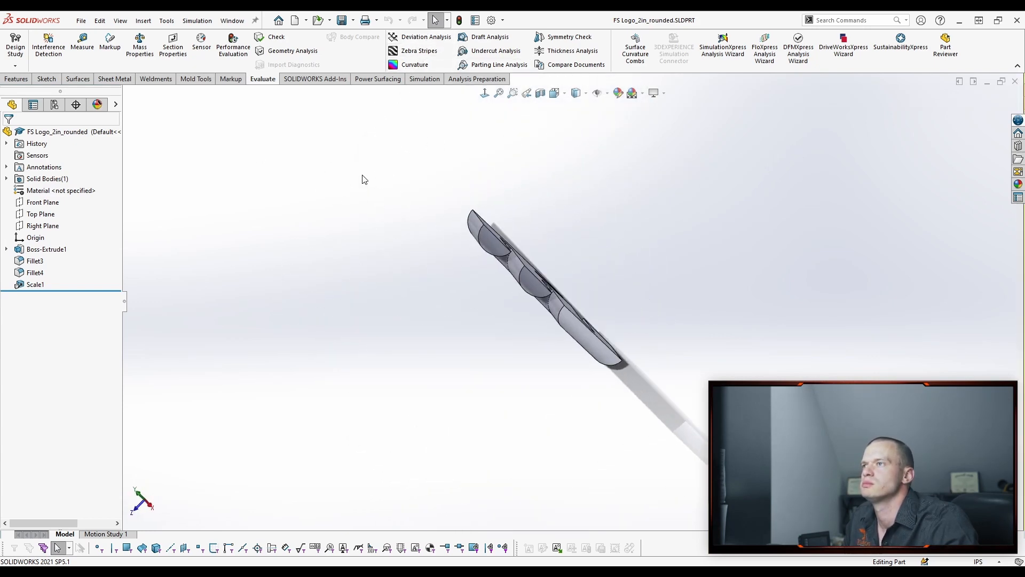
Run a Draft Analysis on the logo with the Front Plane as pull direction.
left_click(488, 37)
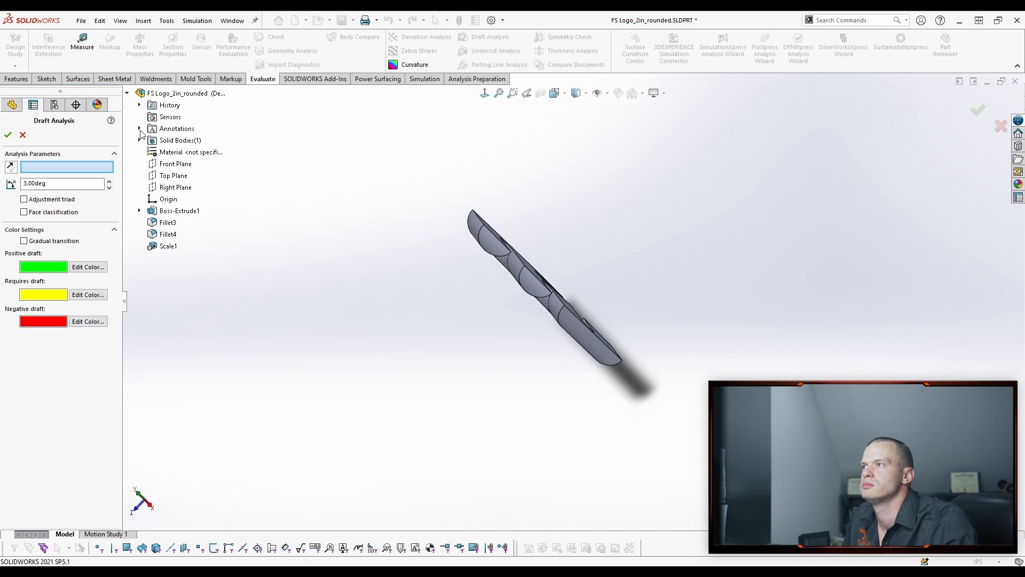
left_click(175, 163)
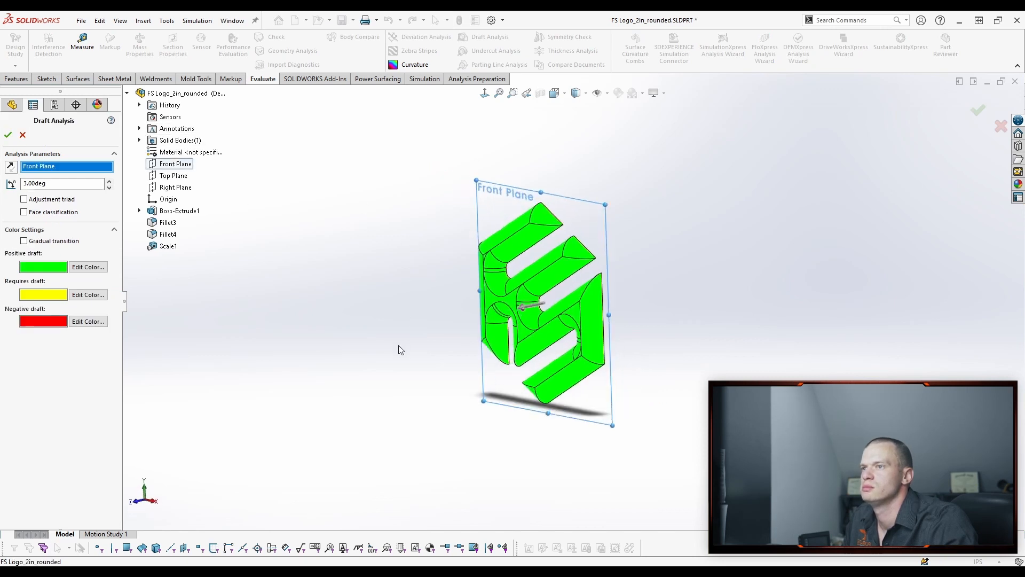
left_click(8, 133)
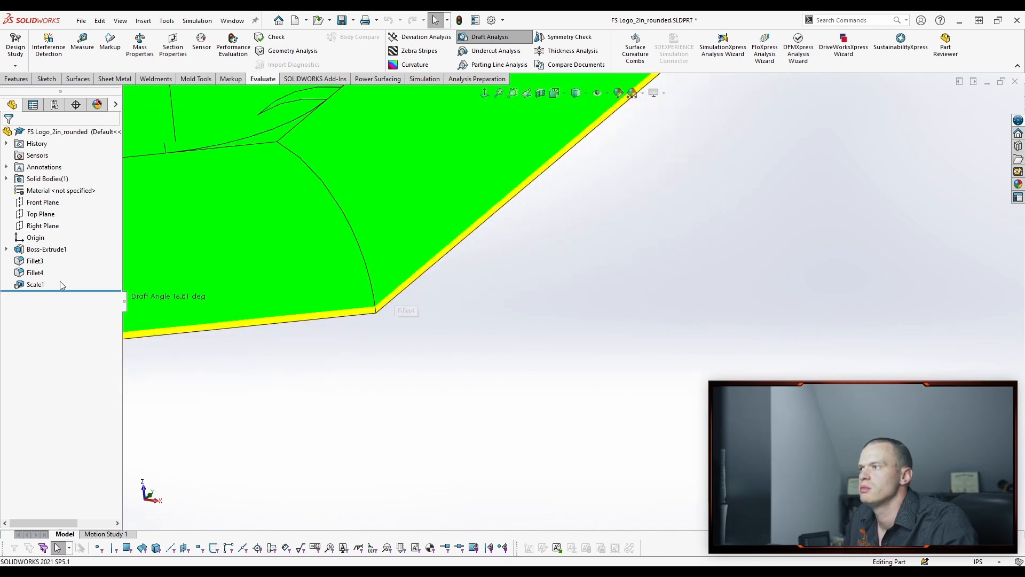
mouse_move(274, 405)
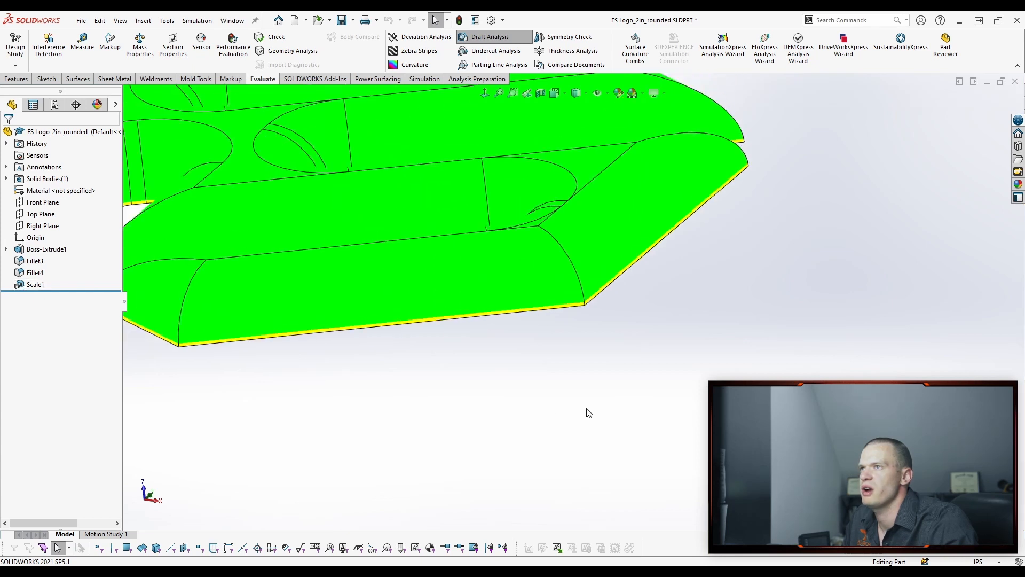
Clear the draft coloring and restart the analysis, again picking the Front Plane.
left_click(486, 37)
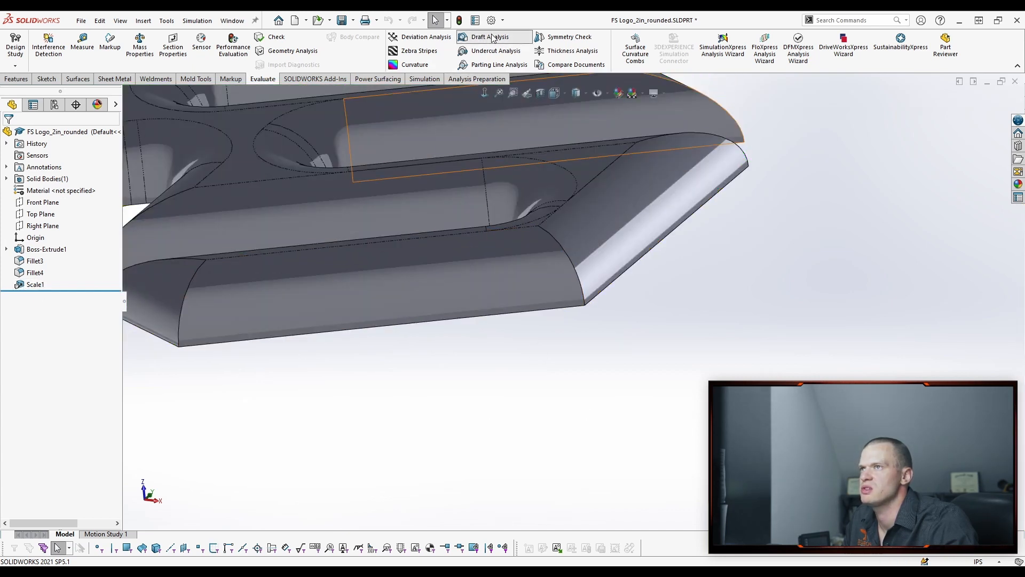
left_click(490, 36)
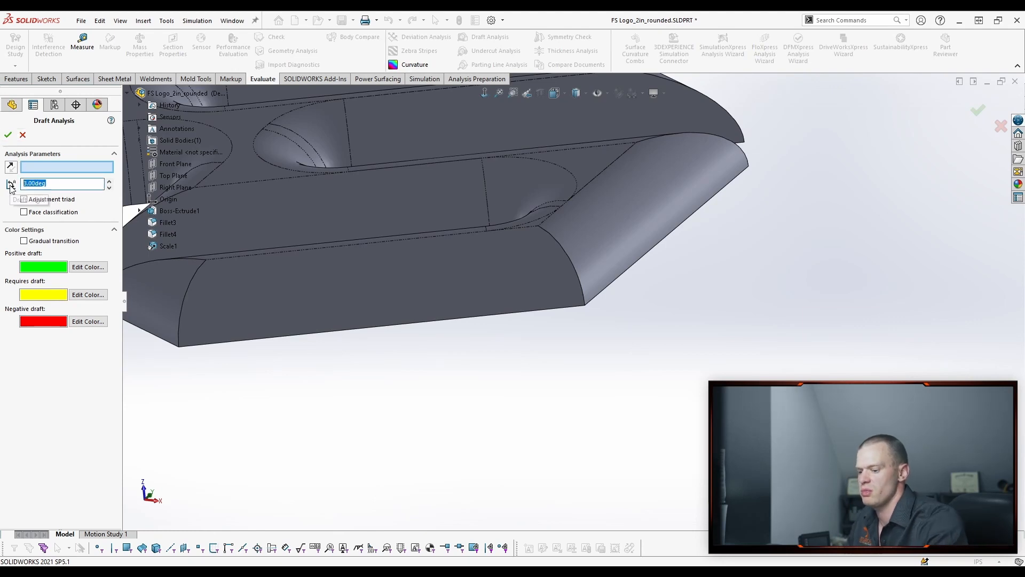
left_click(175, 164)
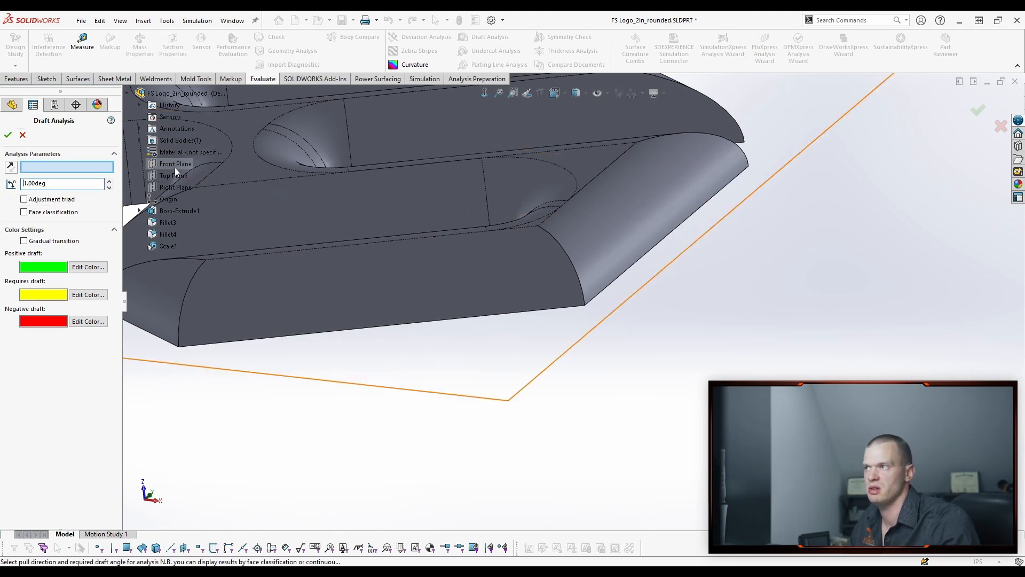
left_click(176, 164)
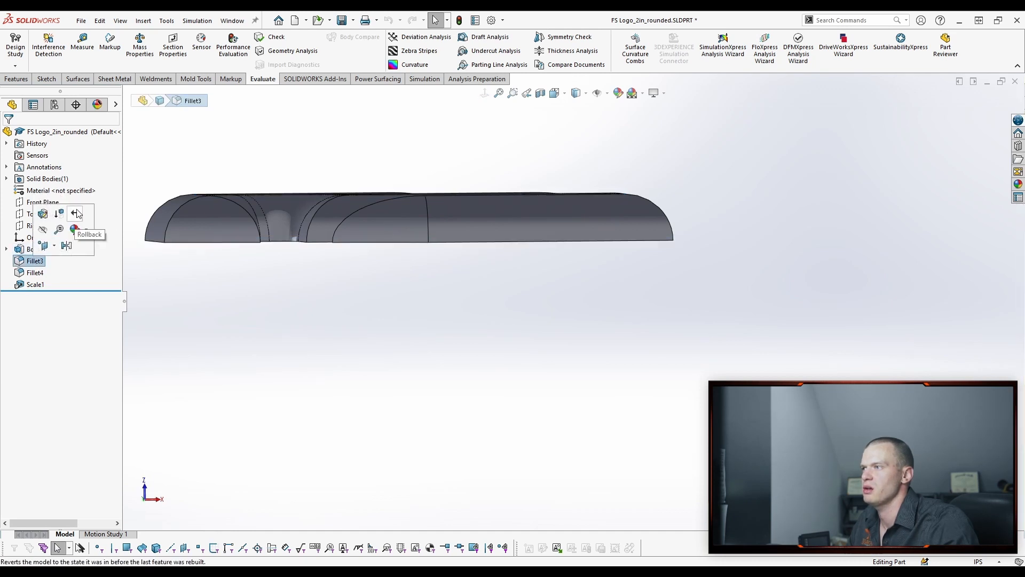
Roll the logo part back to before Fillet3, reviewing Fillet4's 0.5-inch radius without changing it.
left_click(75, 213)
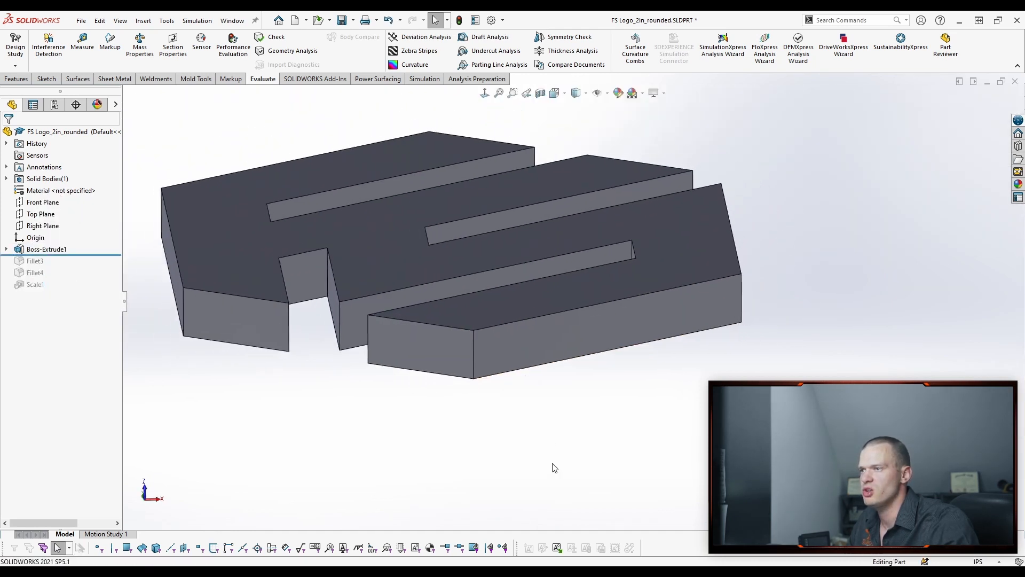
mouse_move(284, 400)
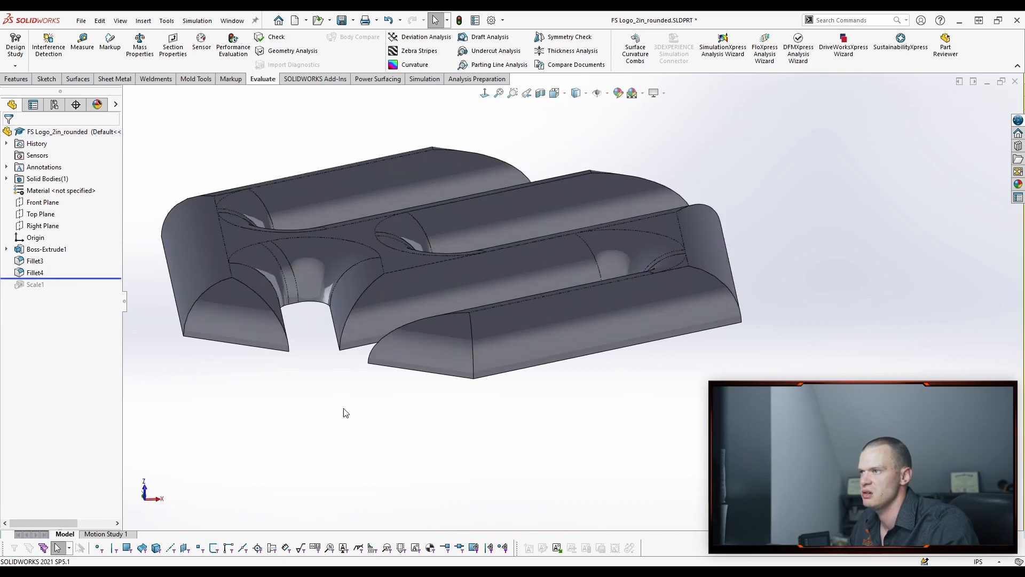
left_click(34, 272)
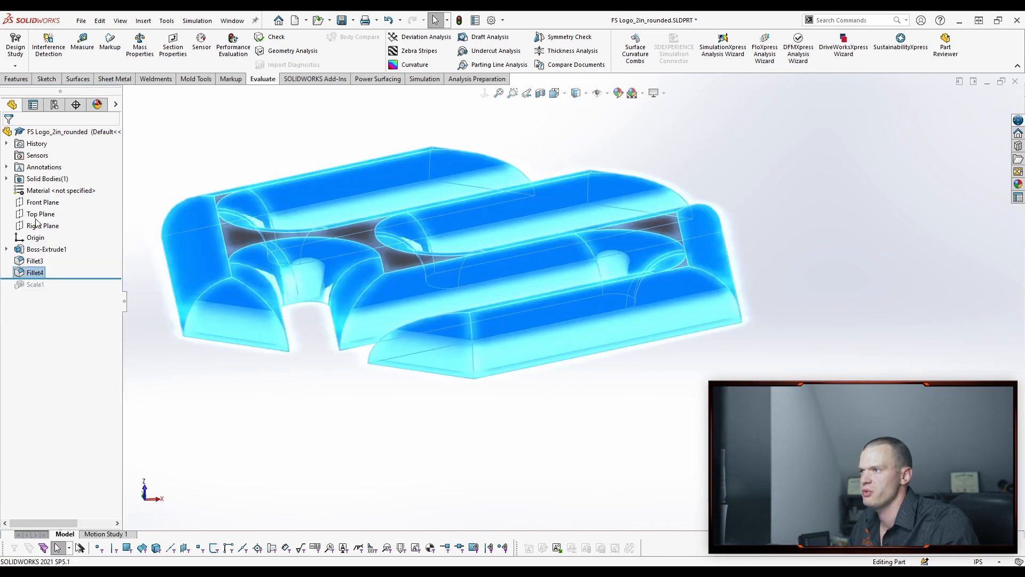
double_click(34, 272)
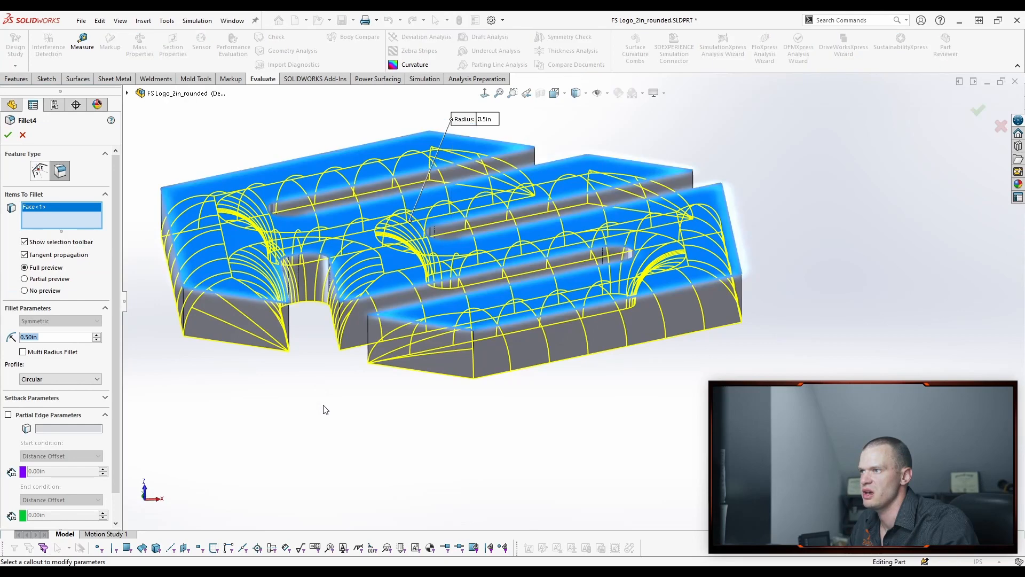
mouse_move(530, 233)
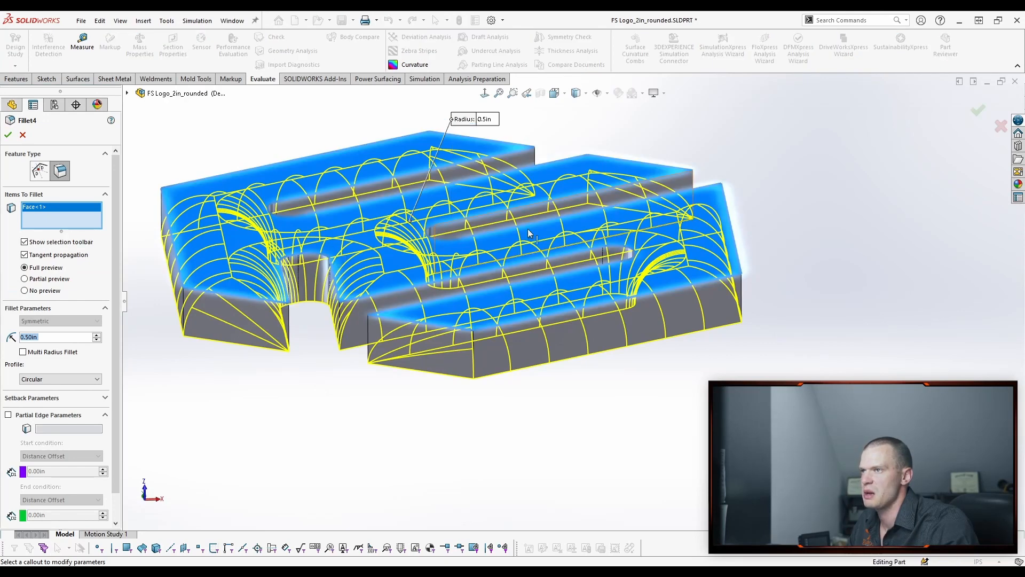
mouse_move(43, 206)
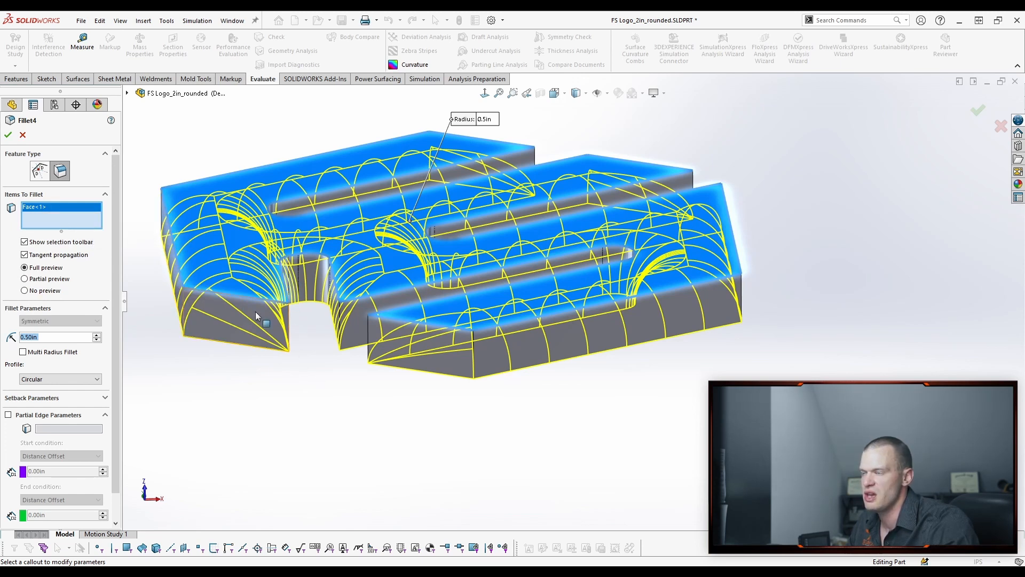
mouse_move(418, 376)
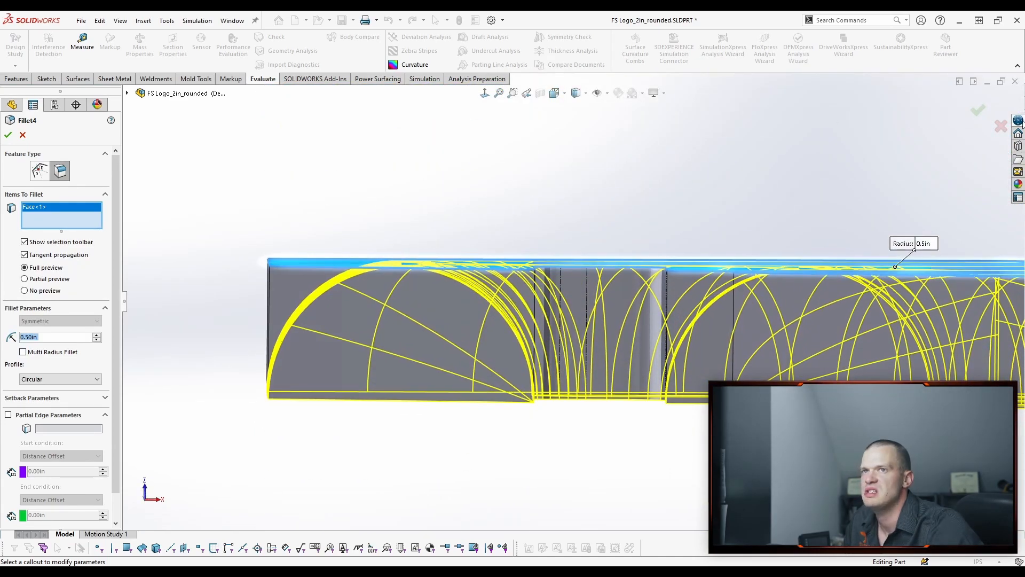
left_click(9, 134)
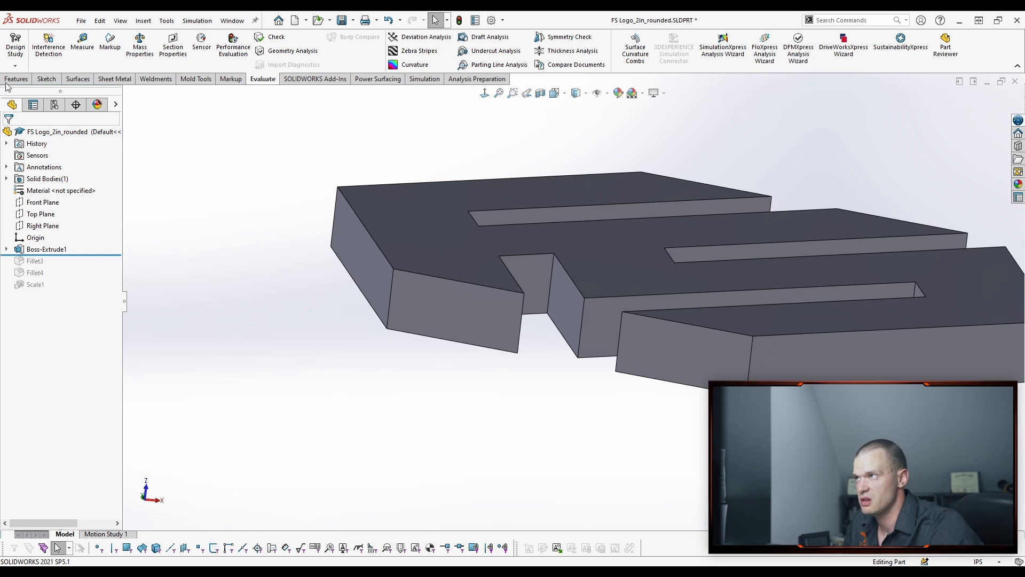
Add Draft1 to the logo with the front plane as pull direction, then reopen it to adjust the angle.
left_click(17, 79)
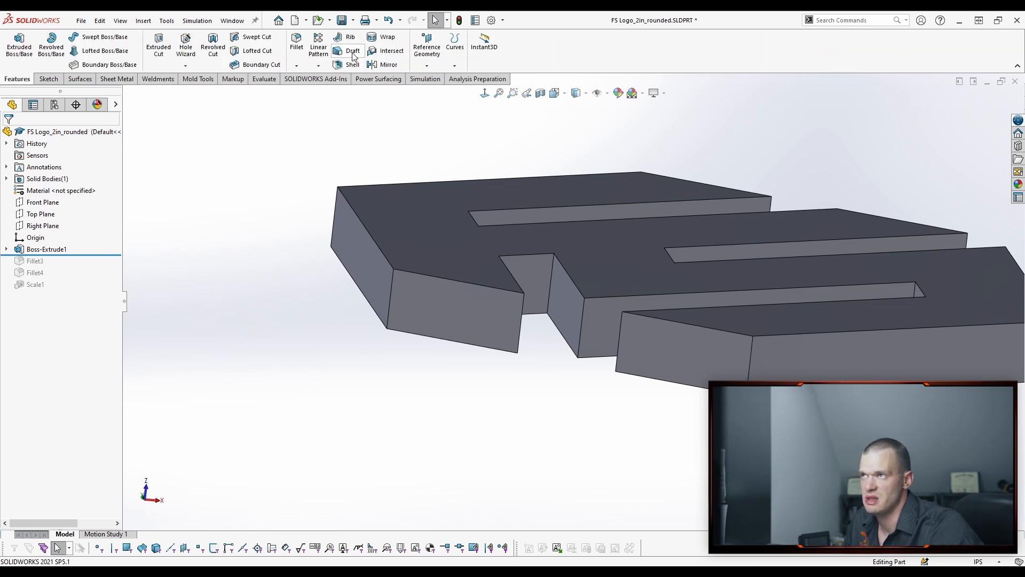
left_click(346, 51)
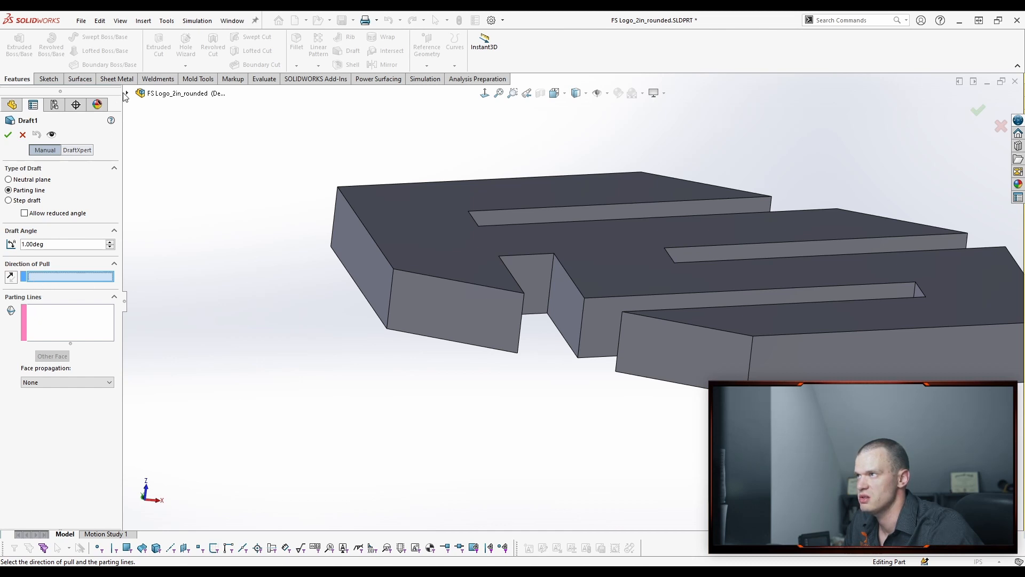
left_click(176, 163)
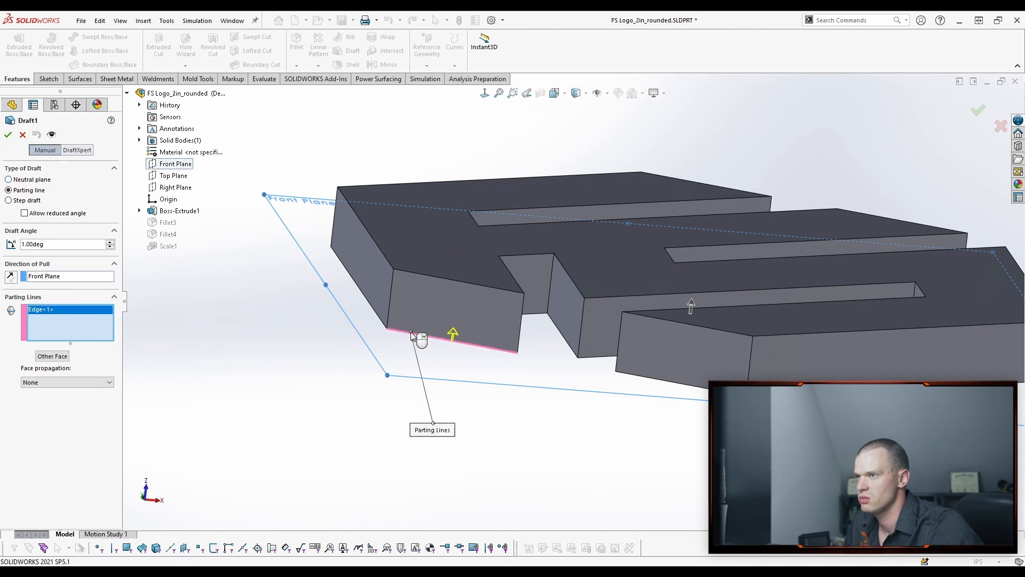
left_click(8, 134)
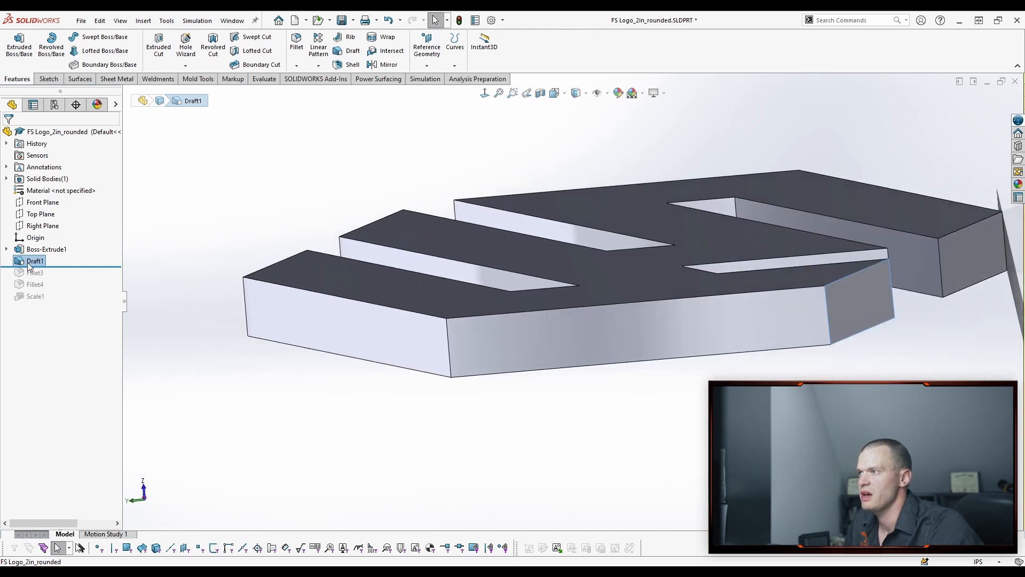
double_click(34, 261)
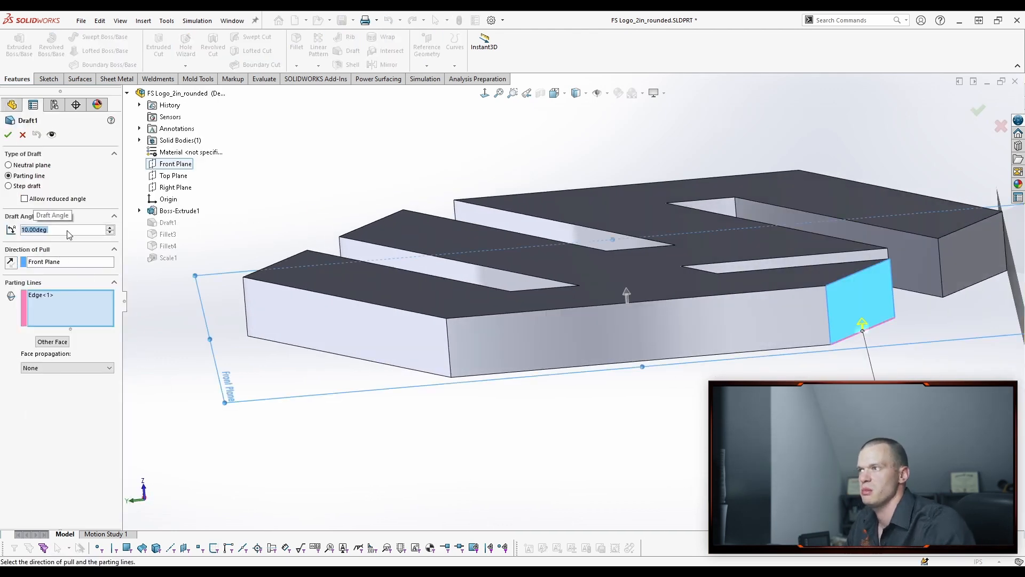
left_click(8, 134)
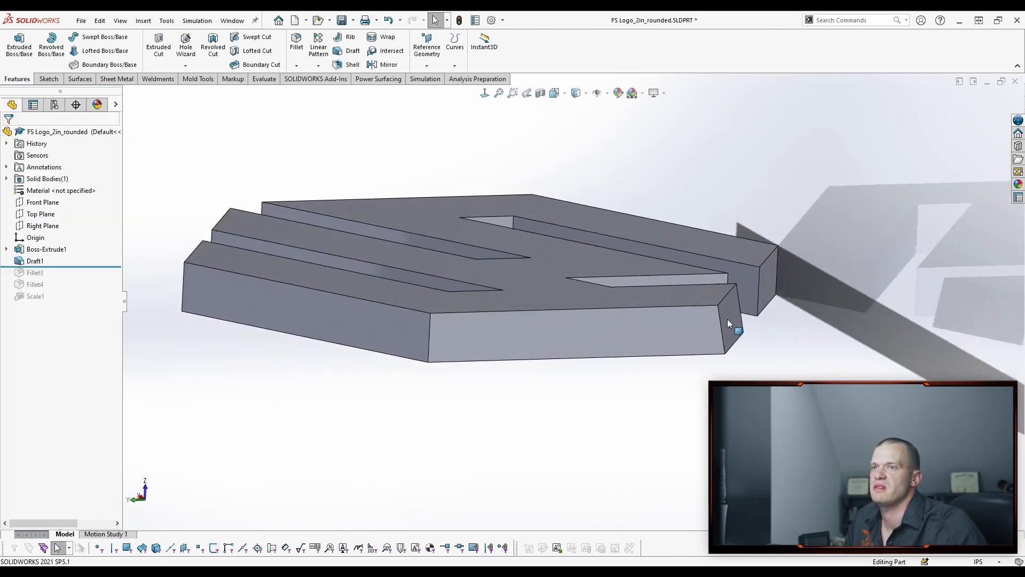
View the logo from another angle and delete the Draft1 feature.
left_click_drag(729, 324, 755, 367)
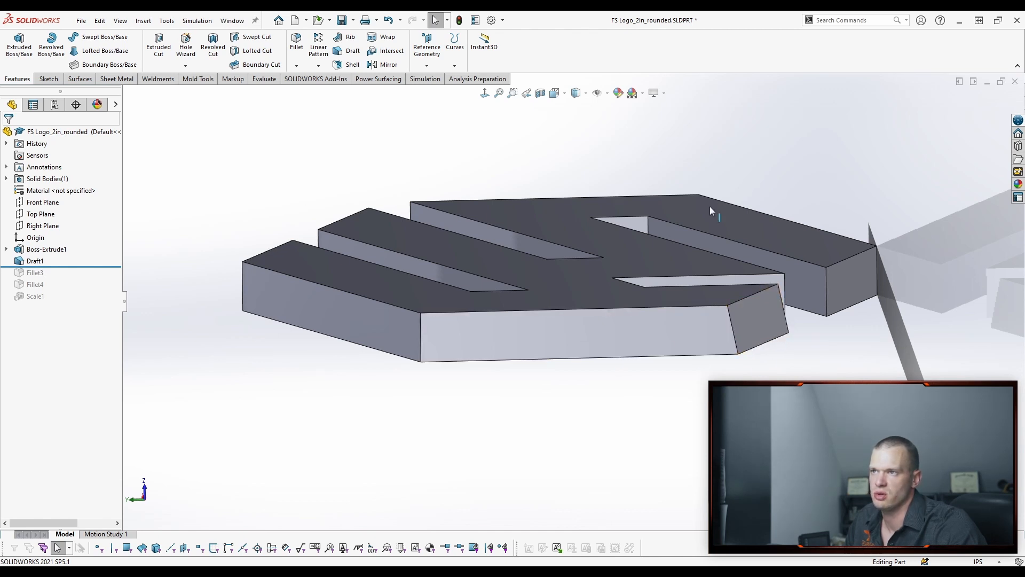
left_click(34, 261)
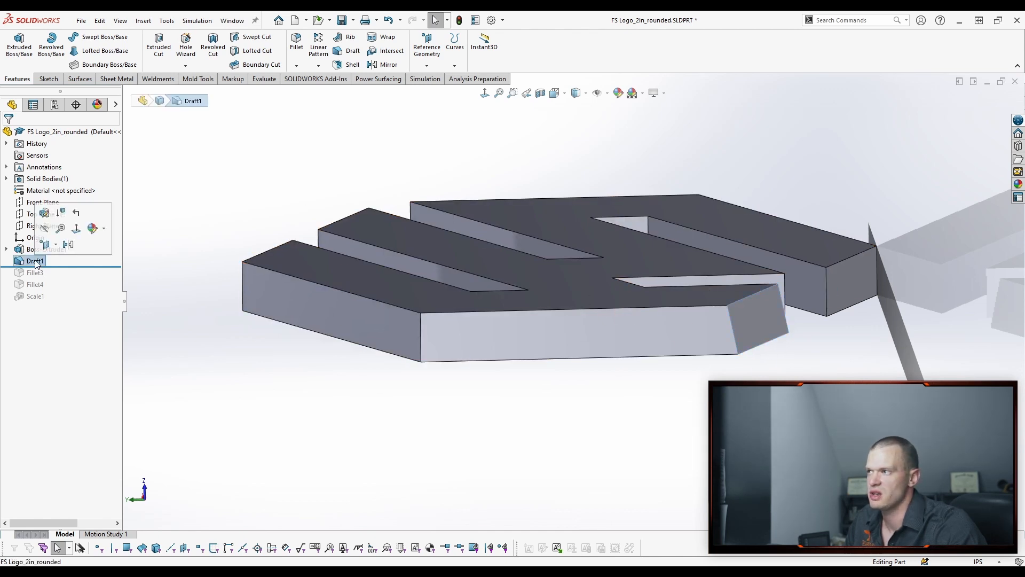
key("Delete")
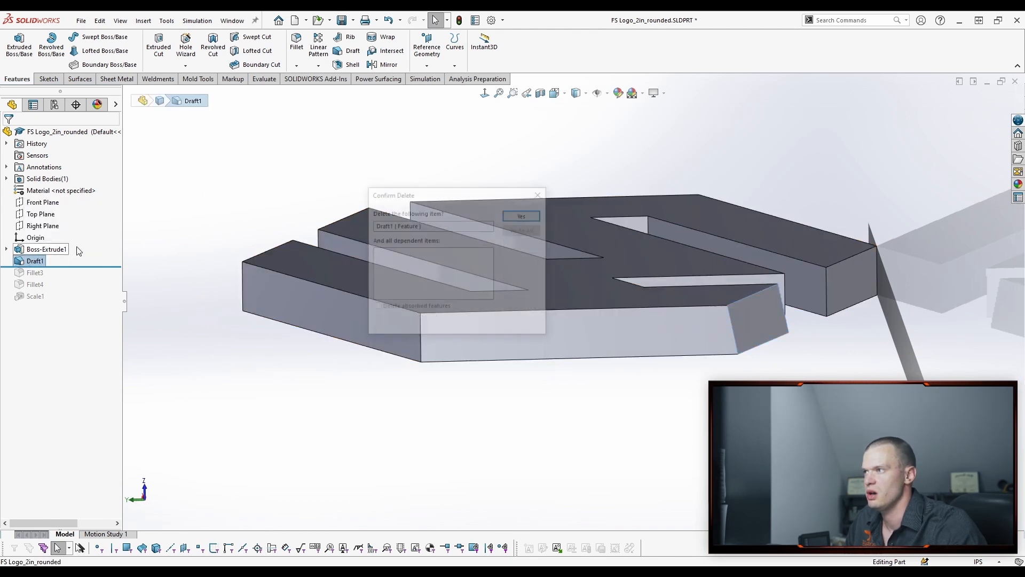
Confirm deleting Draft1, then try a draft angle on Boss-Extrude1 and cancel it.
left_click(521, 216)
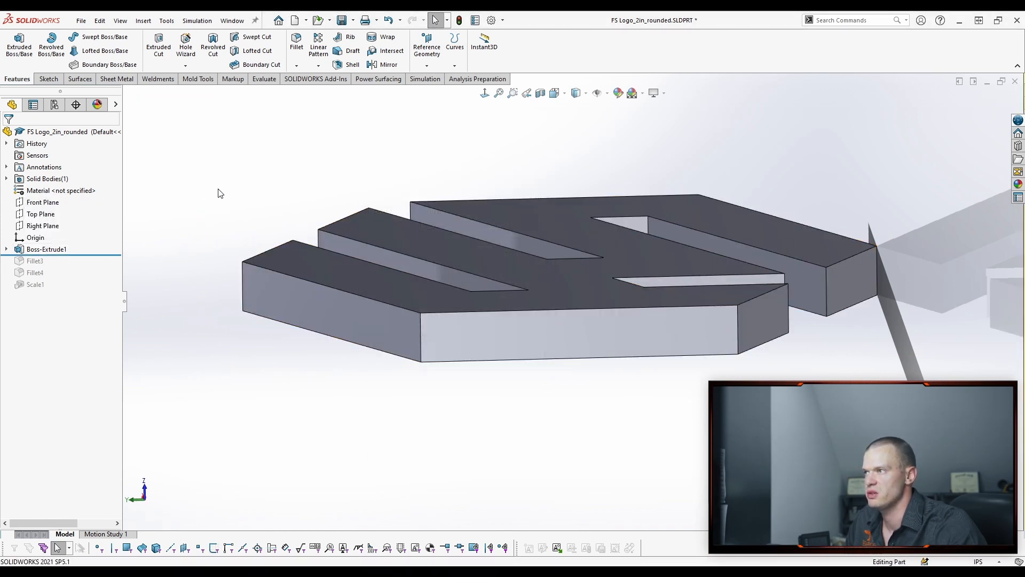
left_click(46, 249)
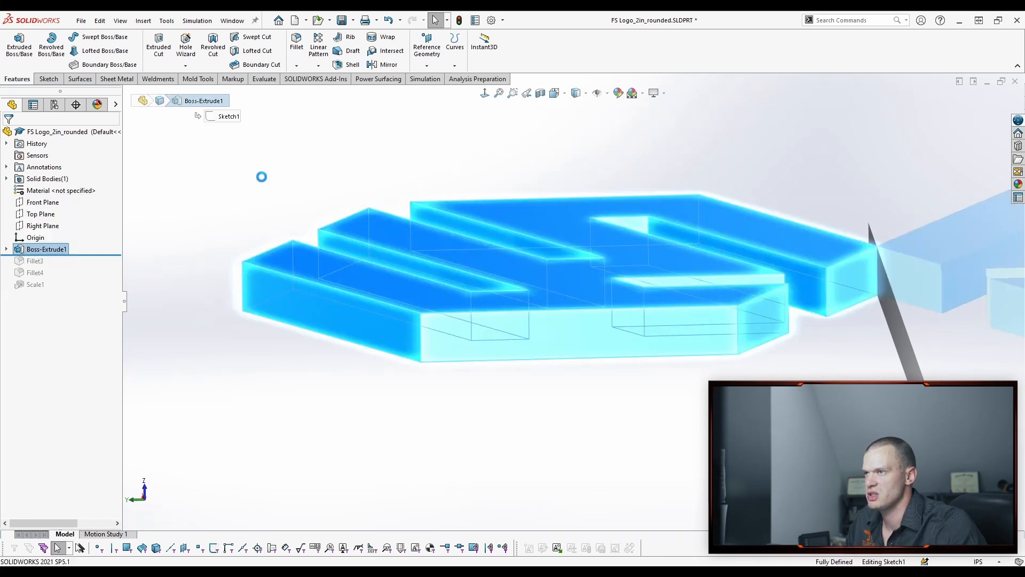
double_click(47, 249)
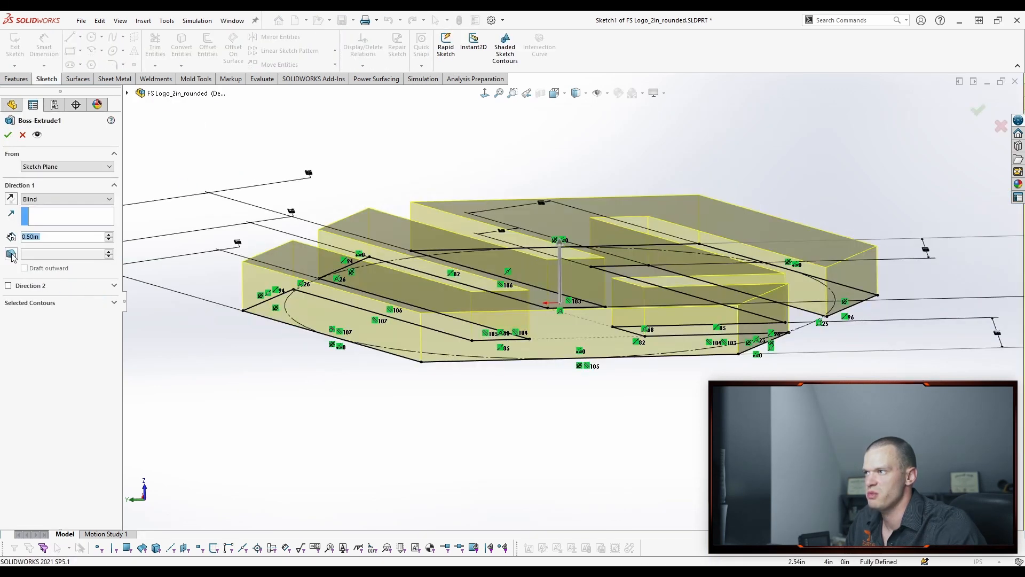
left_click(11, 253)
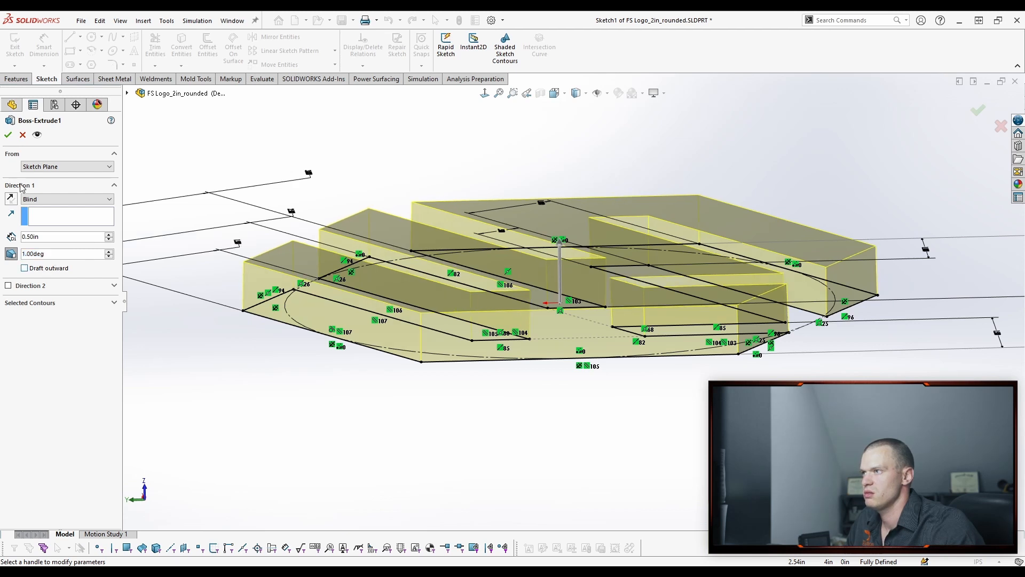
left_click(10, 134)
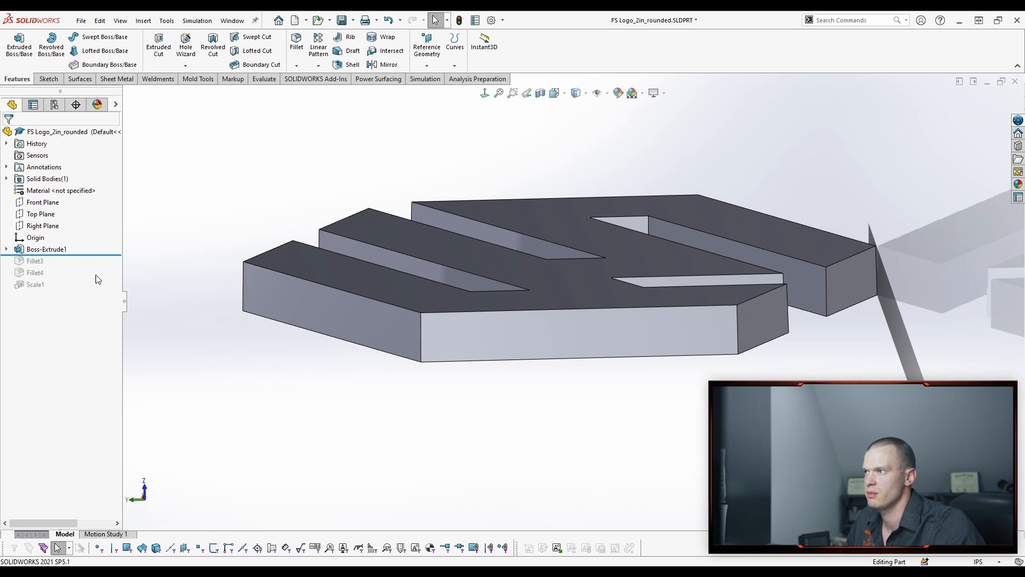
mouse_move(294, 217)
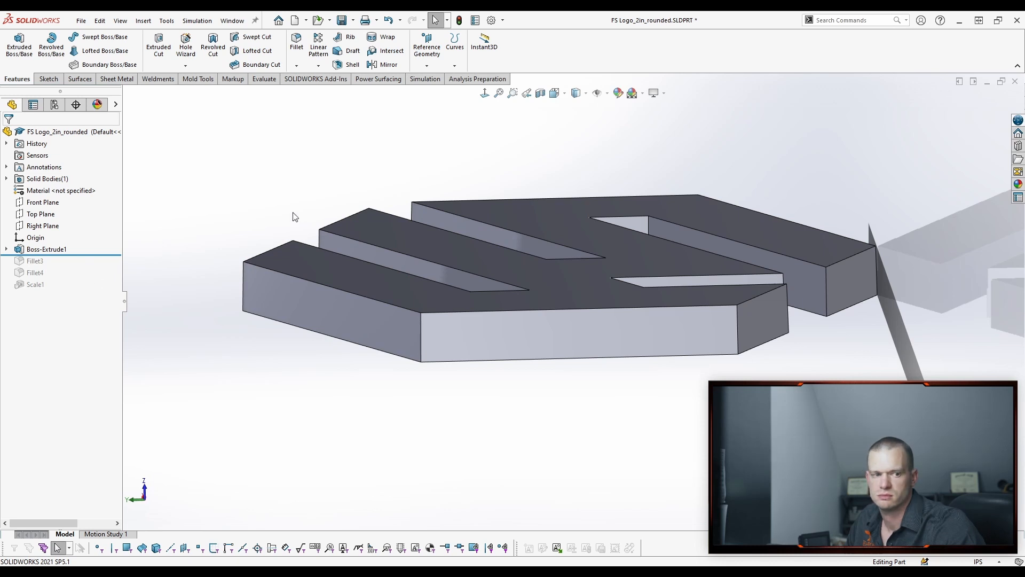
Close the logo part and the File Explorer window.
left_click(53, 132)
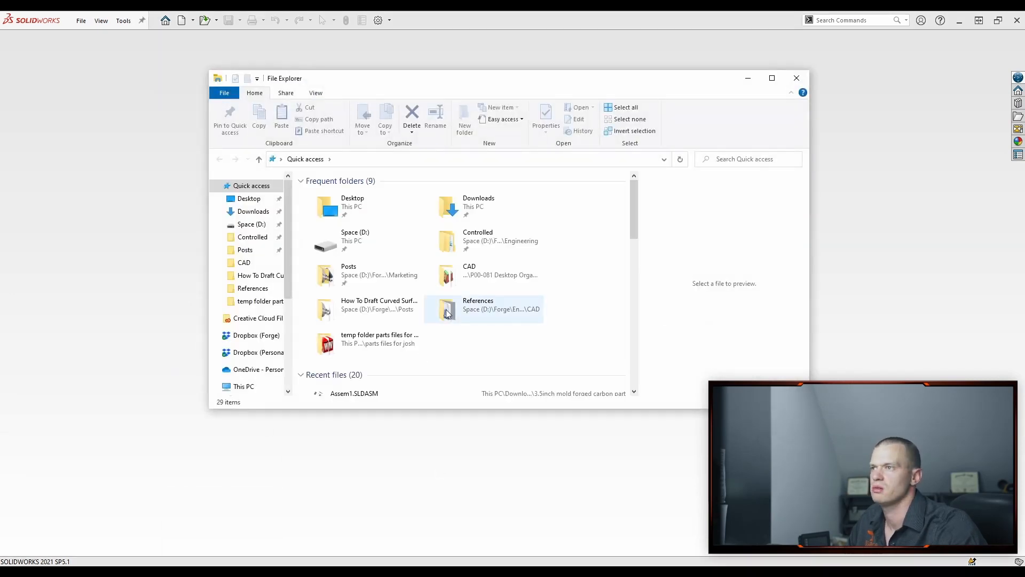
scroll("down", 3)
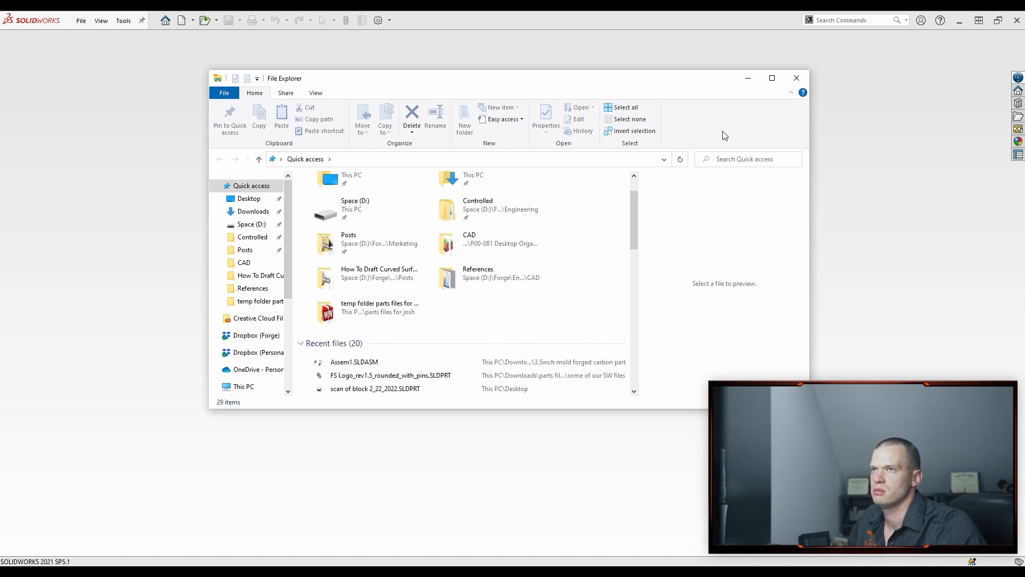
left_click(796, 77)
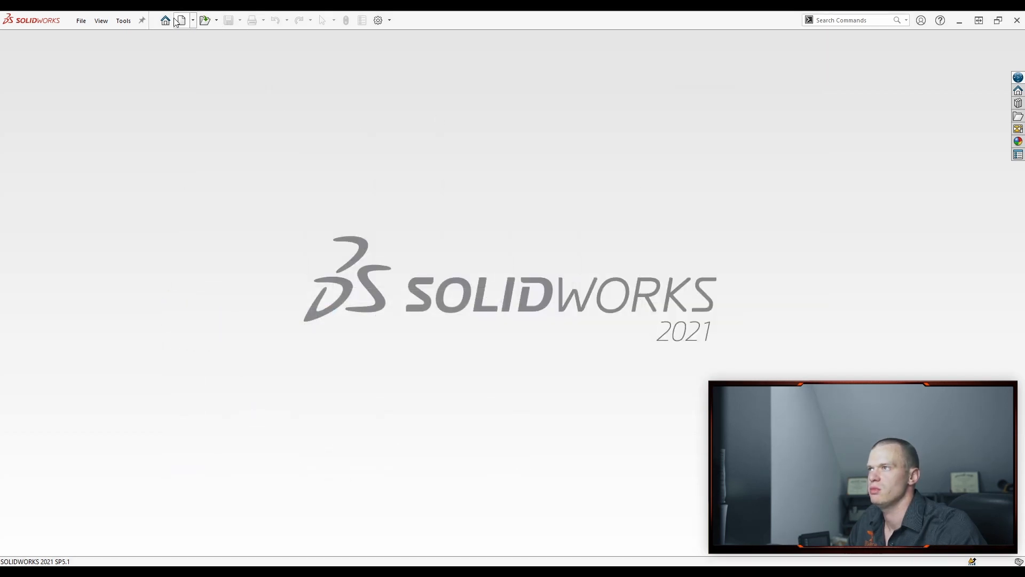
Start a new part and sketch a centred rectangle on the front plane.
left_click(180, 20)
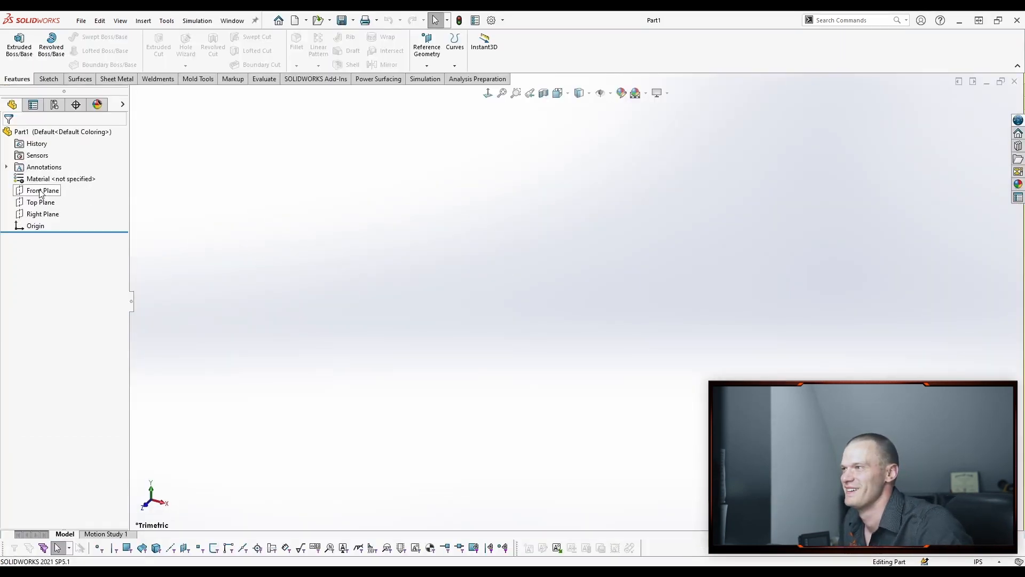
left_click(40, 190)
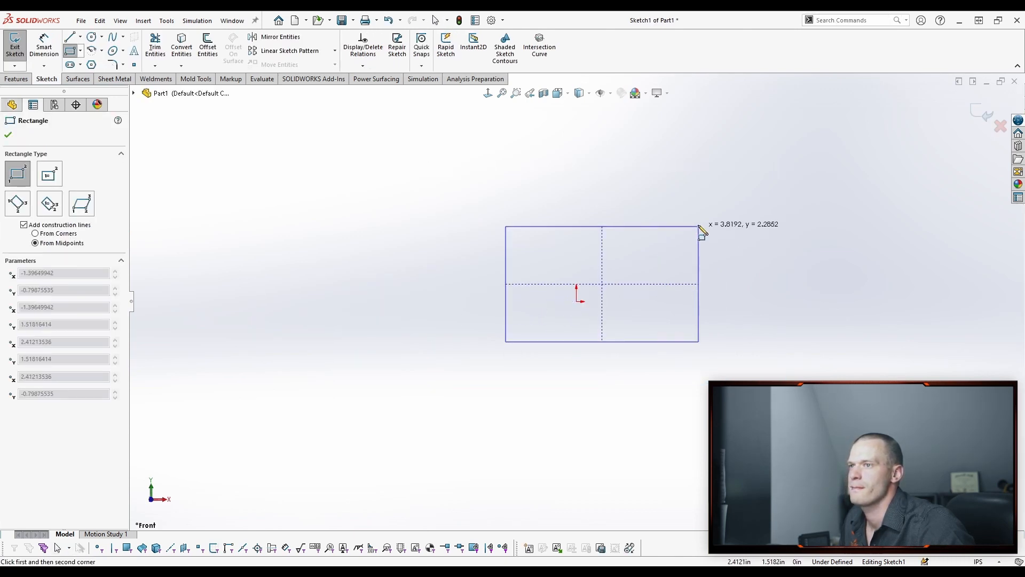
left_click(601, 282)
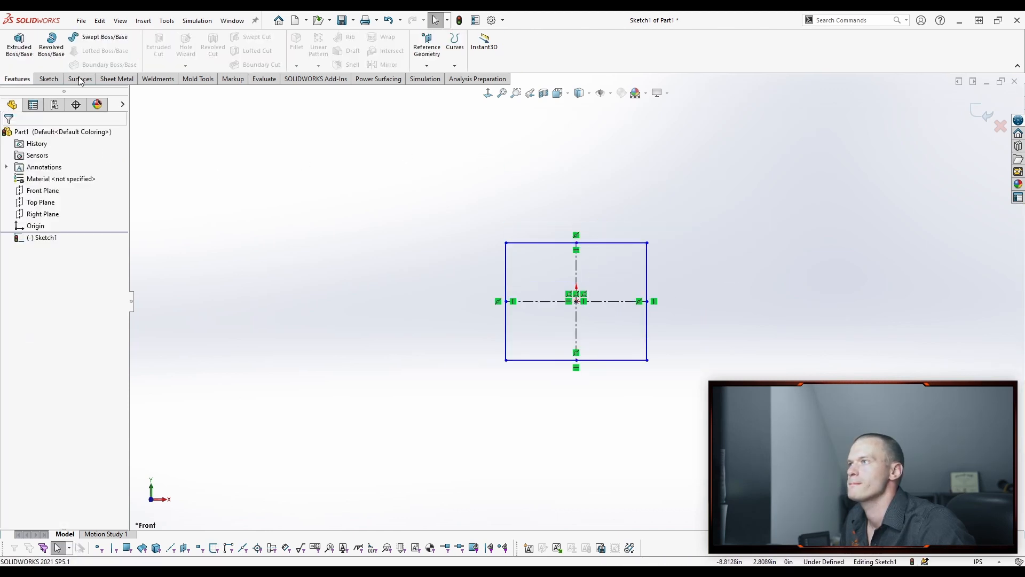
Extrude the rectangle with a Mid Plane end condition to about 3.51 inches thick.
left_click(18, 45)
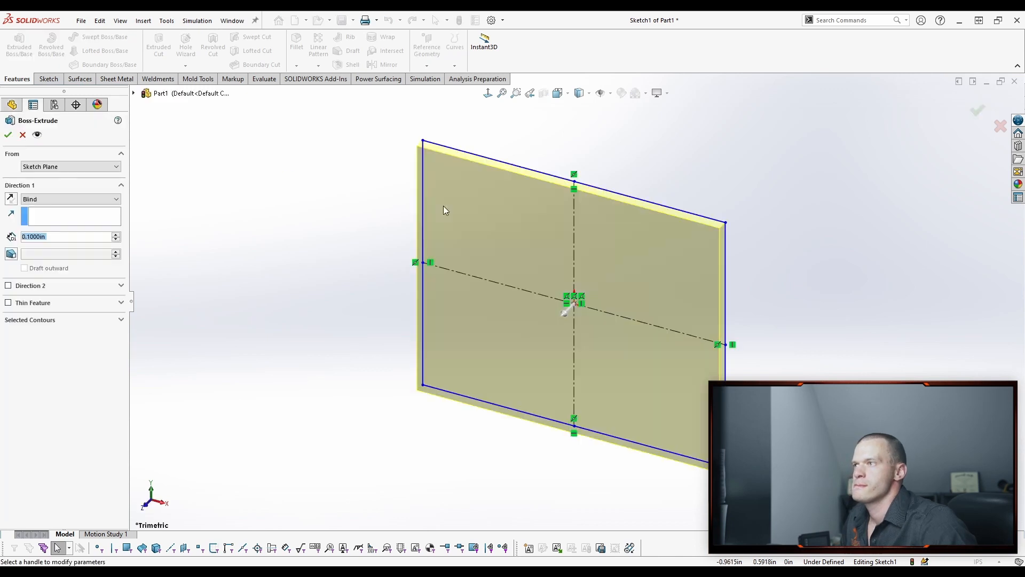
left_click(70, 199)
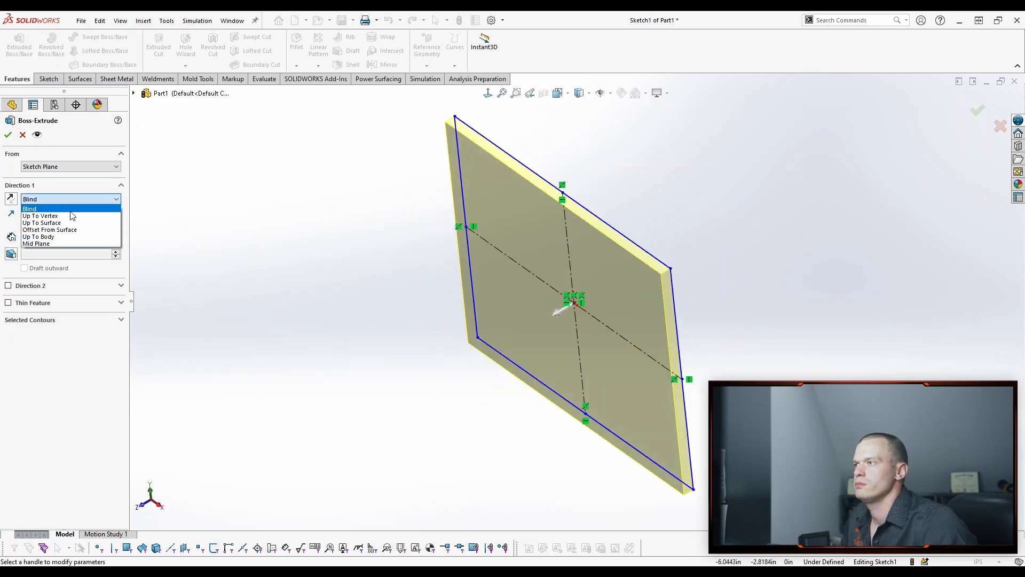
left_click(36, 244)
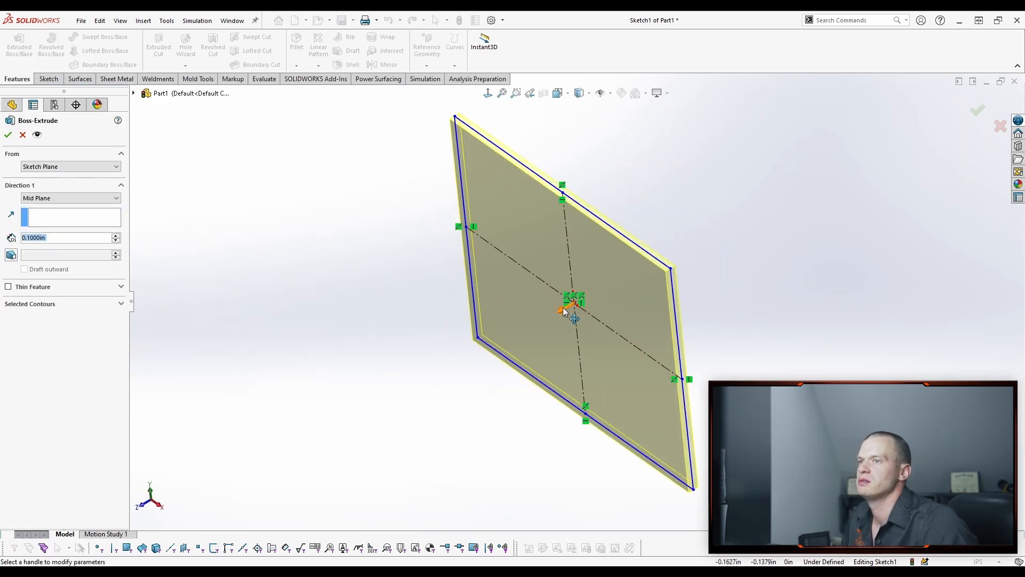
left_click_drag(562, 307, 398, 402)
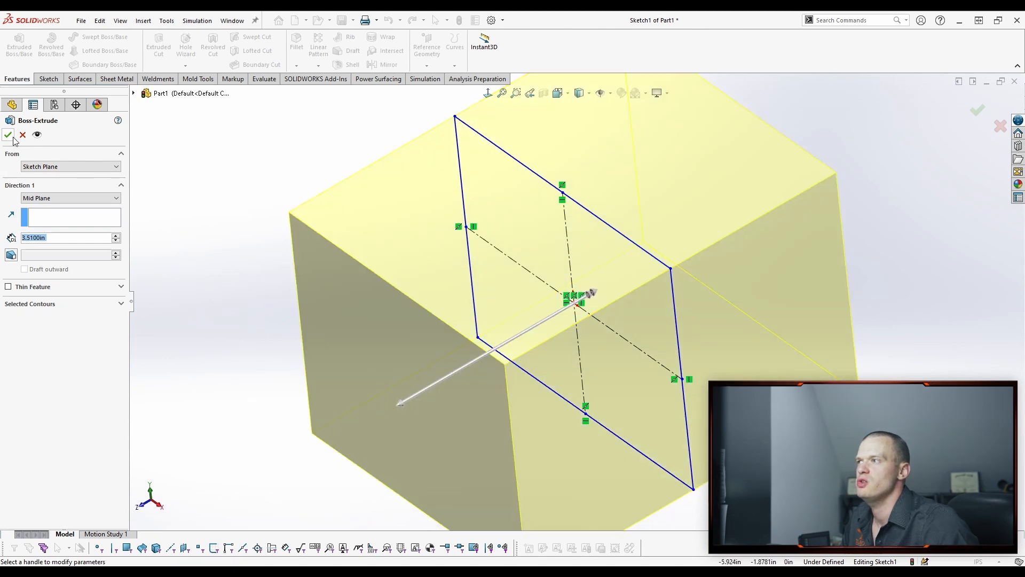
left_click(9, 134)
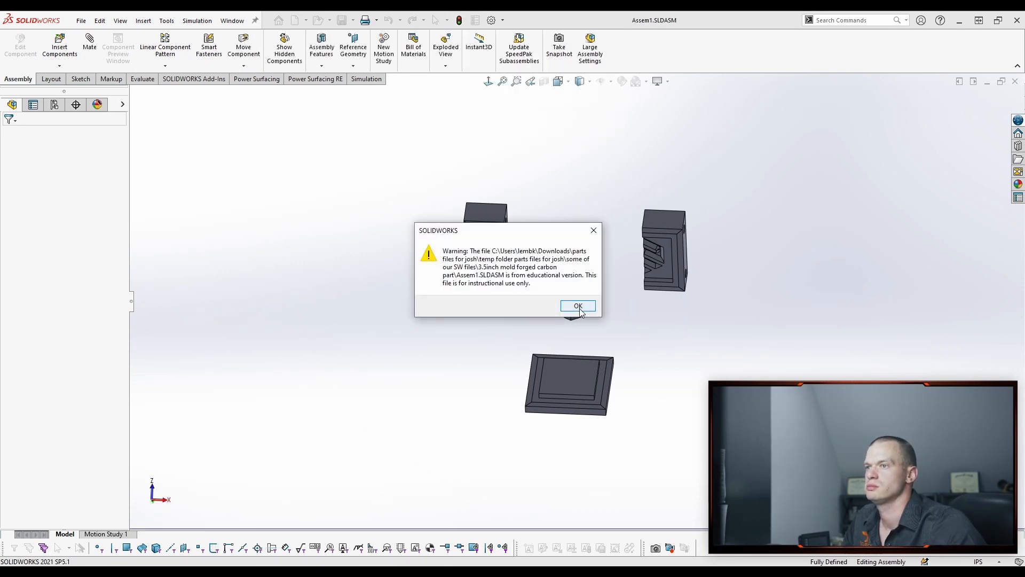
Dismiss the educational-version warning to reach the FS Logo_2in_rounded part.
left_click(577, 306)
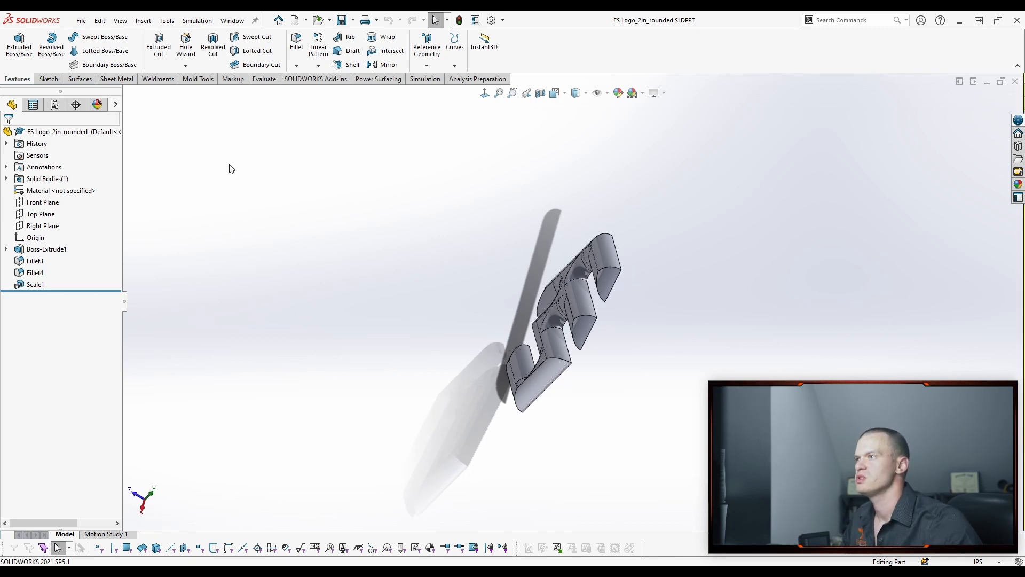
Create a new assembly from the template and insert the FS Logo_2in_rounded part.
left_click(293, 20)
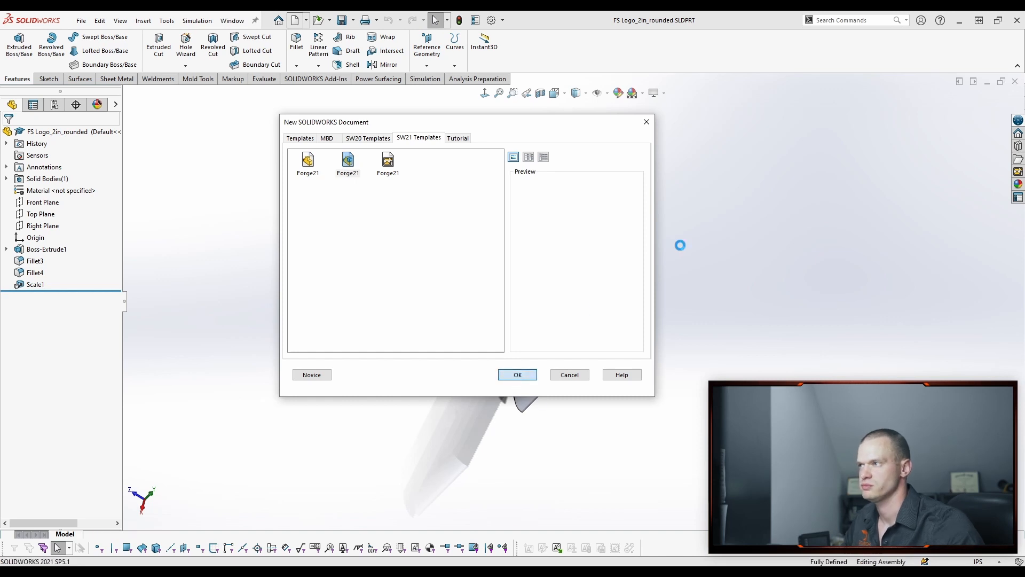
left_click(518, 374)
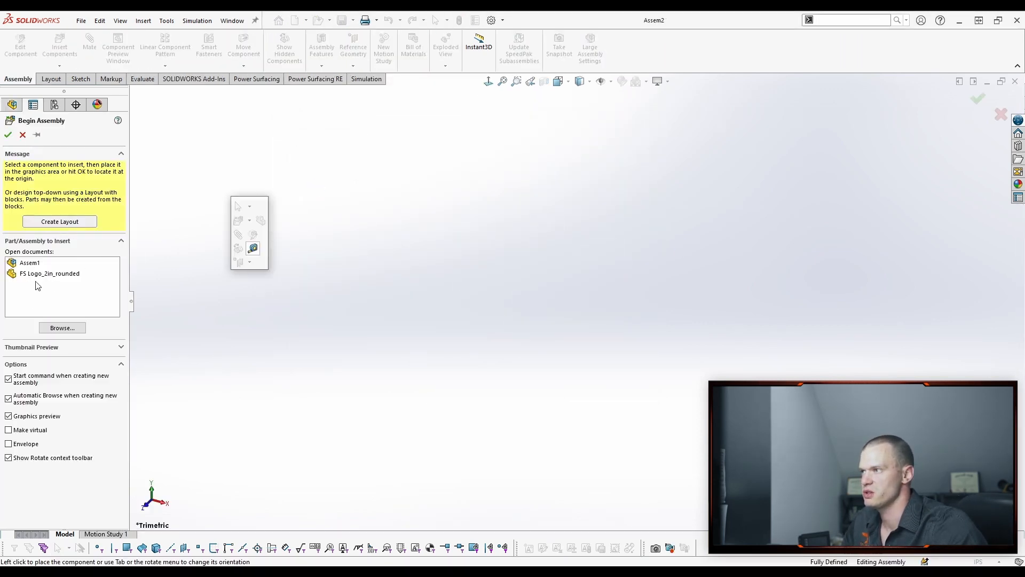
left_click(49, 273)
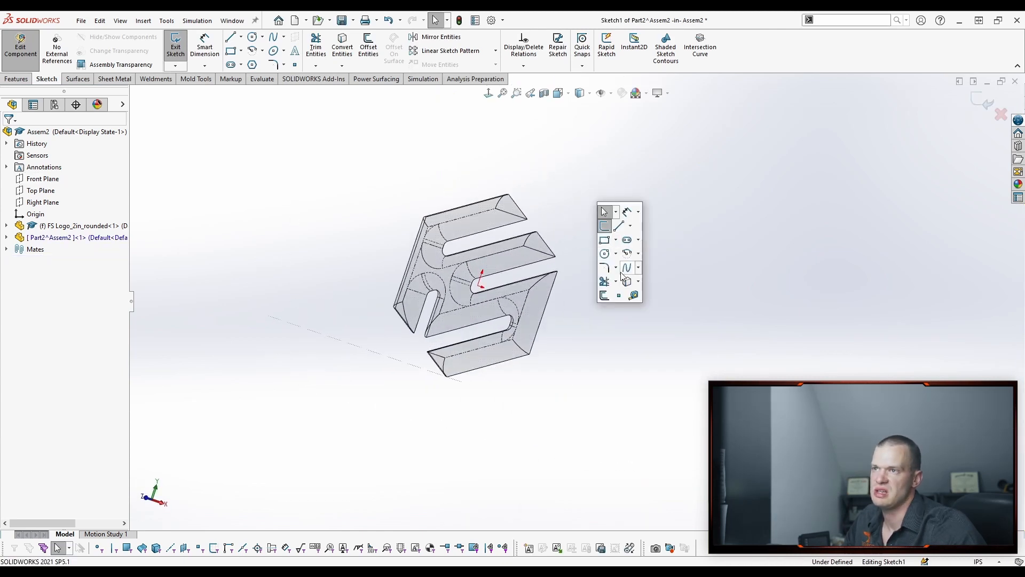
Draw a centre rectangle around the logo and extrude it about 1.19 in, plus a second direction.
left_click(615, 240)
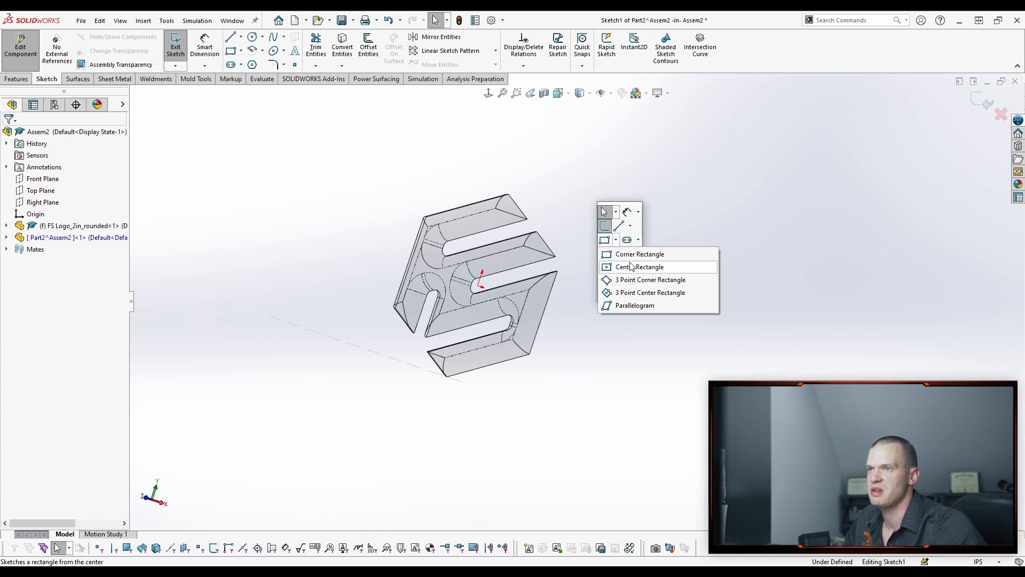
left_click(639, 267)
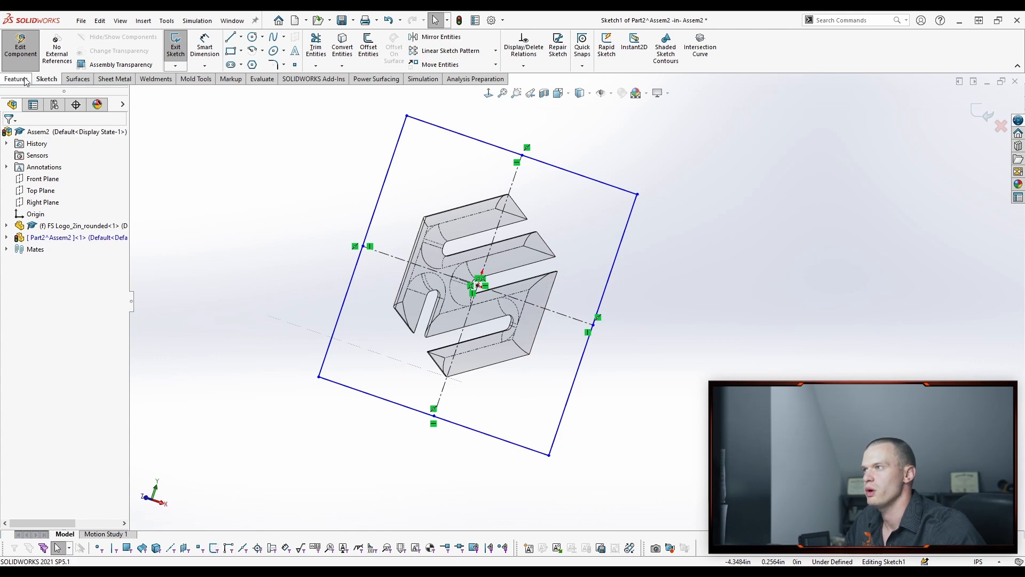
left_click(16, 79)
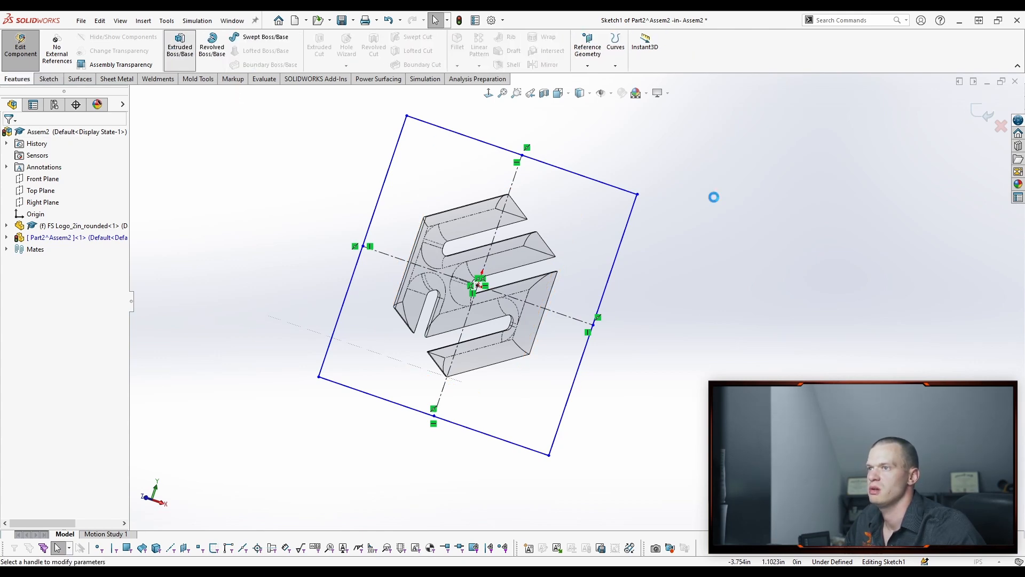
left_click(180, 47)
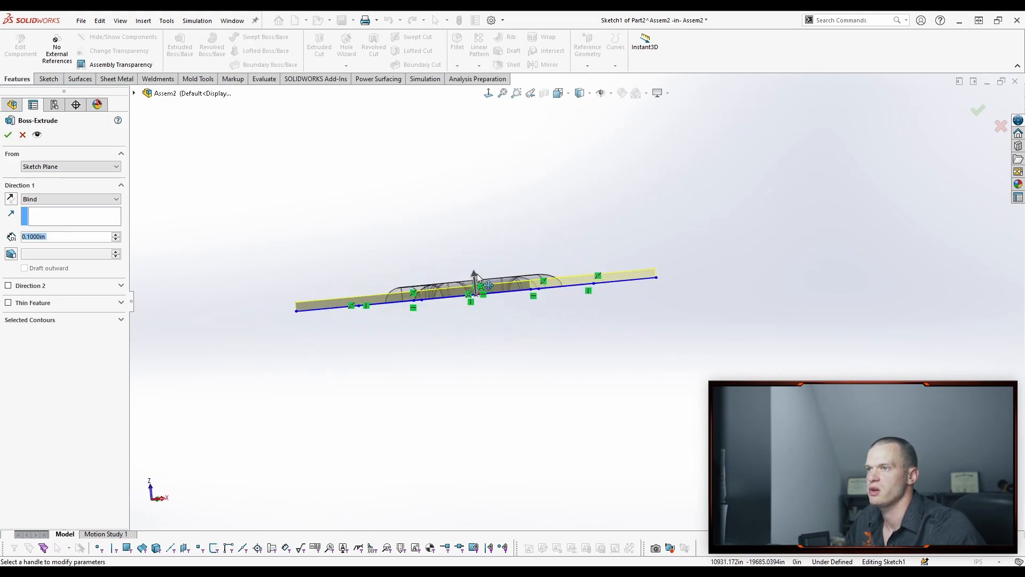
left_click_drag(474, 274, 464, 190)
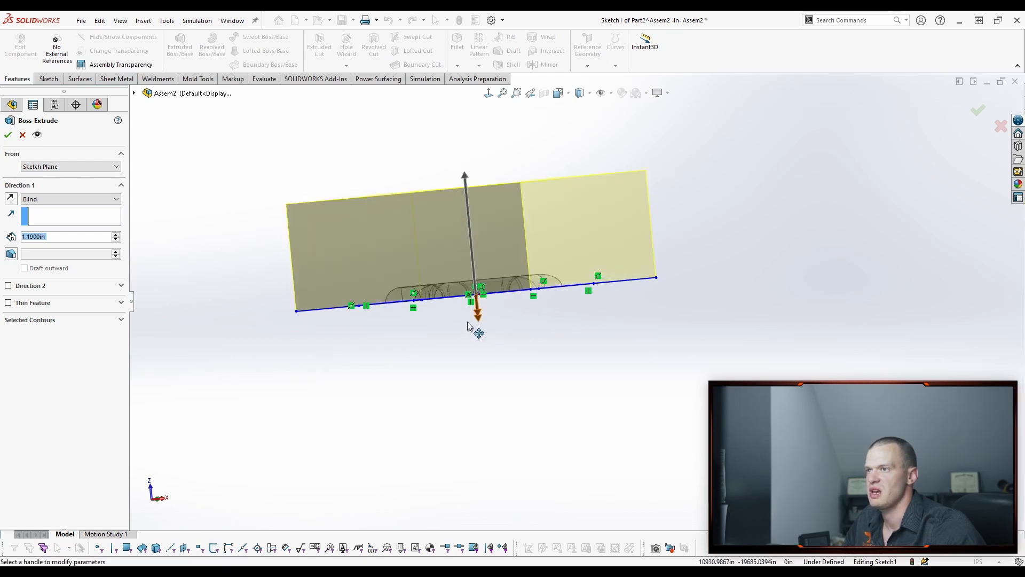
left_click(8, 285)
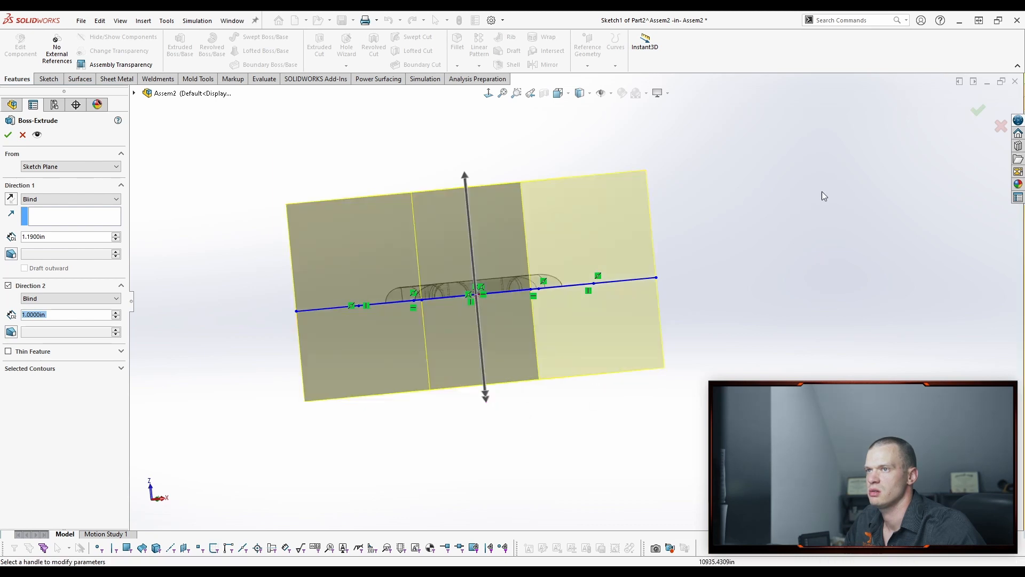
left_click(8, 133)
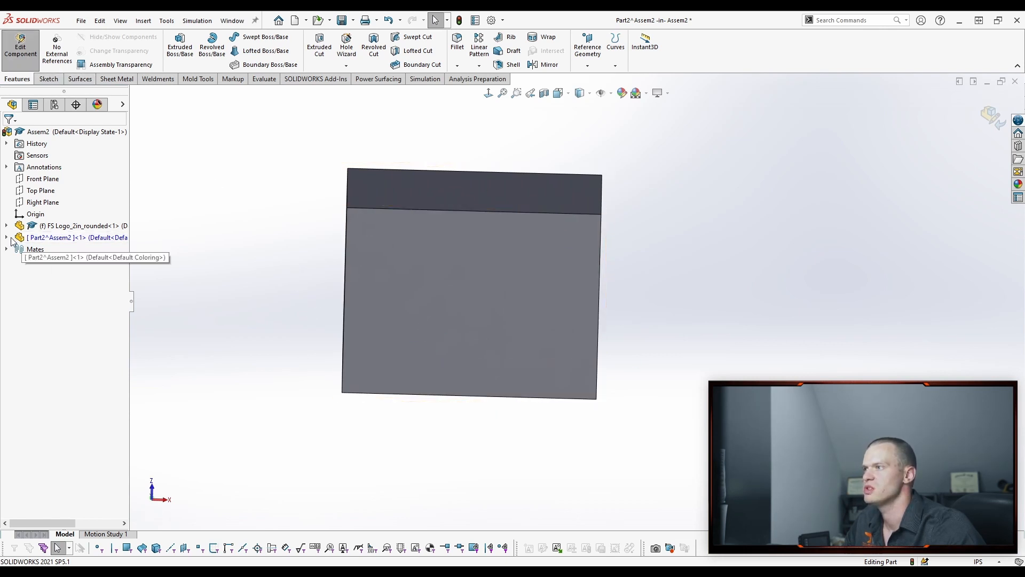
left_click(5, 238)
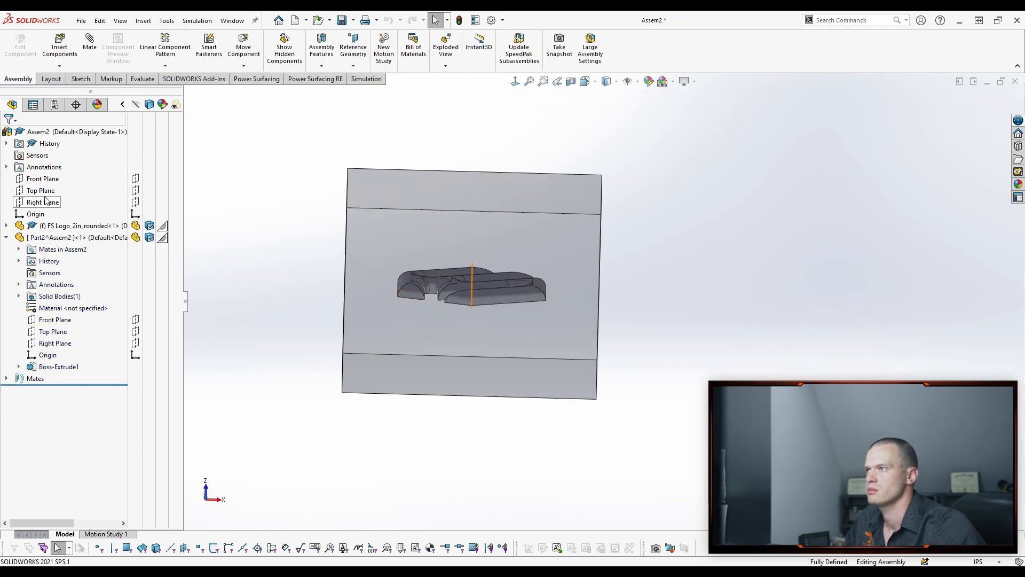
left_click(40, 190)
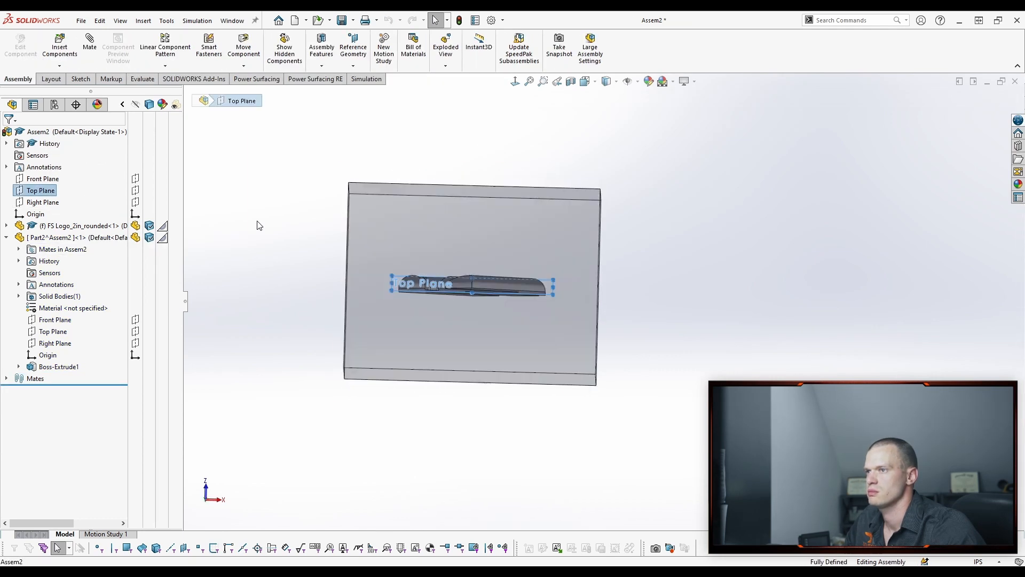
left_click(41, 178)
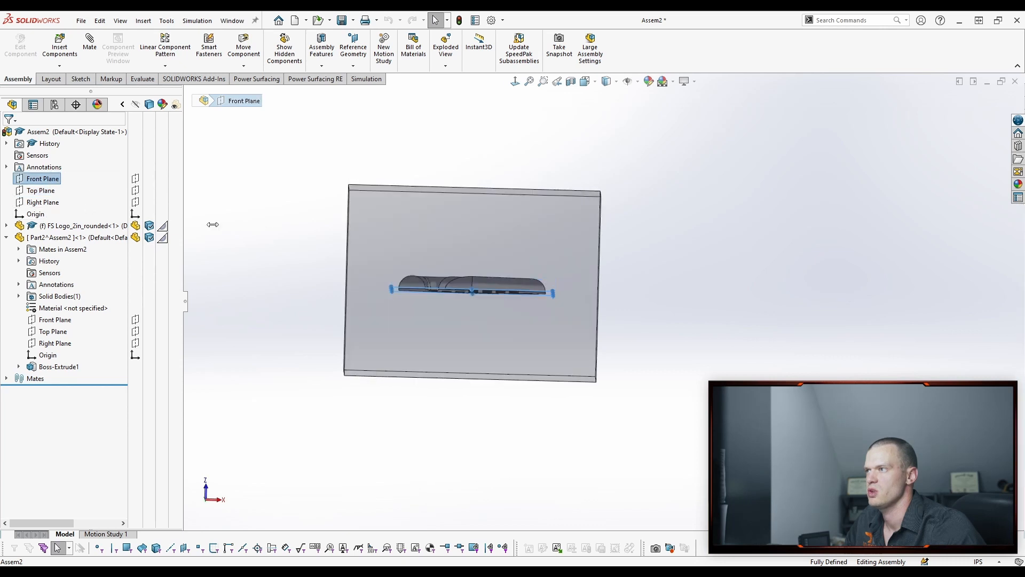
left_click(55, 319)
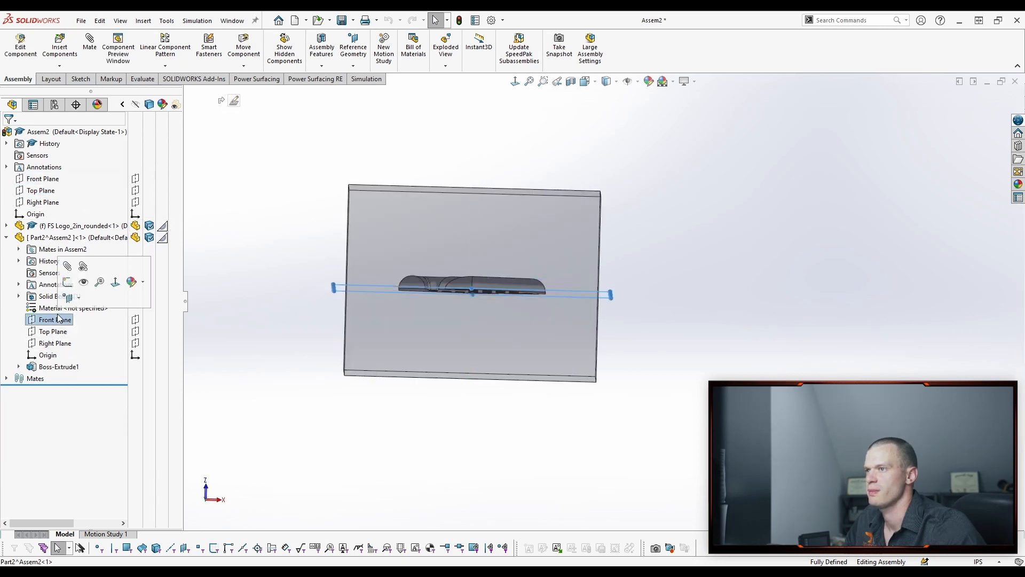
left_click(55, 343)
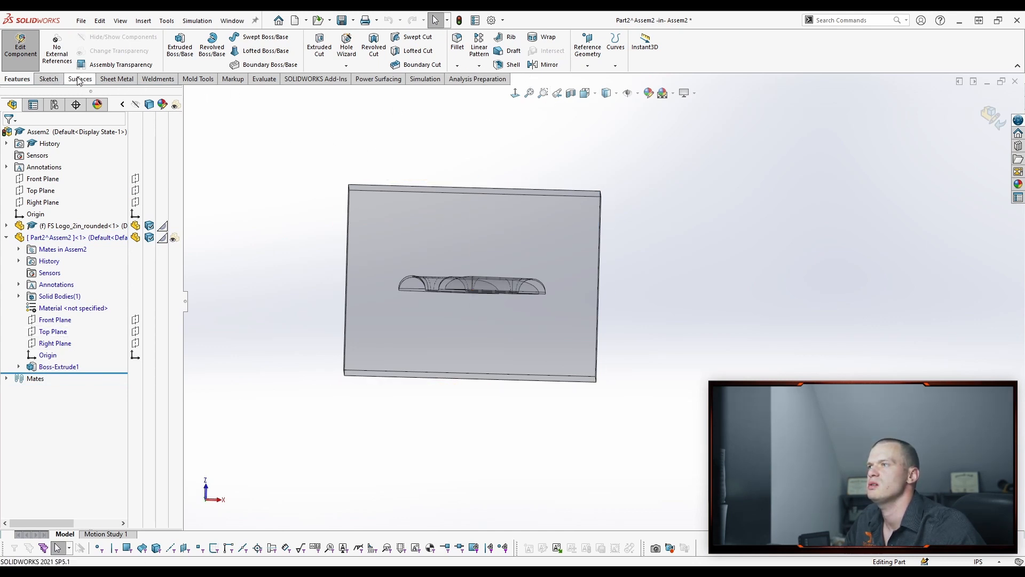
Split the block with its Right and Front planes, keeping all four resulting bodies.
left_click(78, 78)
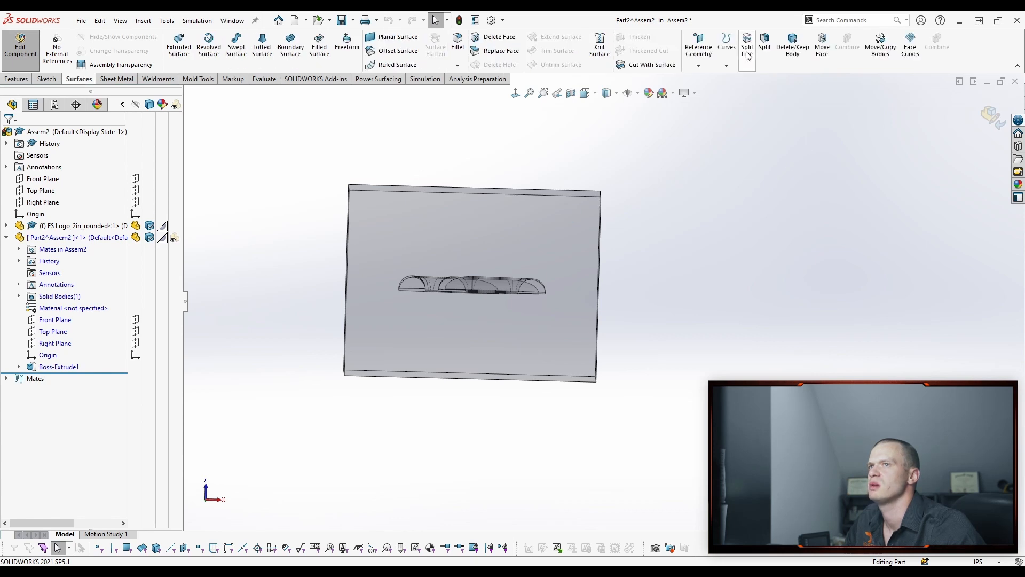
mouse_move(765, 48)
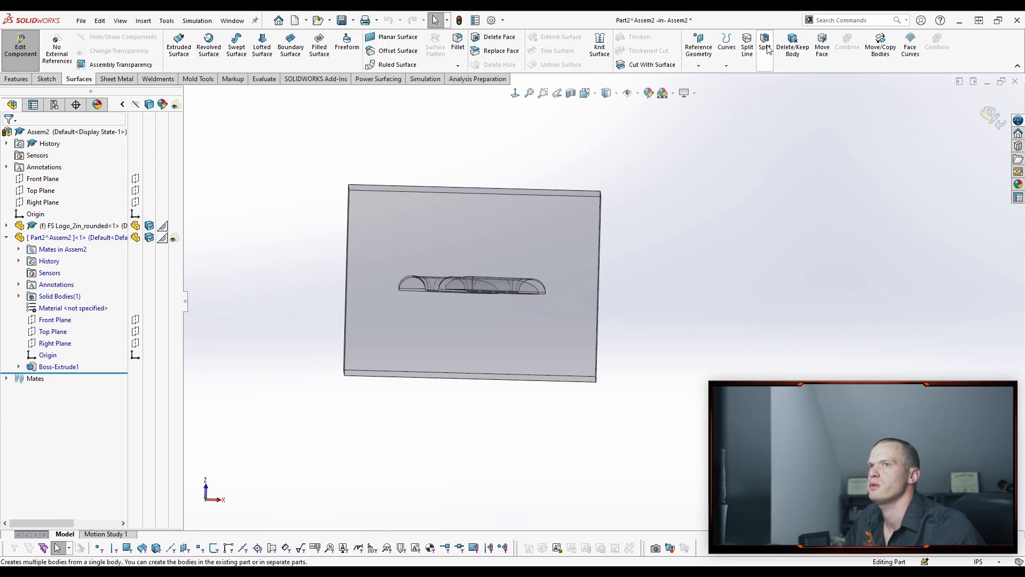
left_click(764, 44)
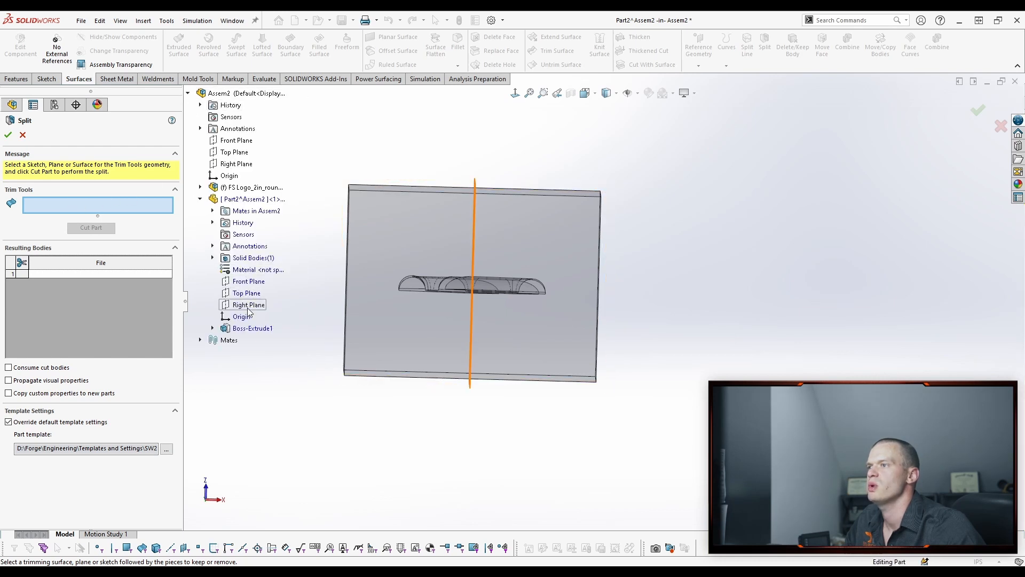
left_click(249, 304)
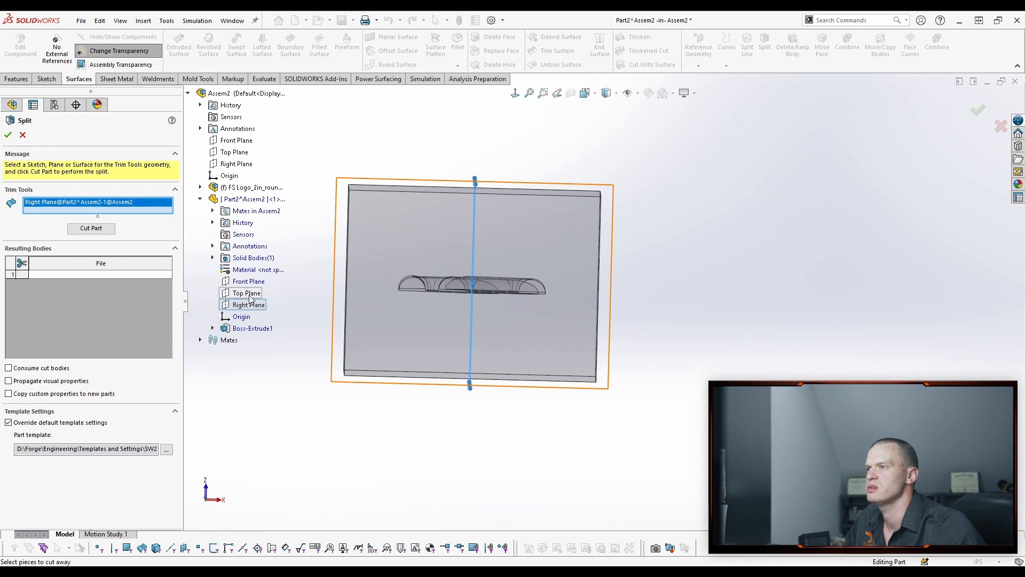
left_click(247, 280)
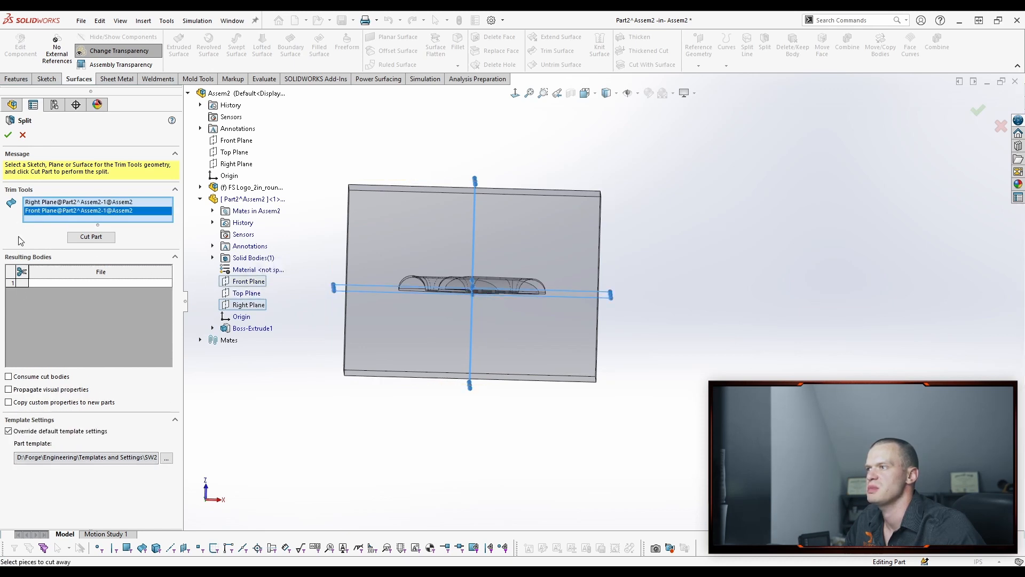
left_click(91, 237)
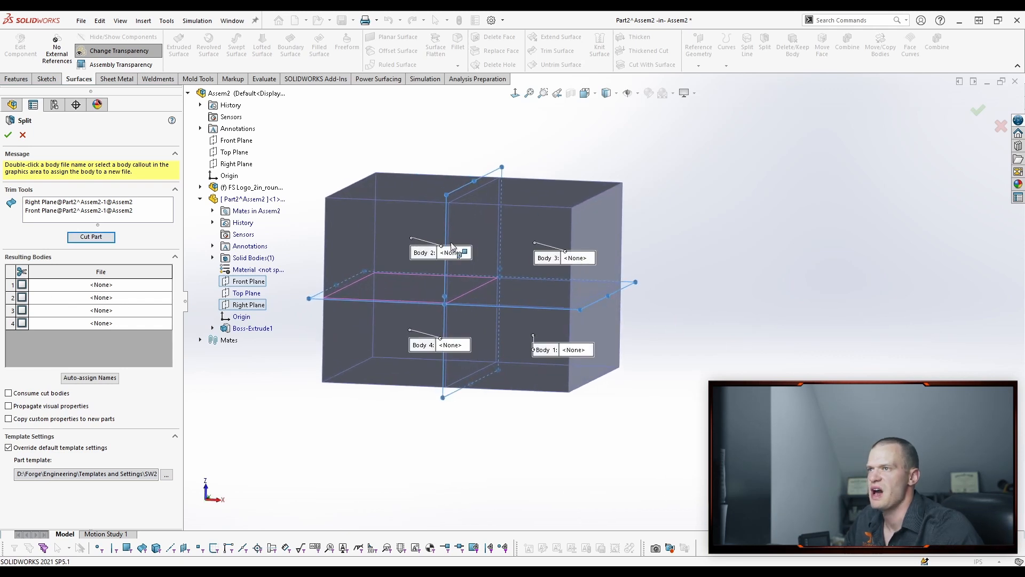
left_click(58, 210)
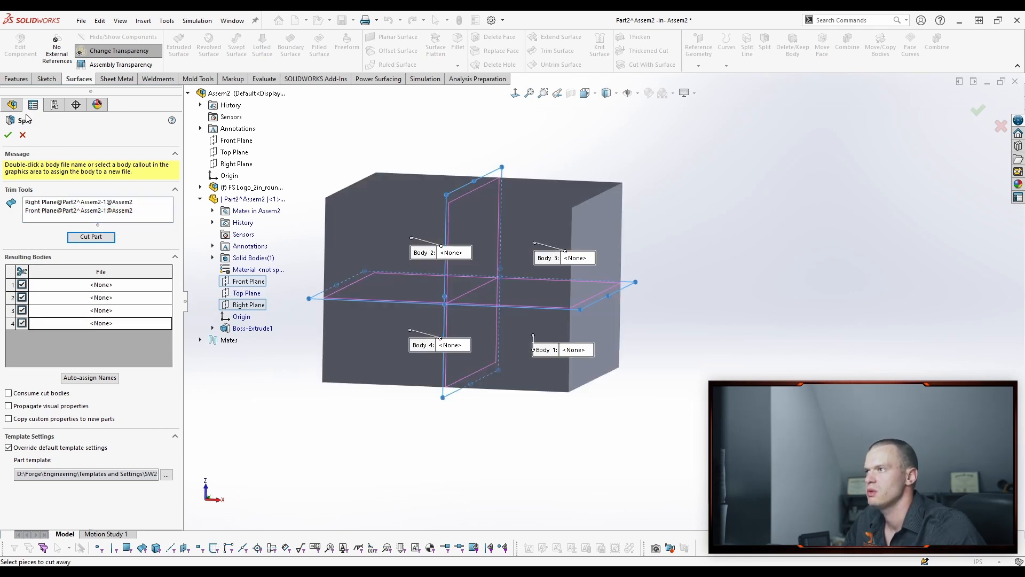
left_click(7, 133)
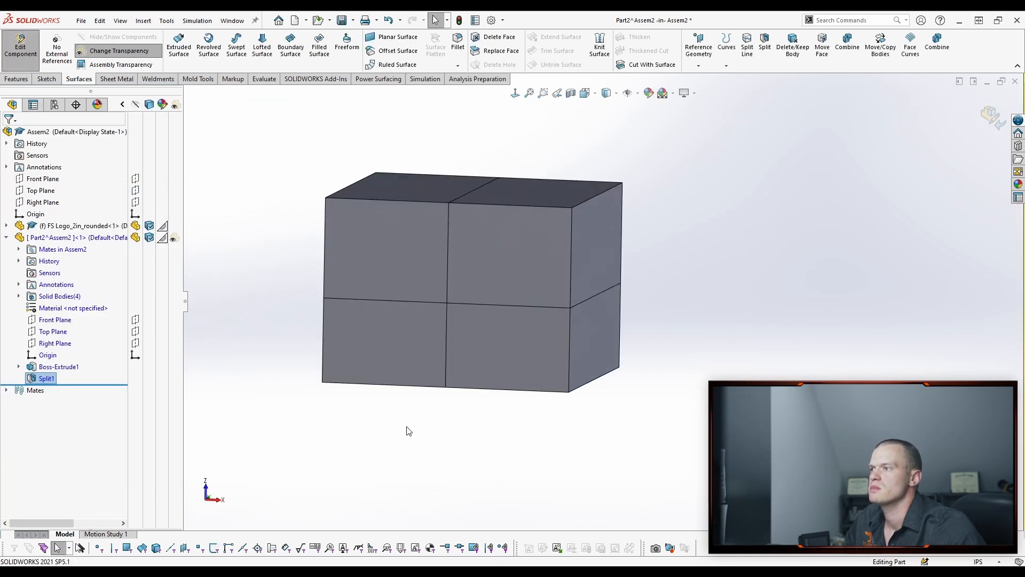
Combine the two lower bodies, roll back to before Split1, and begin a Cavity feature.
left_click(847, 43)
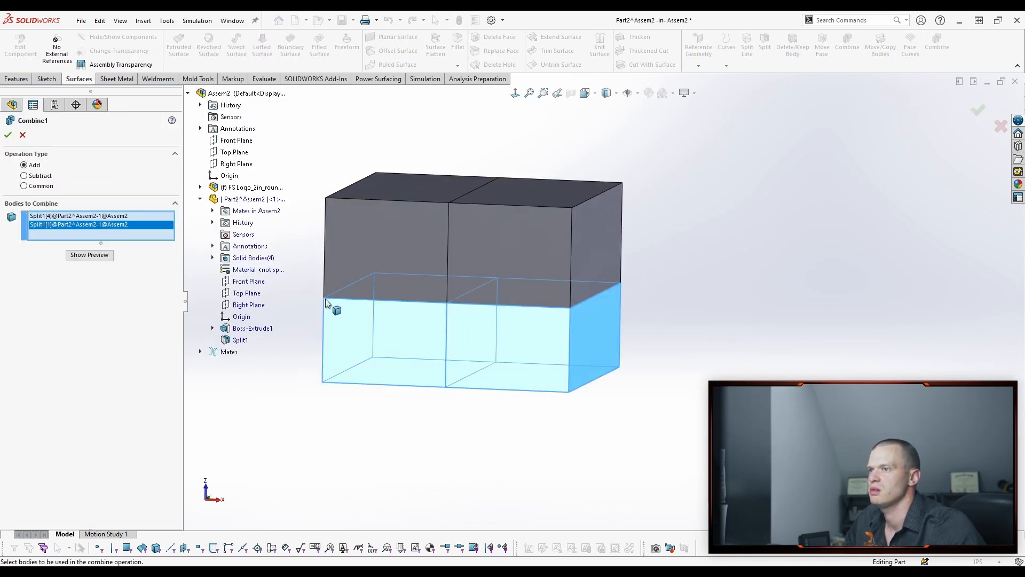
left_click(11, 133)
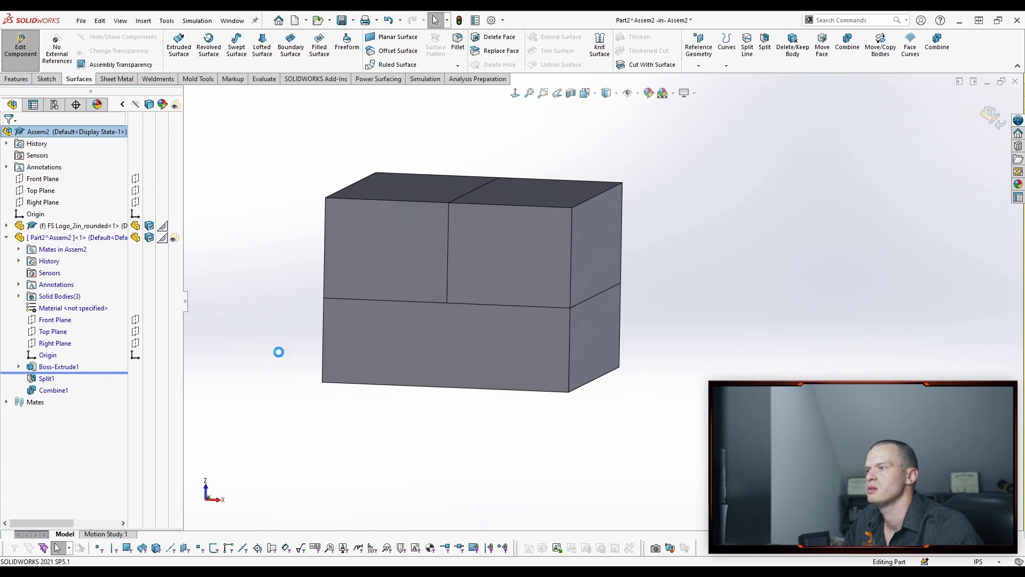
left_click(143, 20)
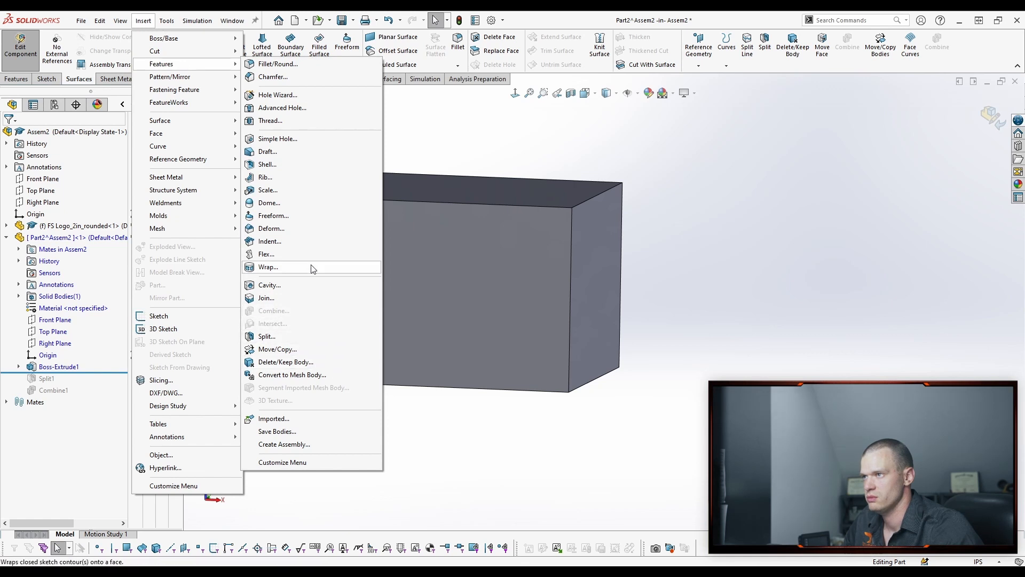
left_click(269, 284)
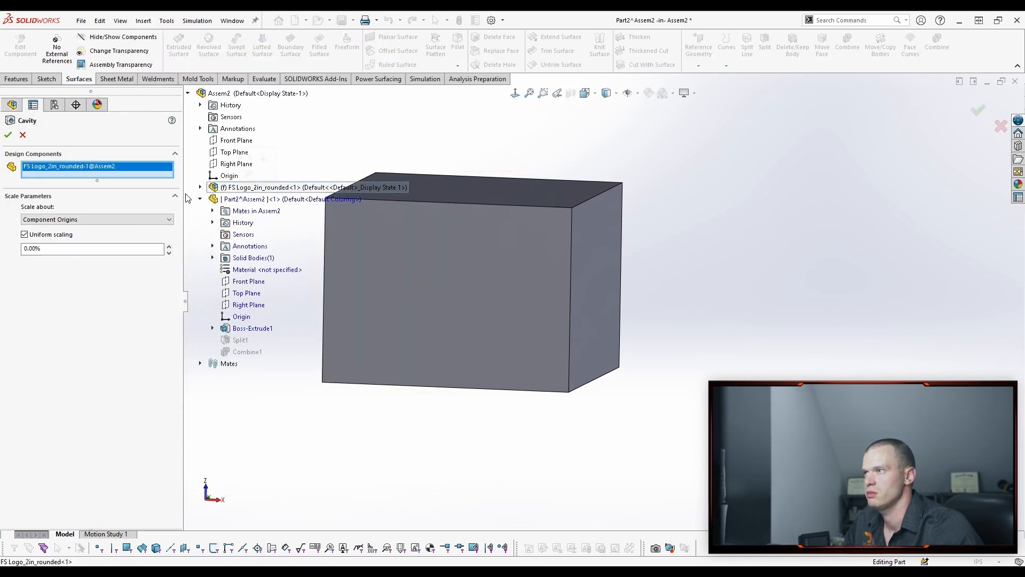
Confirm the logo-shaped Cavity1 and make the block part transparent.
left_click(9, 134)
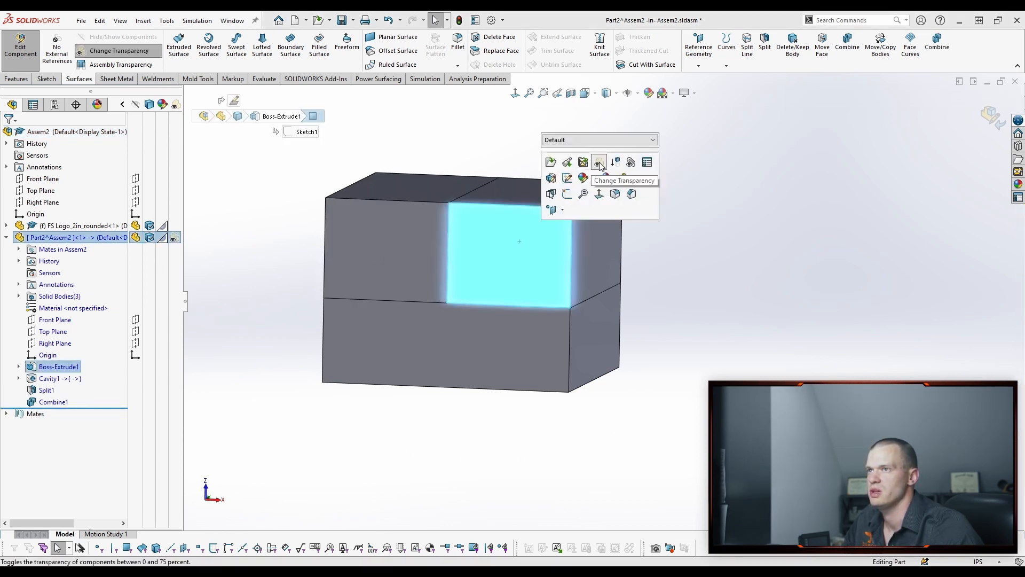
left_click(599, 161)
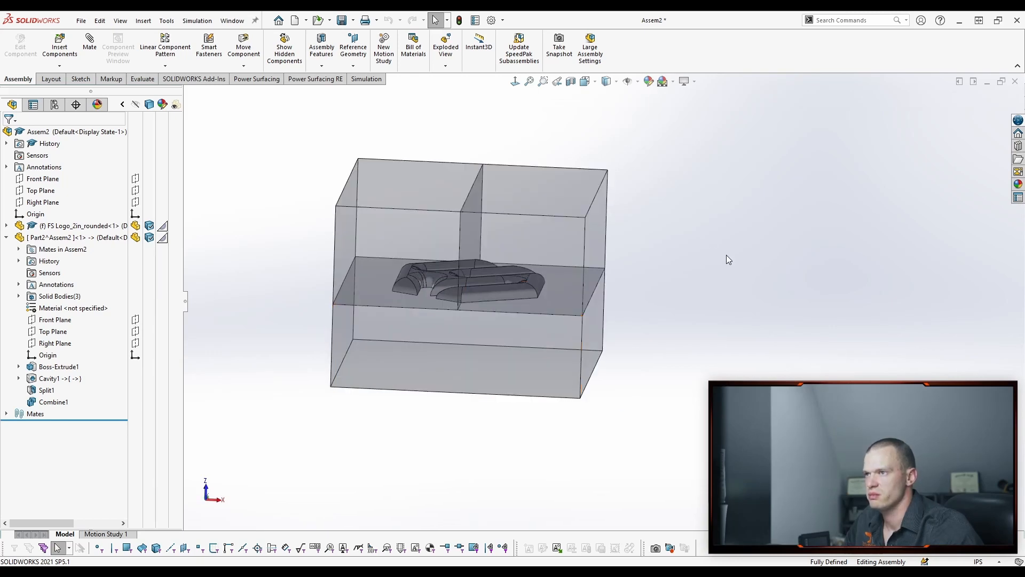
View the block head-on then angled, re-enter Part2 editing and bring up the Insert menu.
left_click(51, 378)
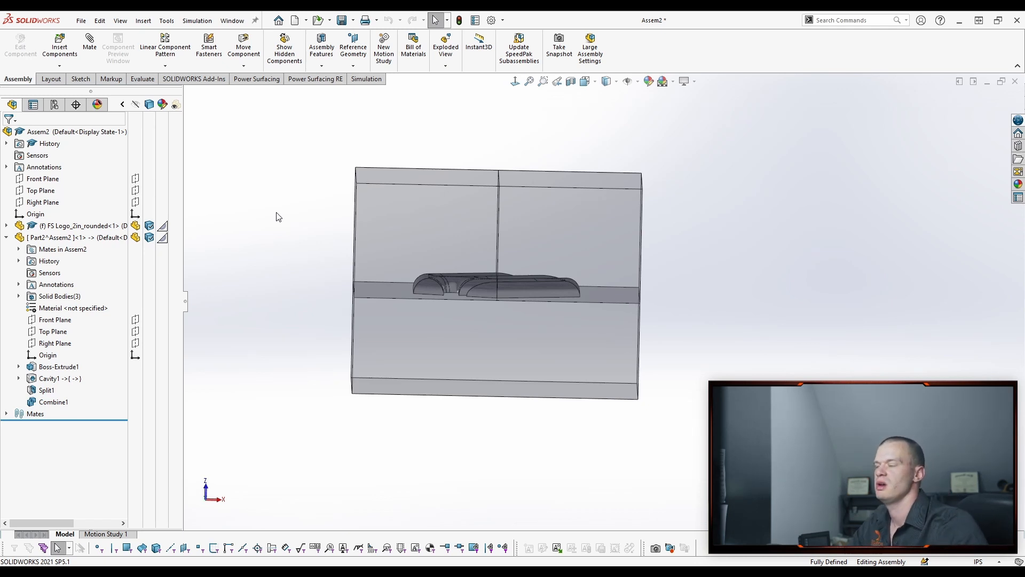
left_click(70, 237)
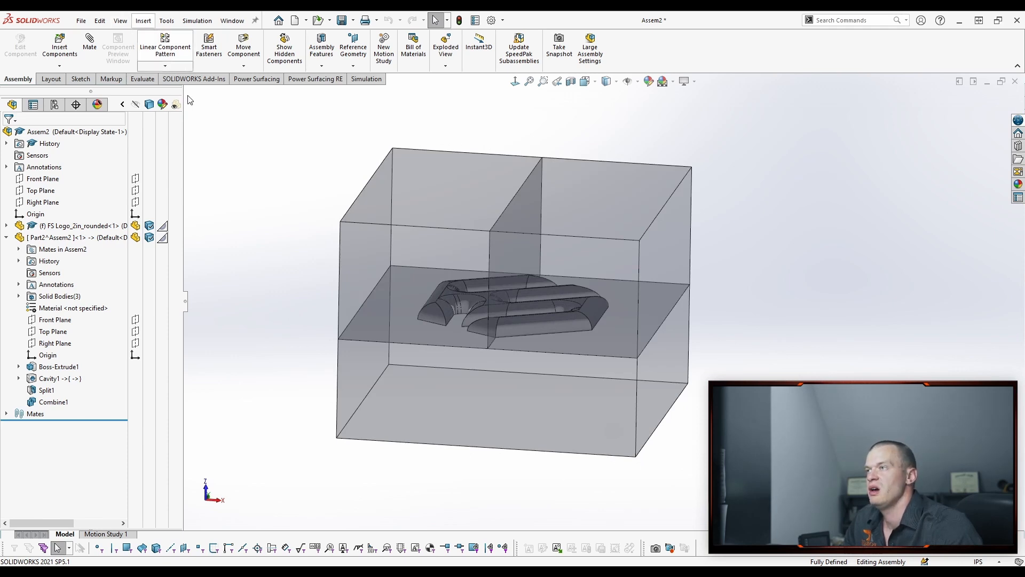
left_click(64, 237)
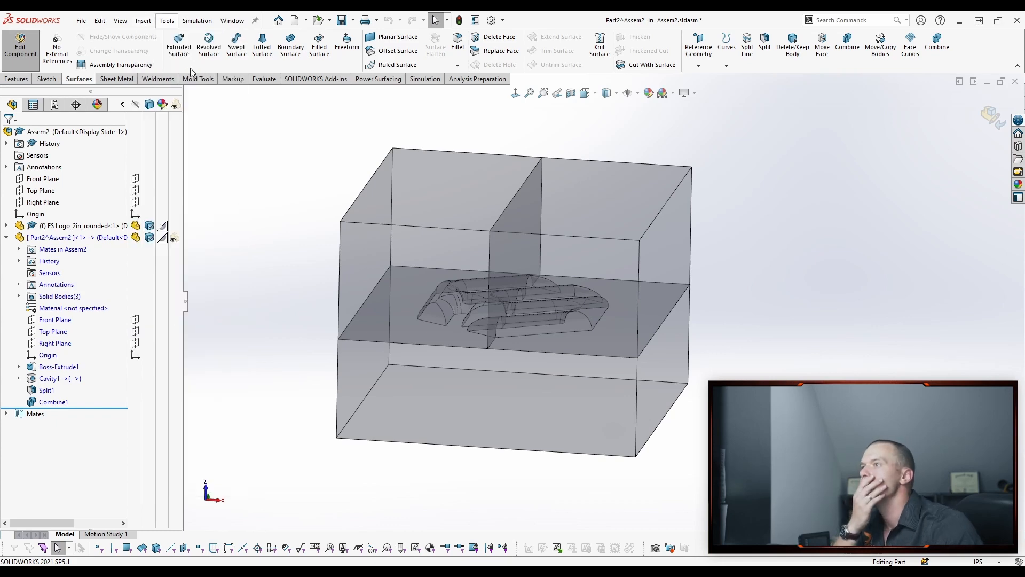
left_click(143, 21)
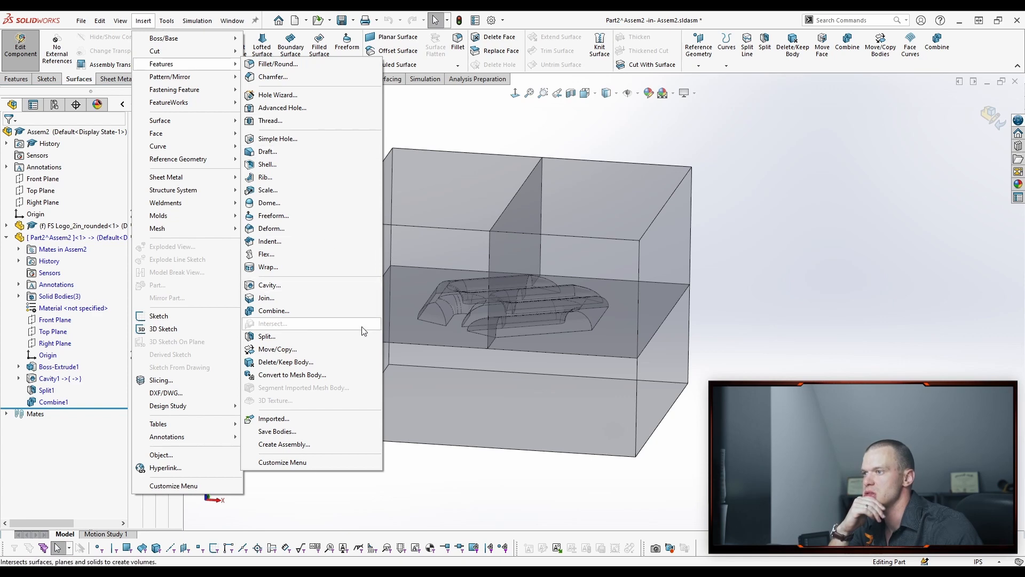
Attempt Save Bodies on the split block, acknowledge the unsaved-part warning and cancel it.
left_click(277, 431)
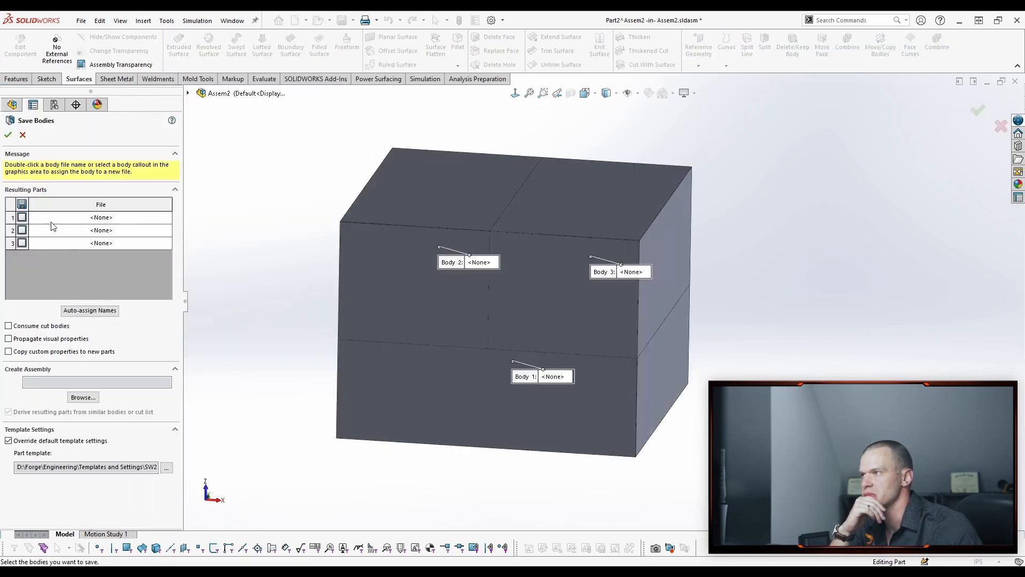
left_click(376, 294)
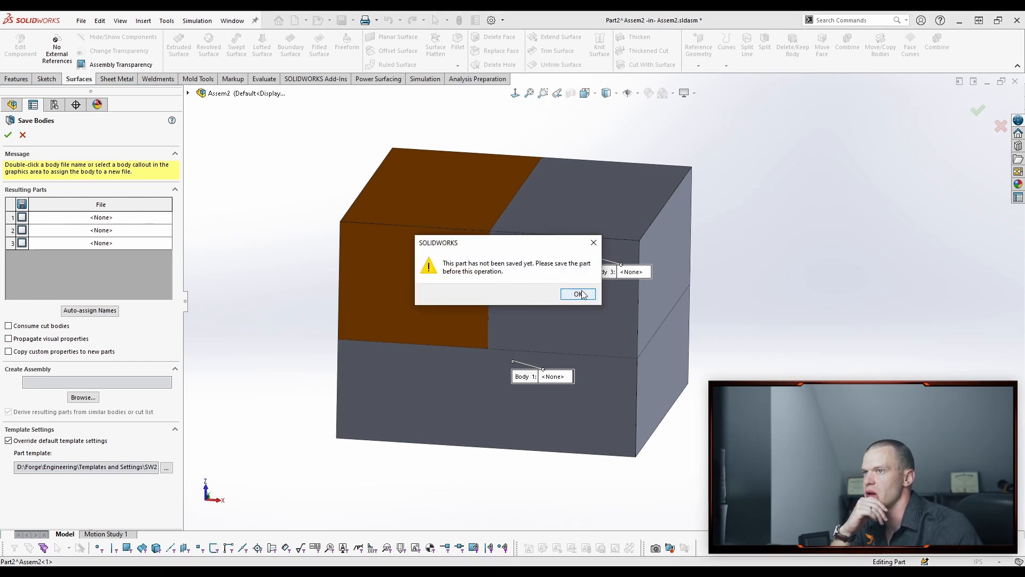
left_click(578, 294)
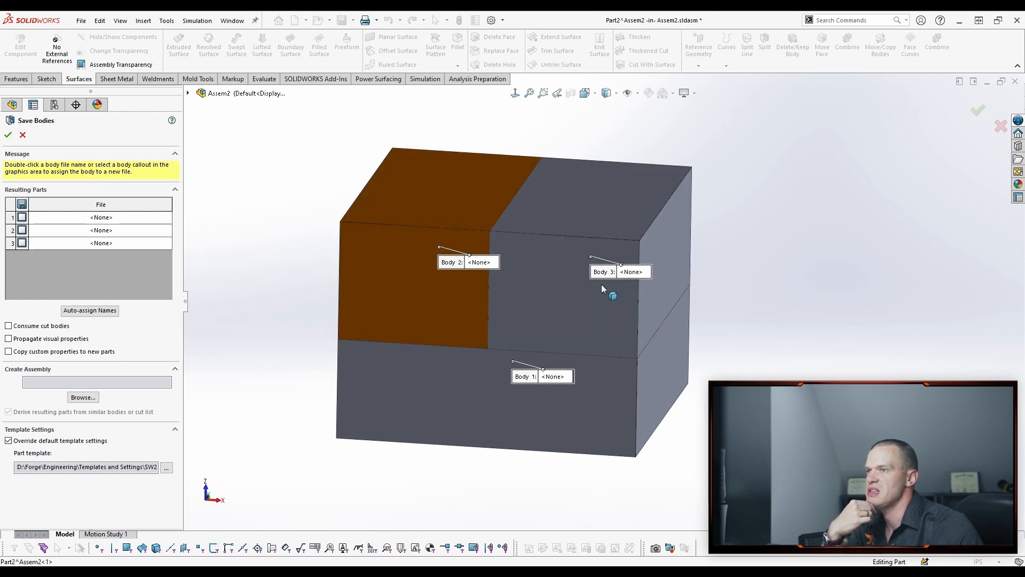
mouse_move(248, 358)
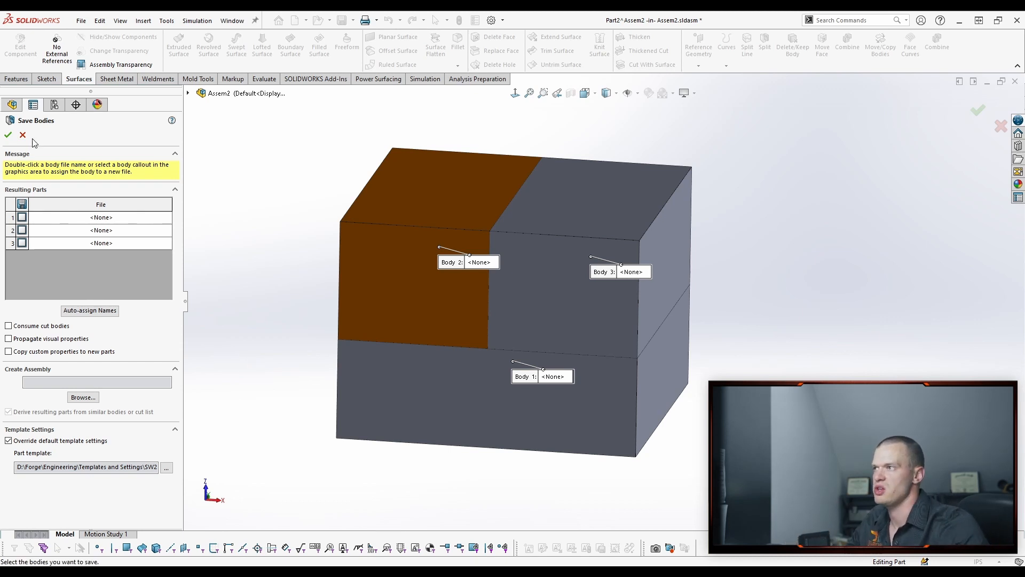
left_click(8, 134)
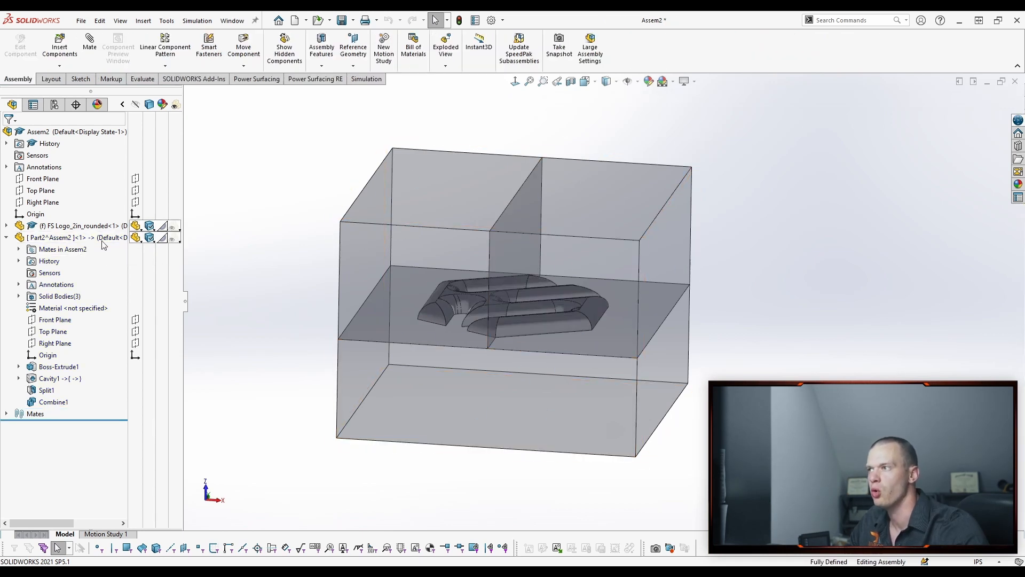
Resume in-place editing of Part2 inside Assem2.
double_click(59, 237)
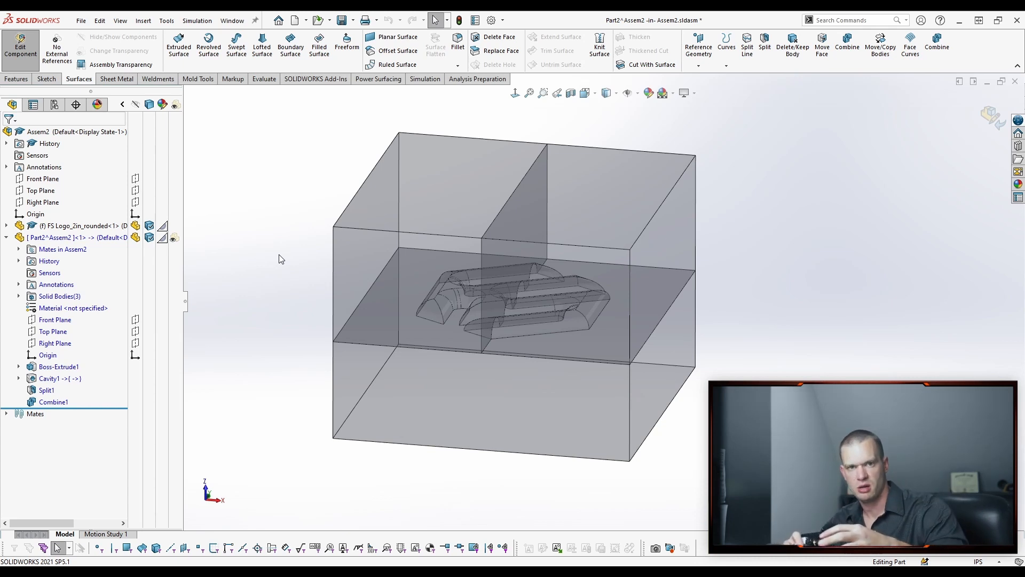
mouse_move(301, 266)
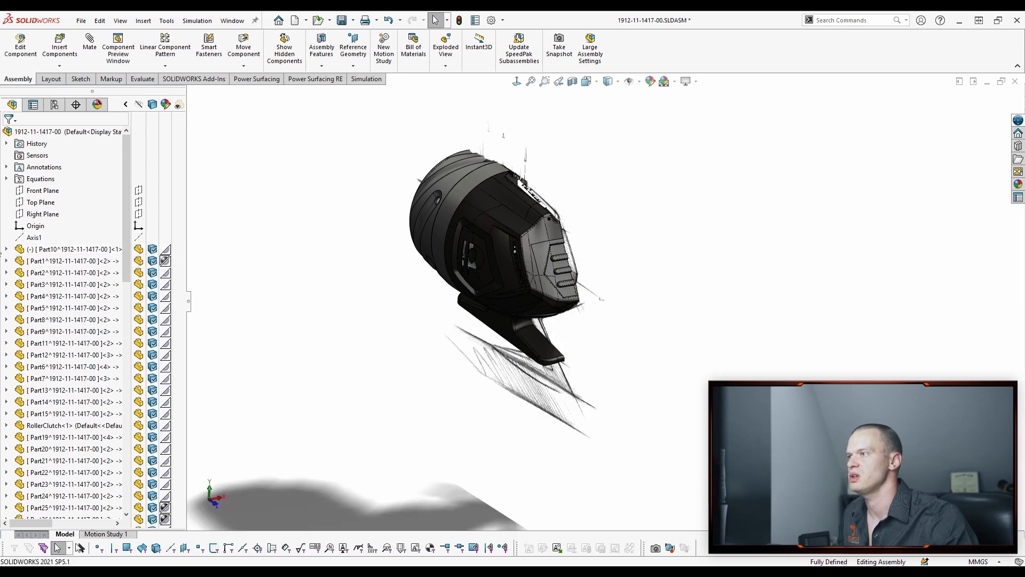
left_click(6, 249)
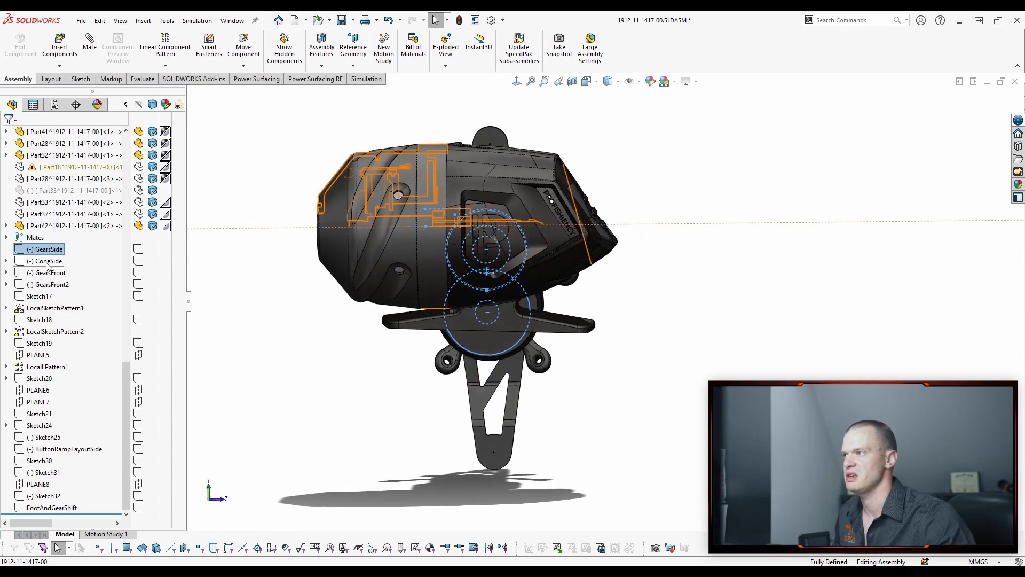
Select the ConeSide layout sketch to overlay its profile on the product model.
left_click(41, 261)
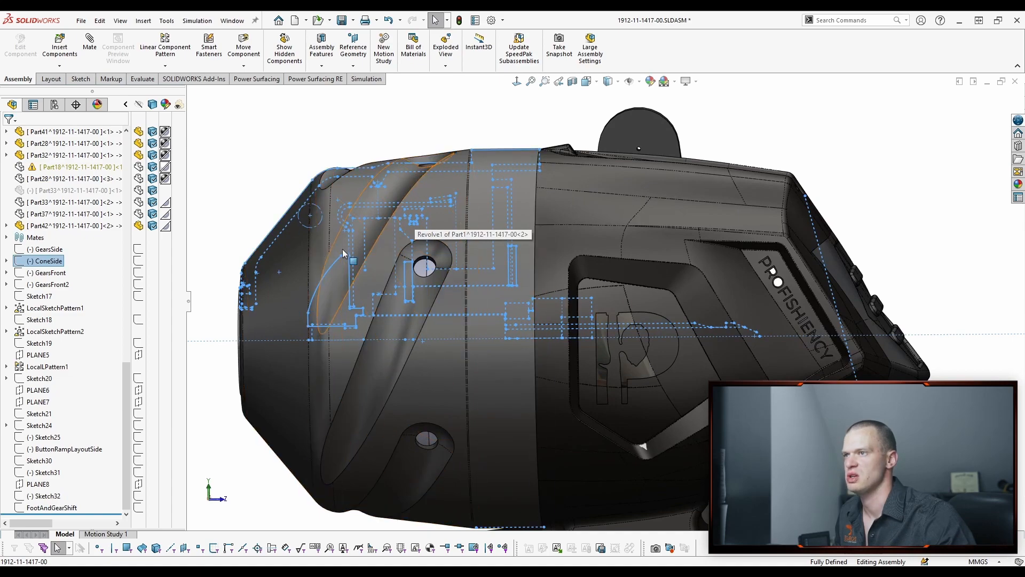
left_click(42, 273)
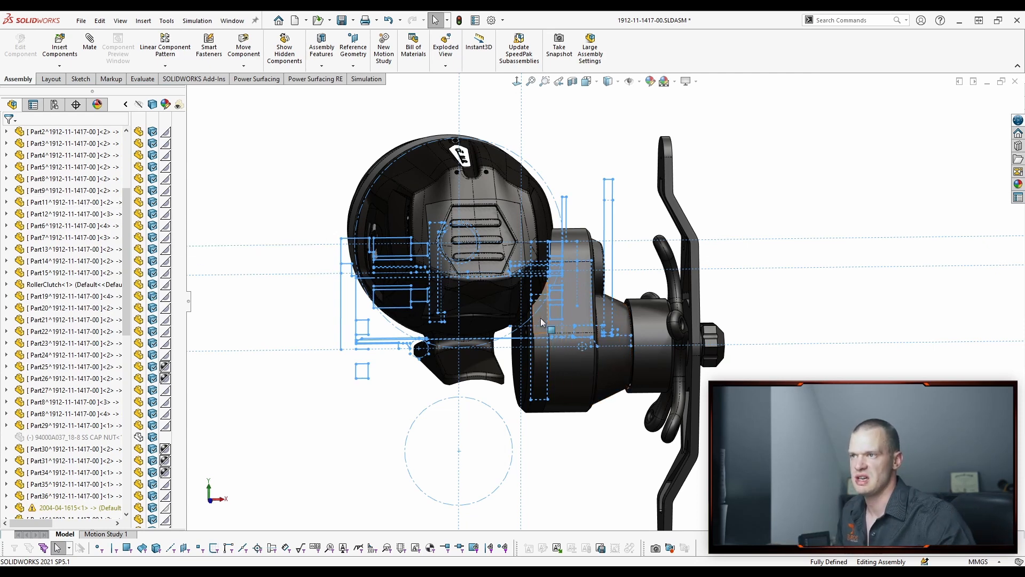
mouse_move(544, 334)
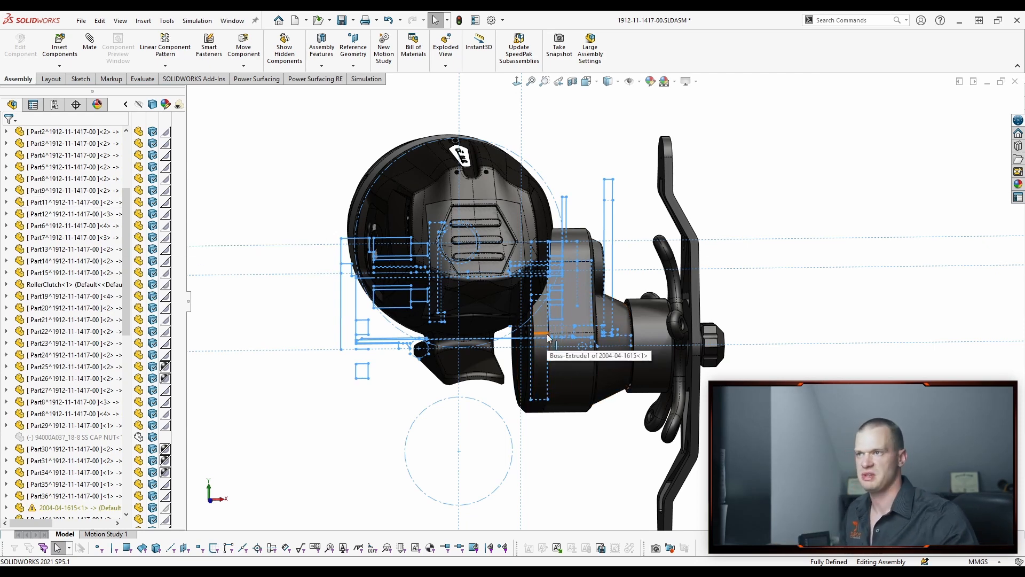
mouse_move(550, 340)
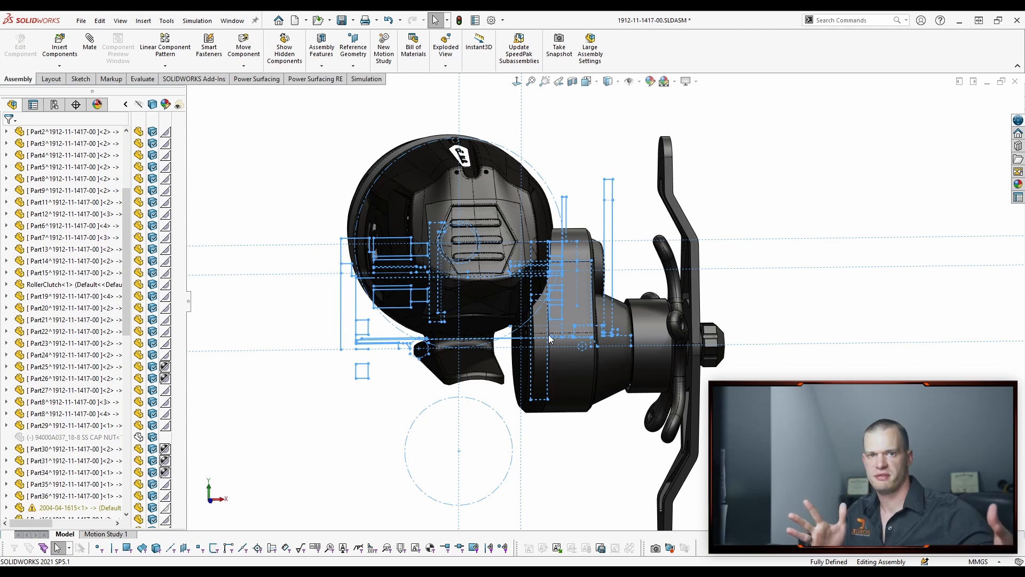
mouse_move(589, 156)
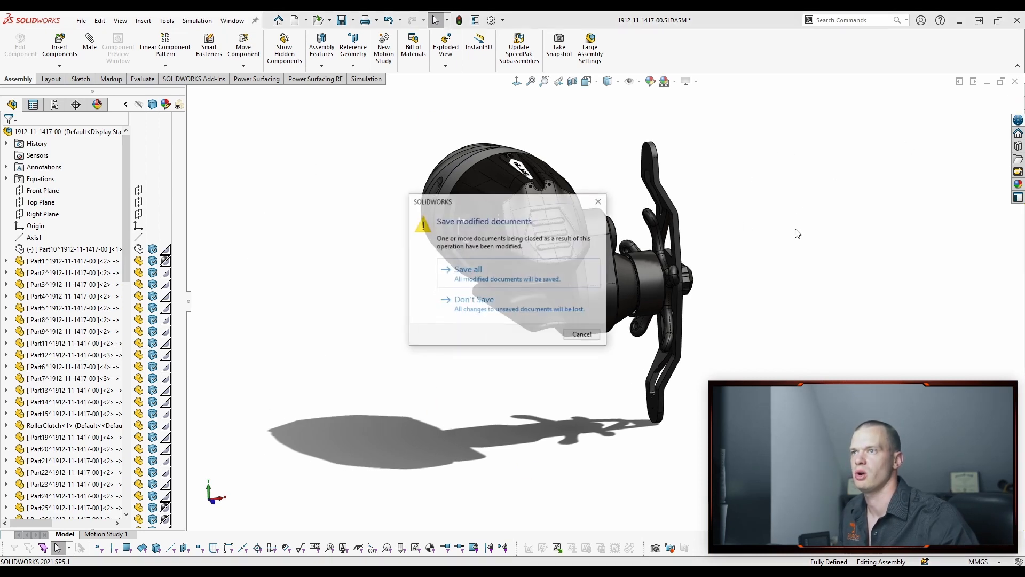
left_click(468, 299)
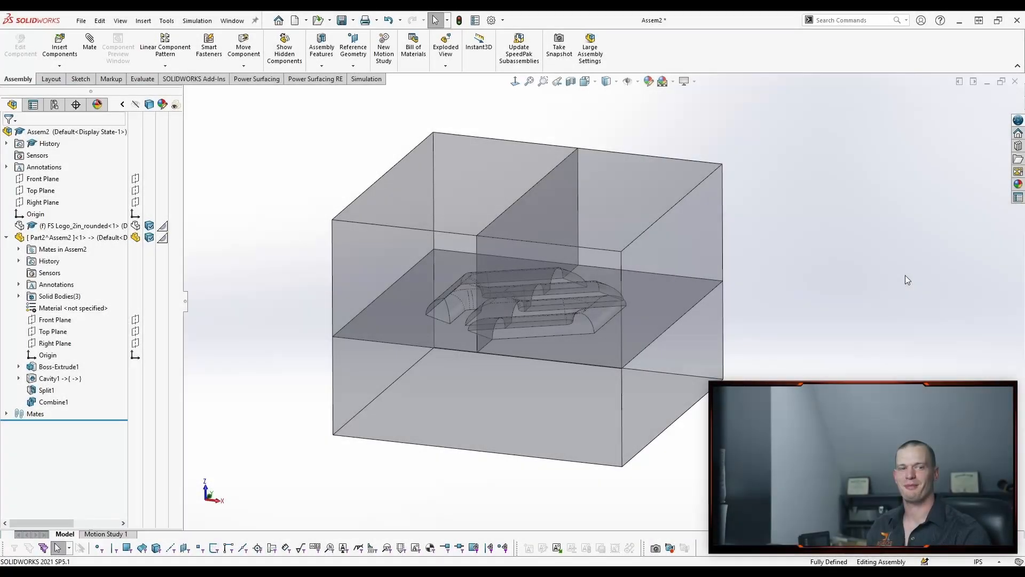
mouse_move(842, 213)
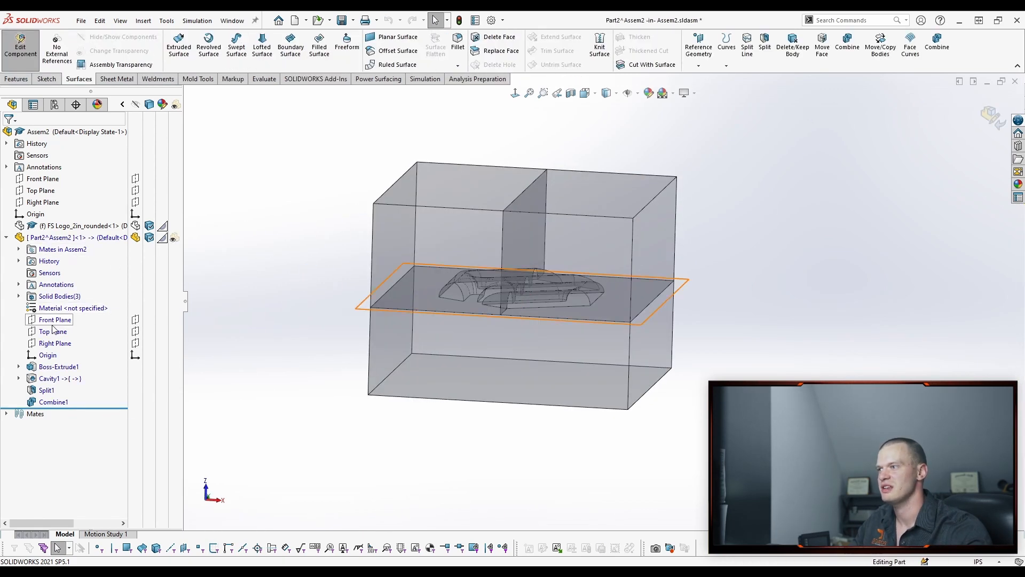
Choose Top Plane as the sketch plane for the new Sketch2.
left_click(52, 331)
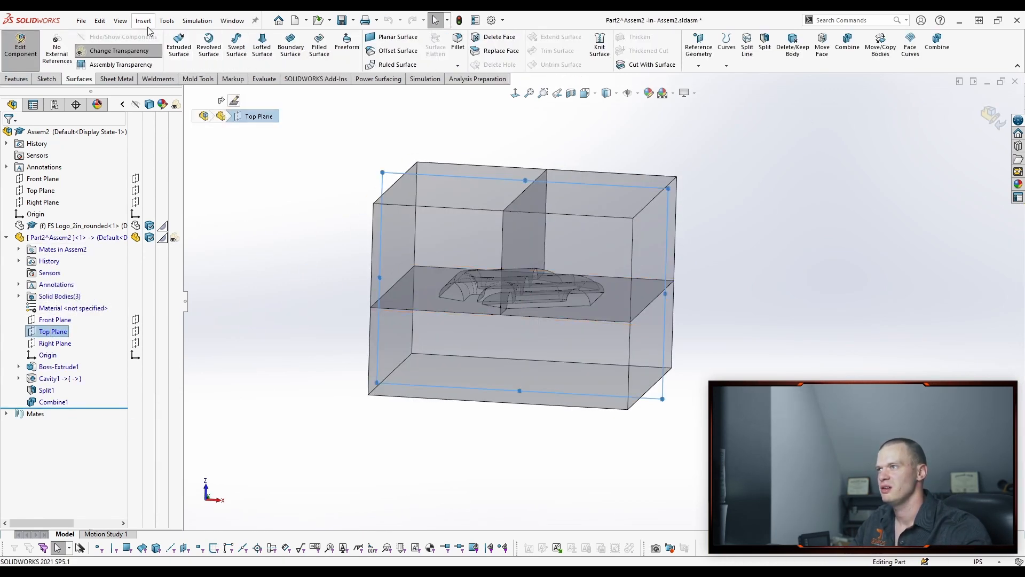
left_click(143, 21)
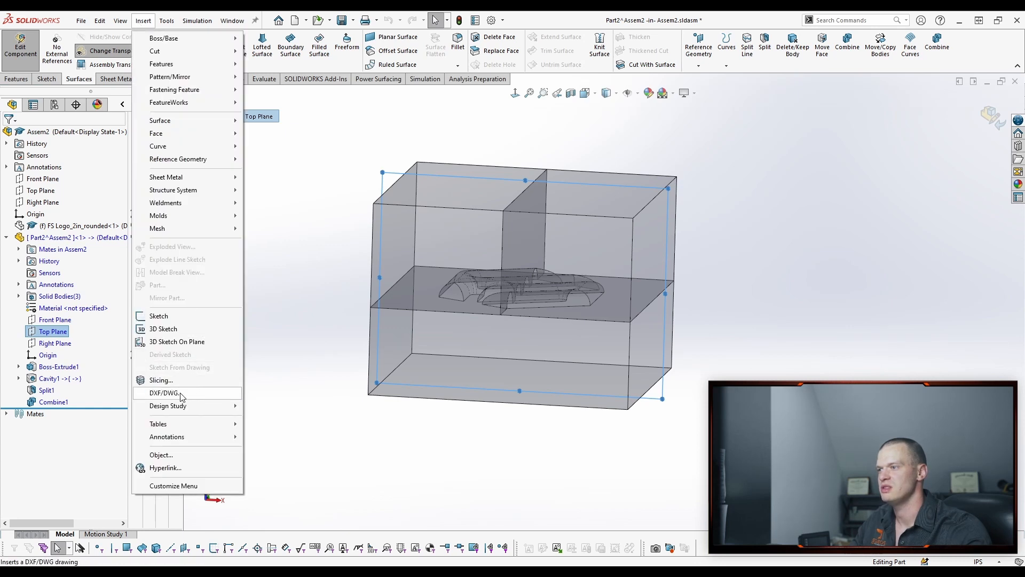
mouse_move(189, 388)
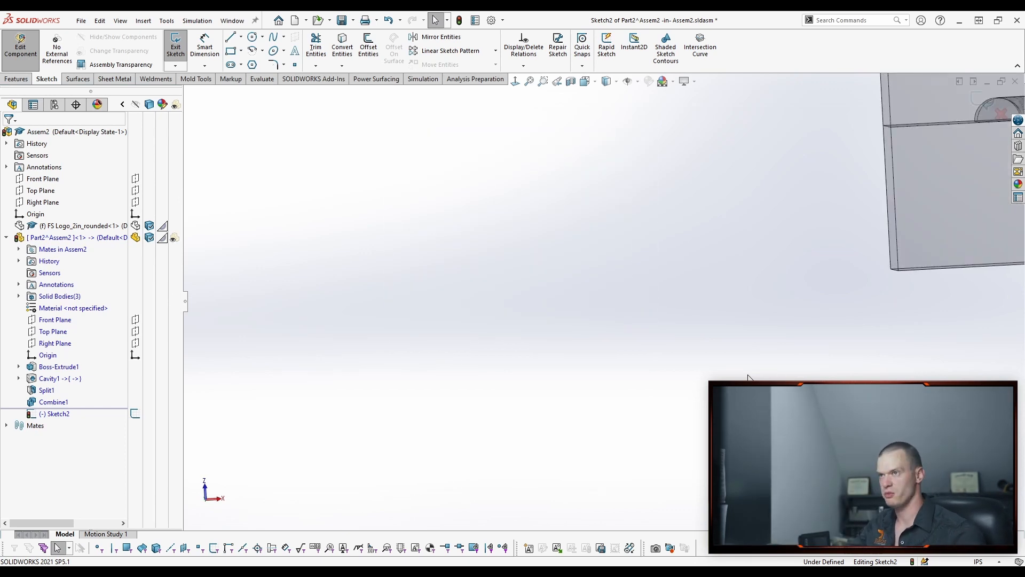
mouse_move(751, 362)
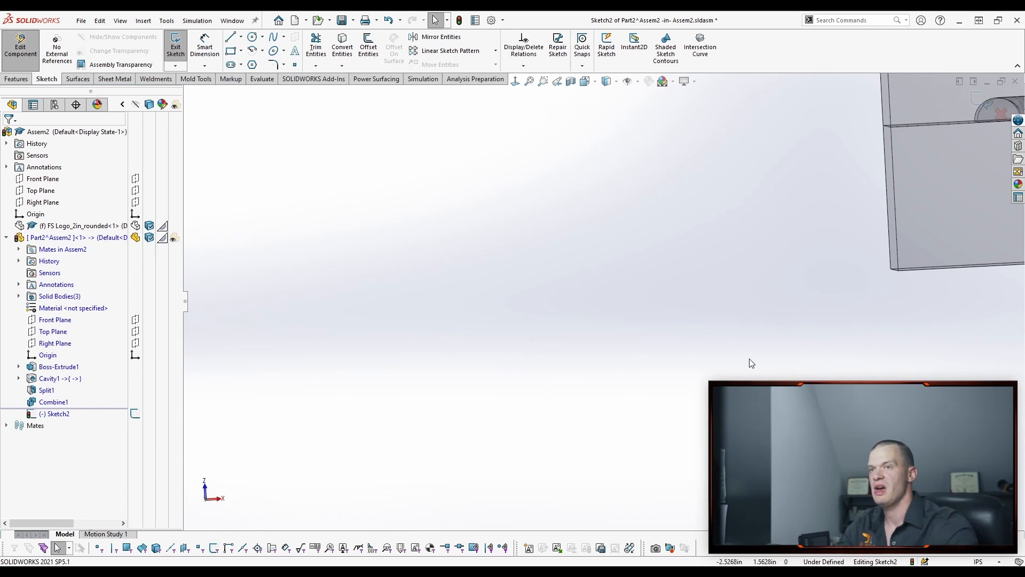
right_click(752, 363)
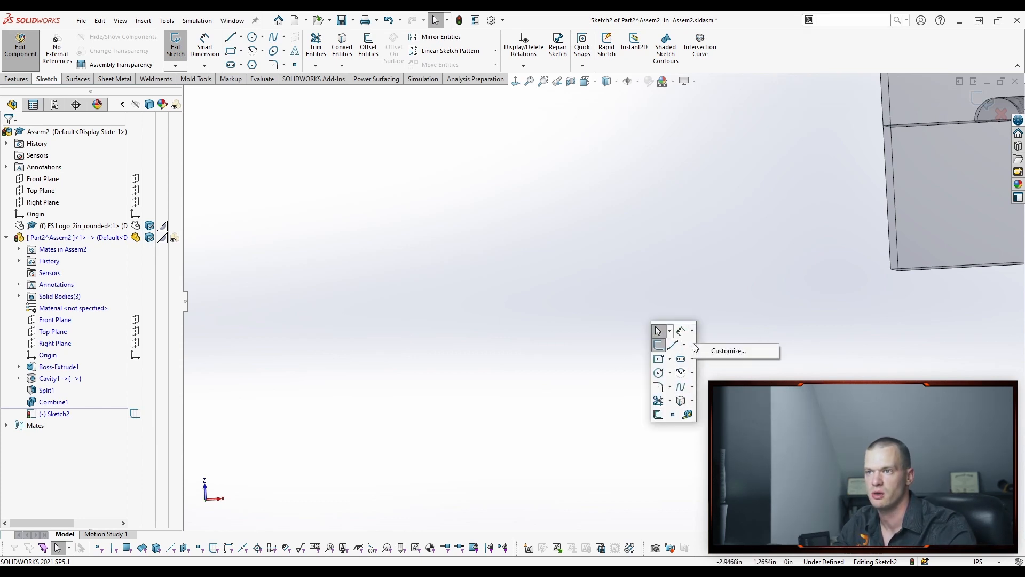
left_click(727, 351)
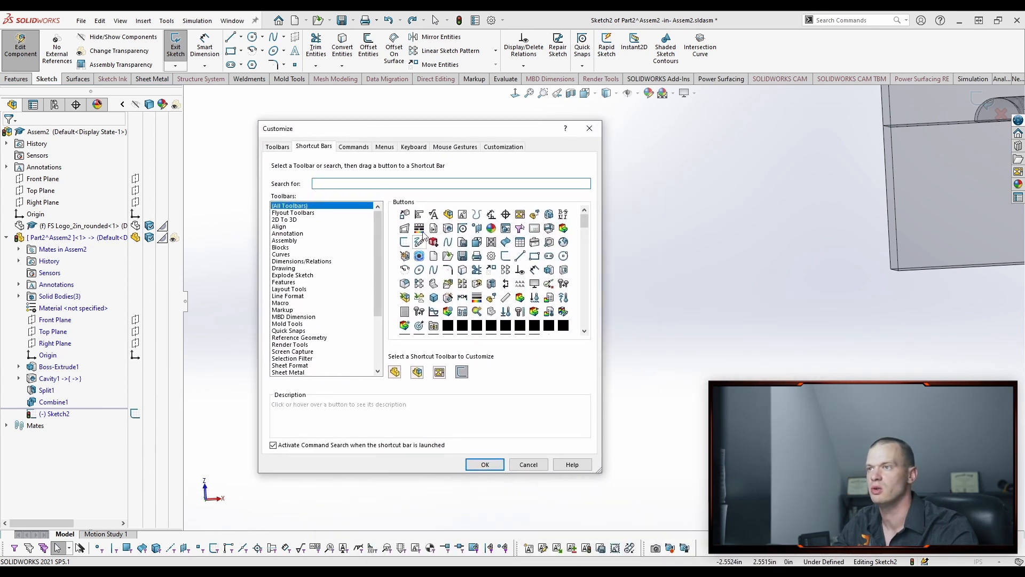
left_click(484, 463)
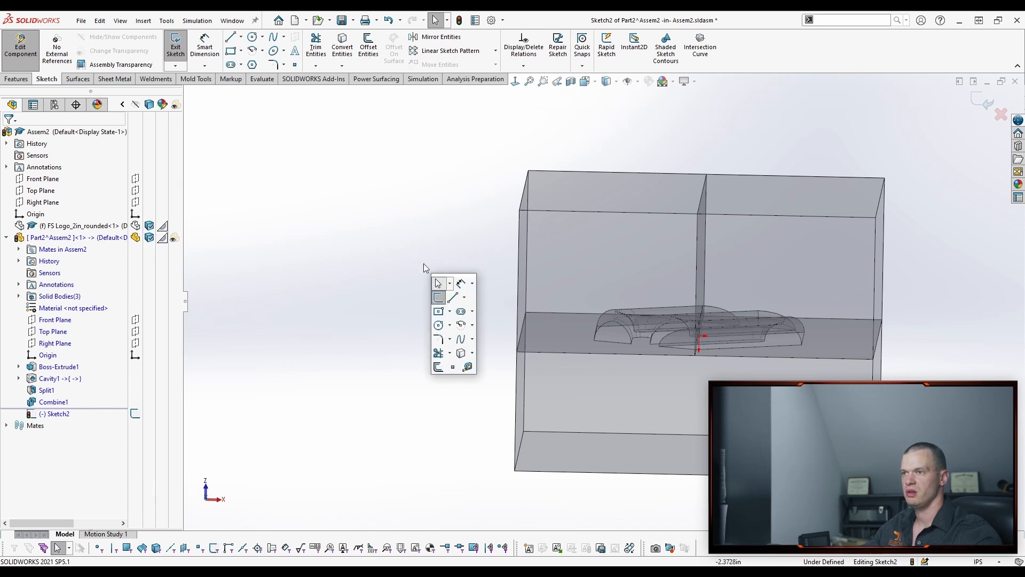
mouse_move(554, 425)
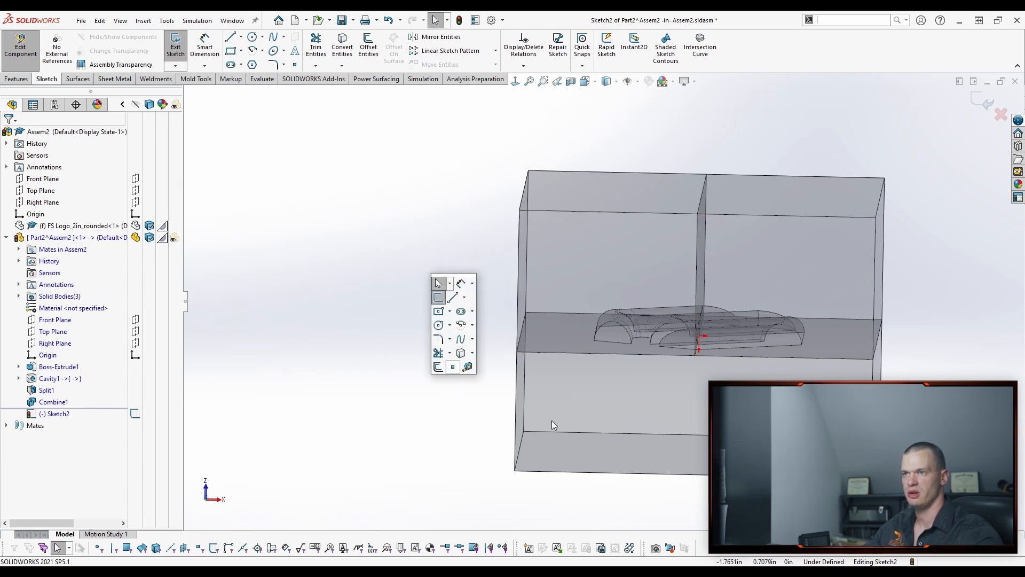
left_click(417, 295)
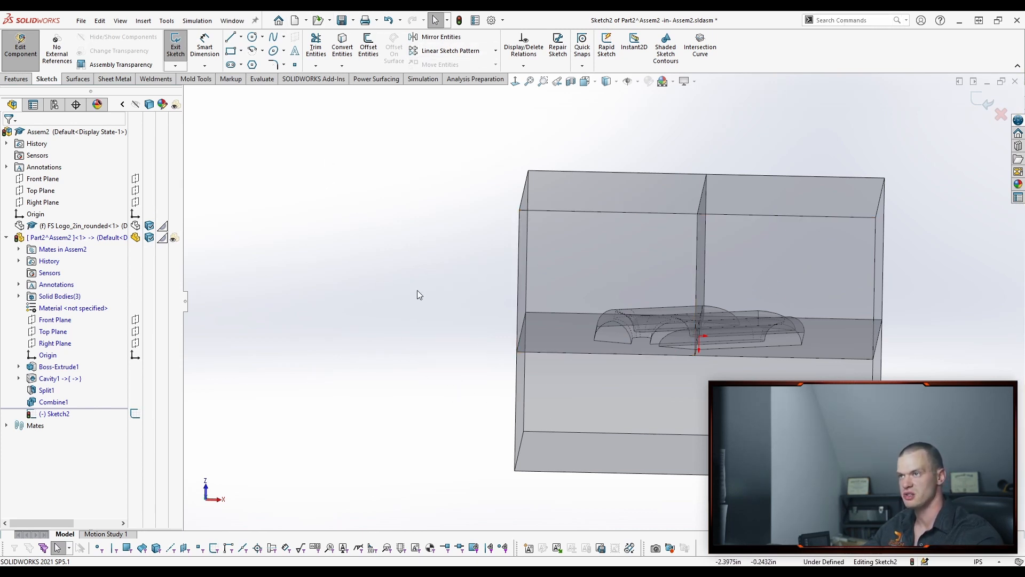
mouse_move(355, 192)
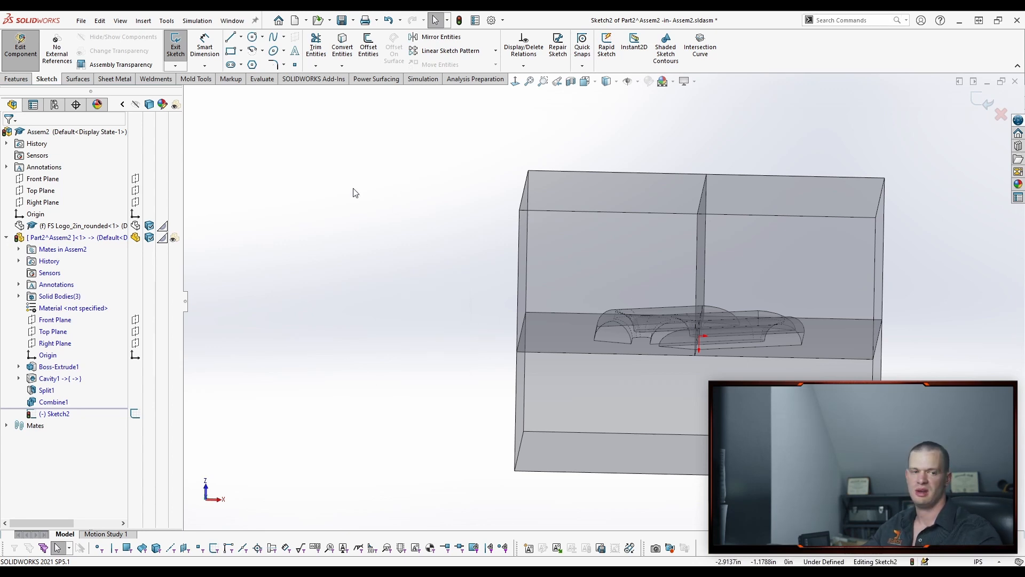